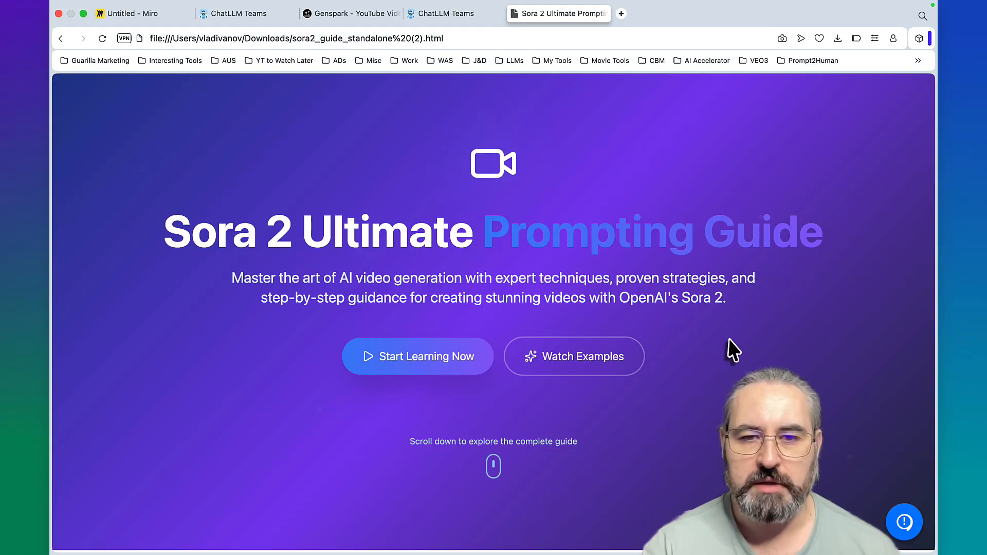
Scroll the guide from the hero through video tutorials, tips and FAQ to the Still Have Questions panel
scroll(down, 3)
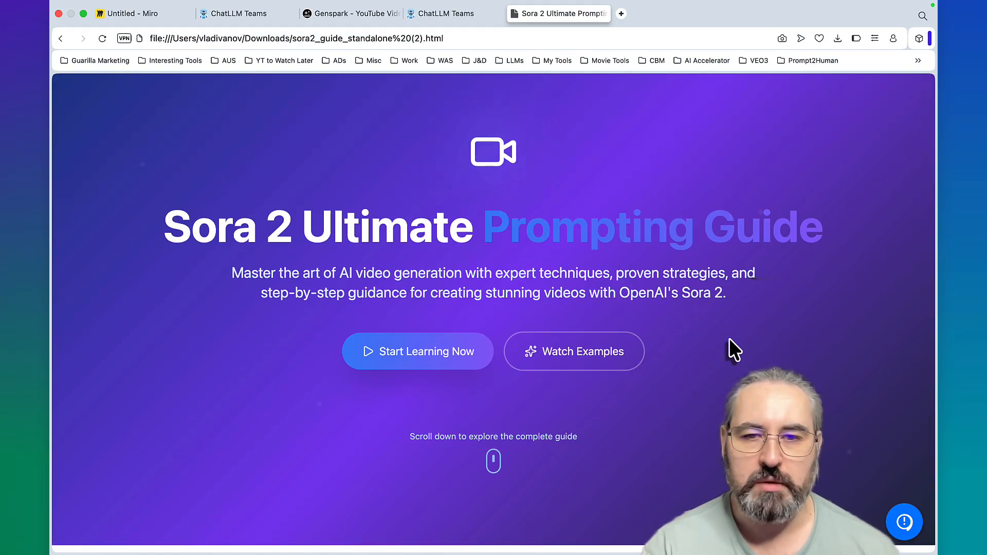
scroll(down, 3)
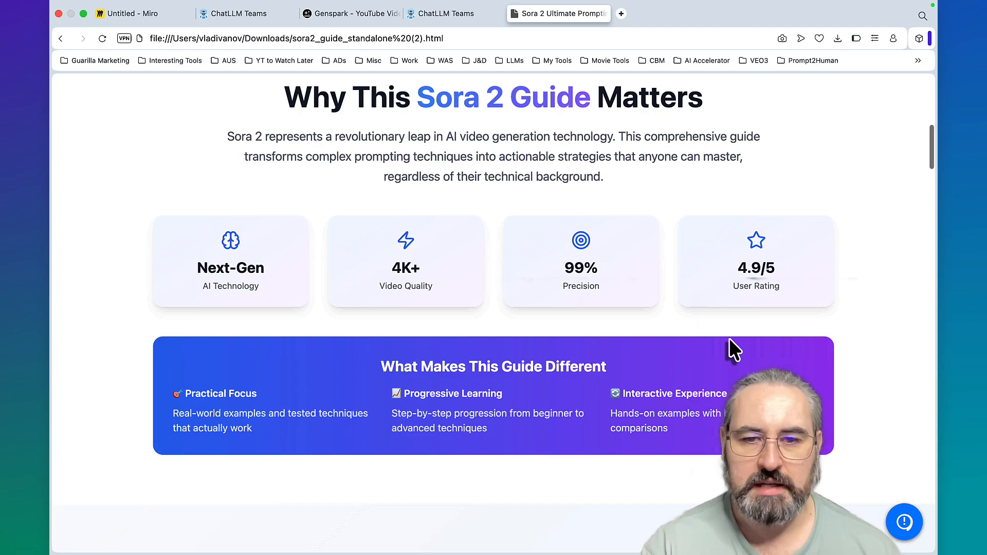
scroll(down, 3)
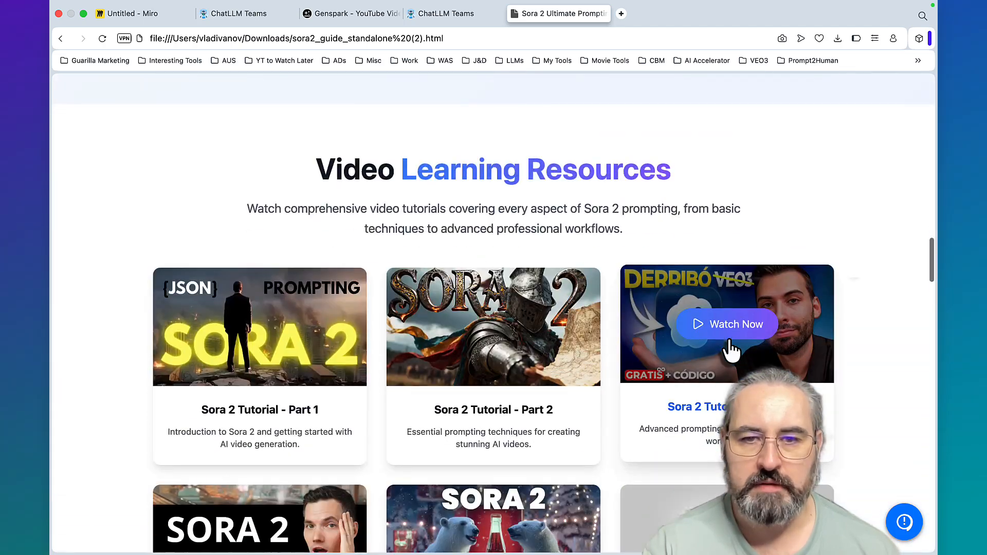
scroll(down, 3)
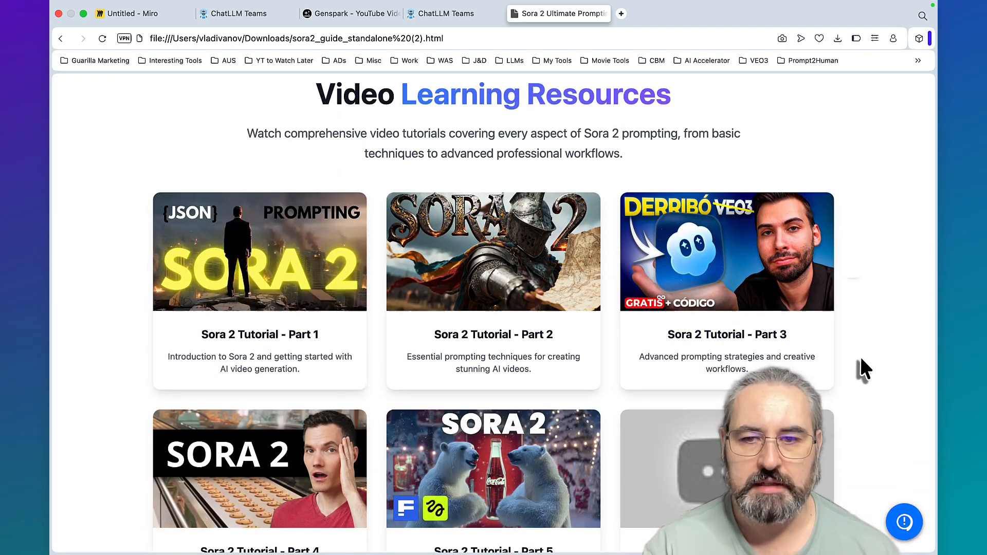
scroll(down, 3)
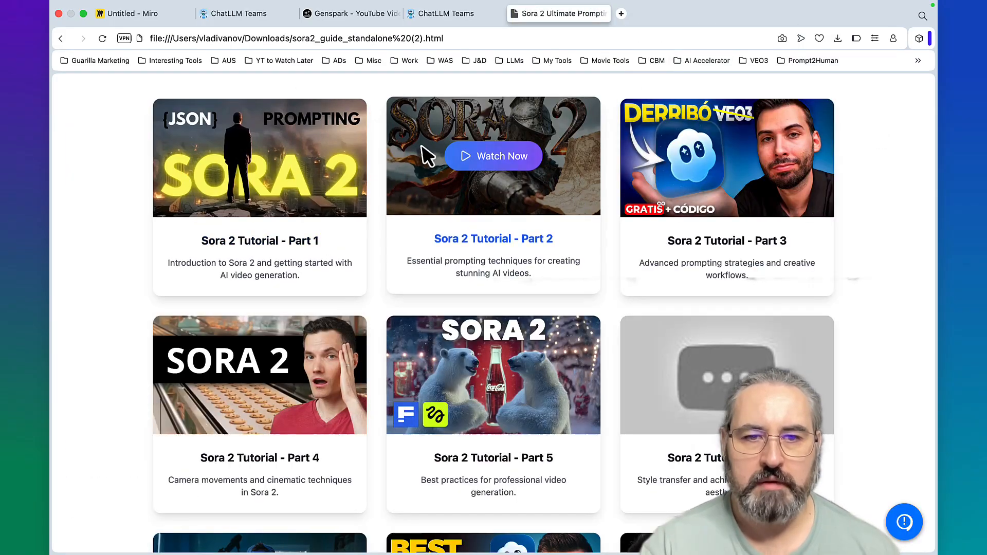
scroll(down, 3)
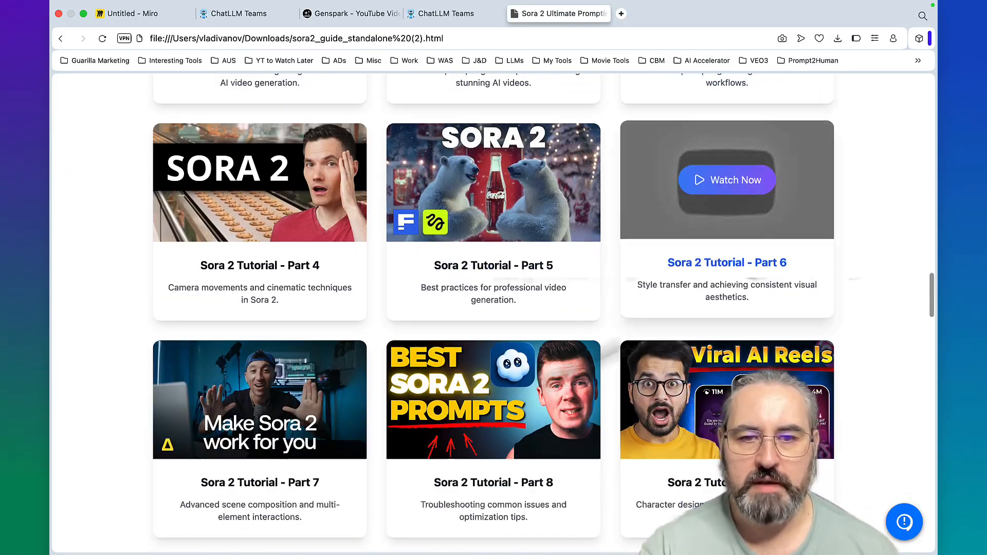
scroll(down, 3)
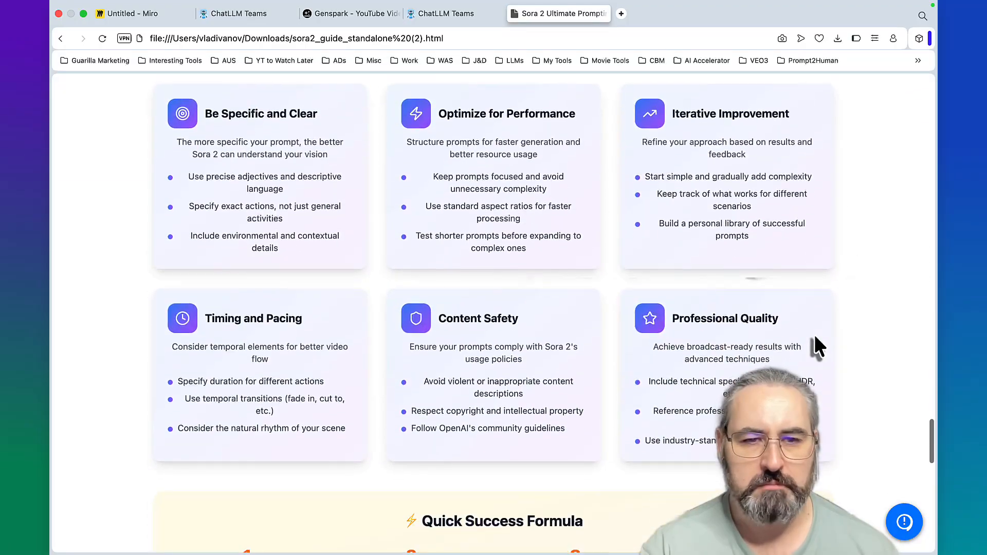
scroll(down, 3)
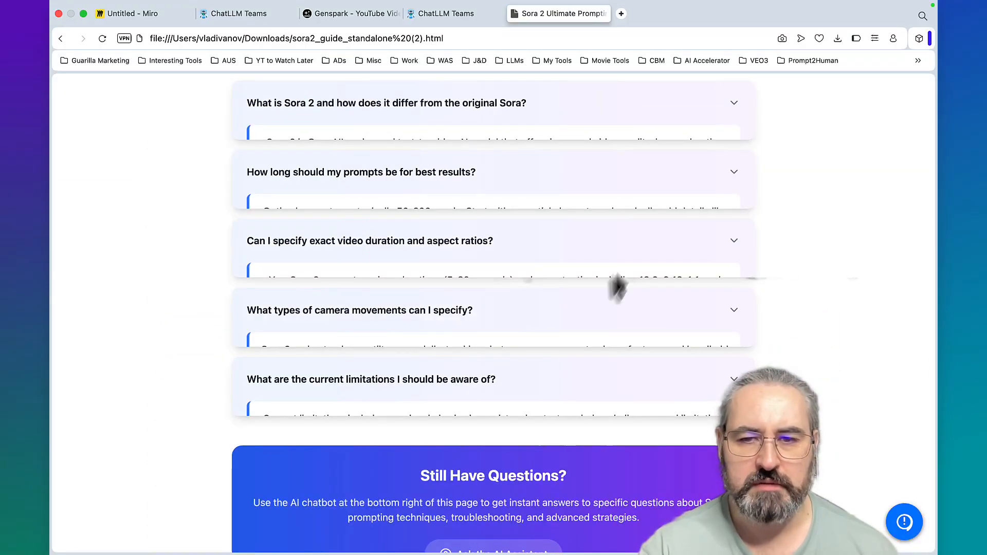
scroll(down, 3)
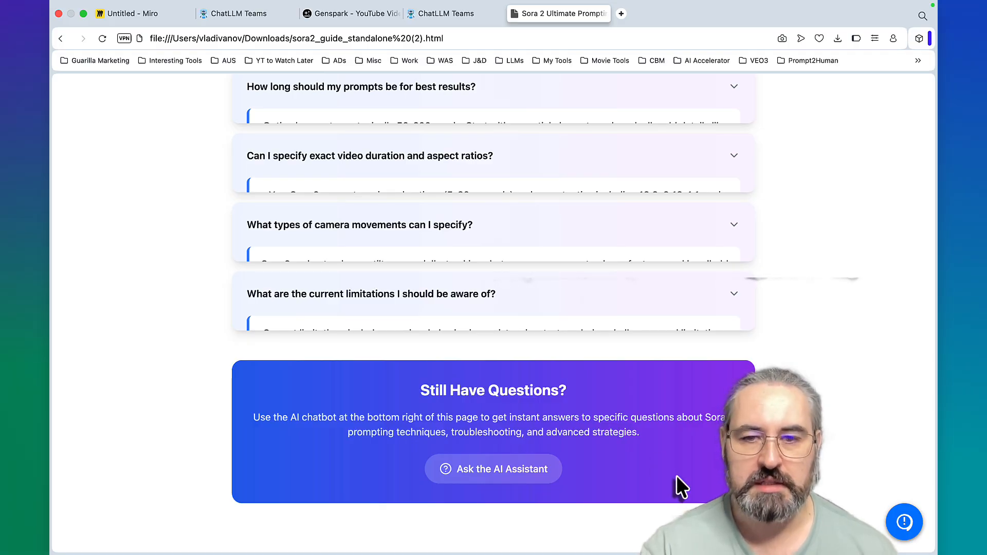
In a new chatbot conversation, ask 'what is the bitcoin price today', which the assistant declines
click(904, 522)
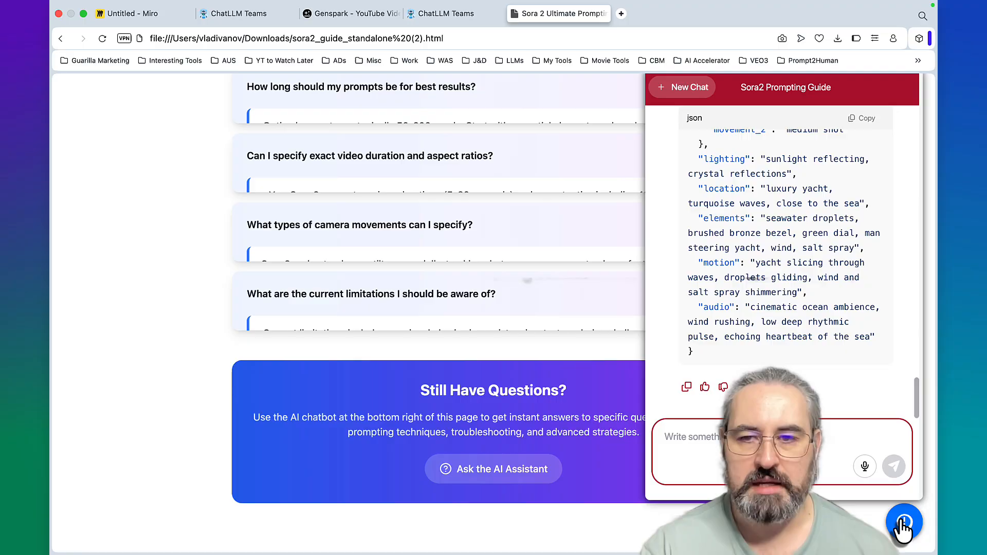
click(682, 87)
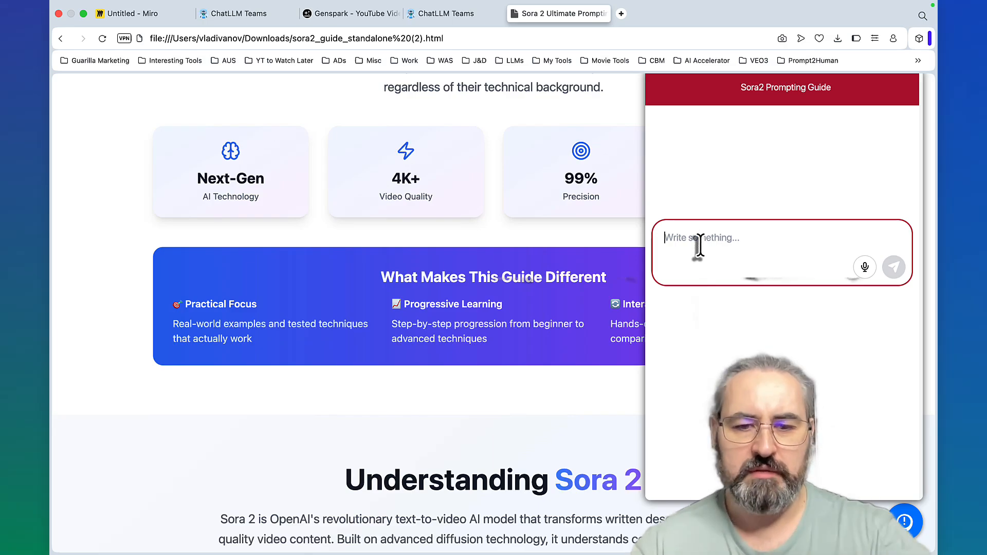
text(what)
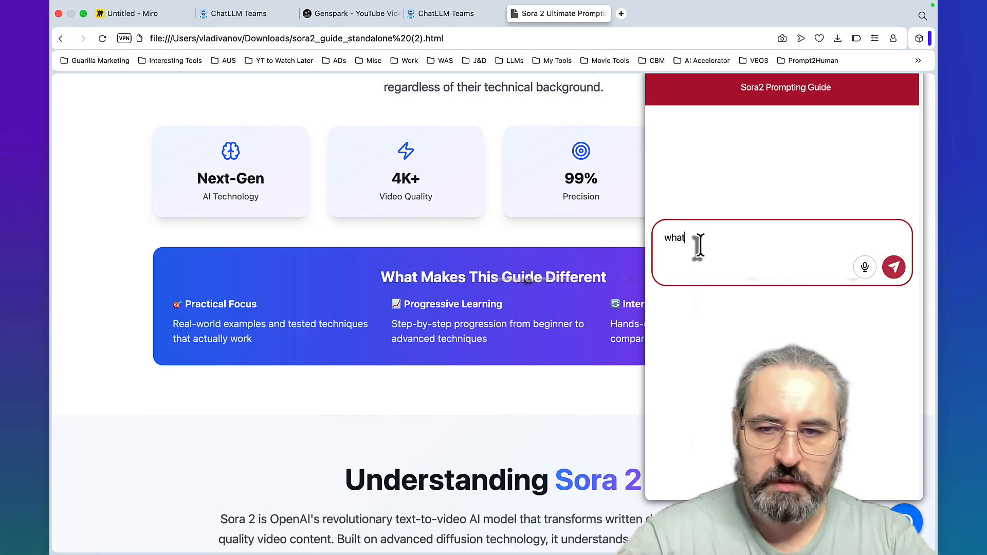
text(is the bitcoin p)
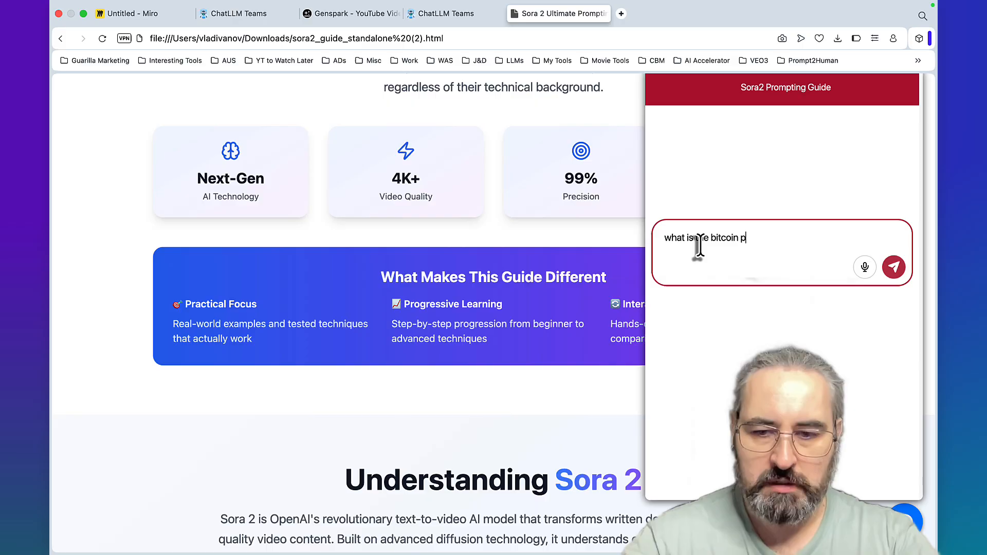
click(894, 267)
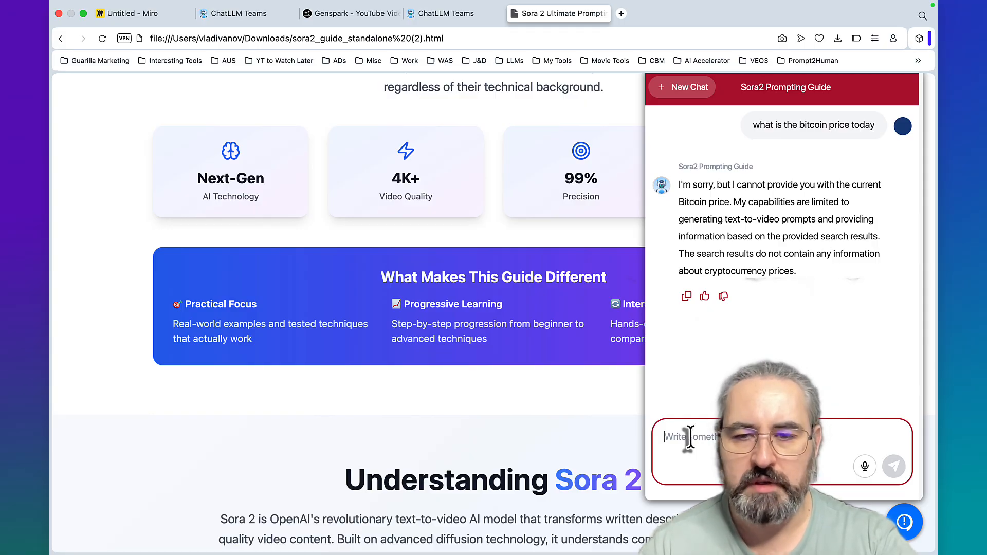
Ask the assistant for 10 viral Sora 2 prompts and read through its cited list
text(give me 10 viral so)
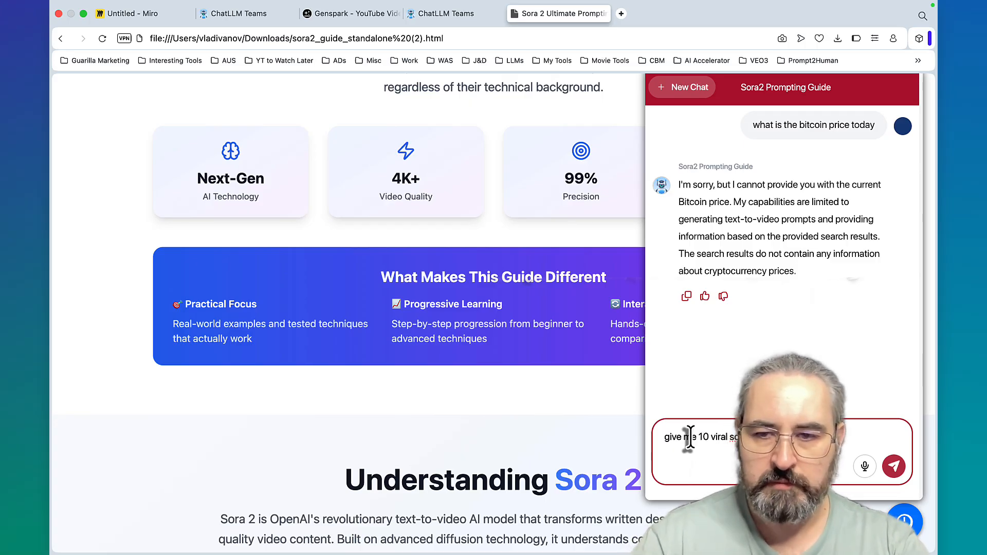
click(894, 466)
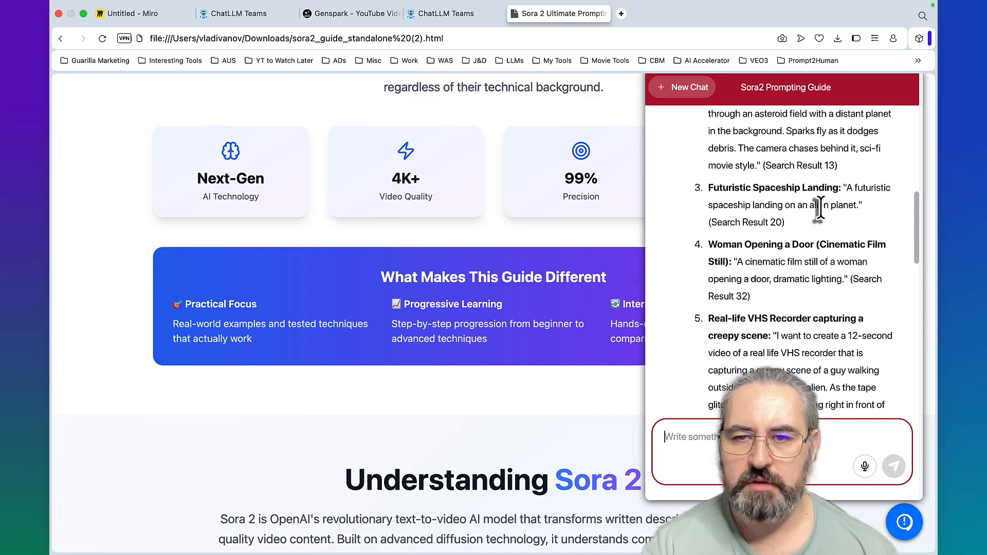
scroll(down, 3)
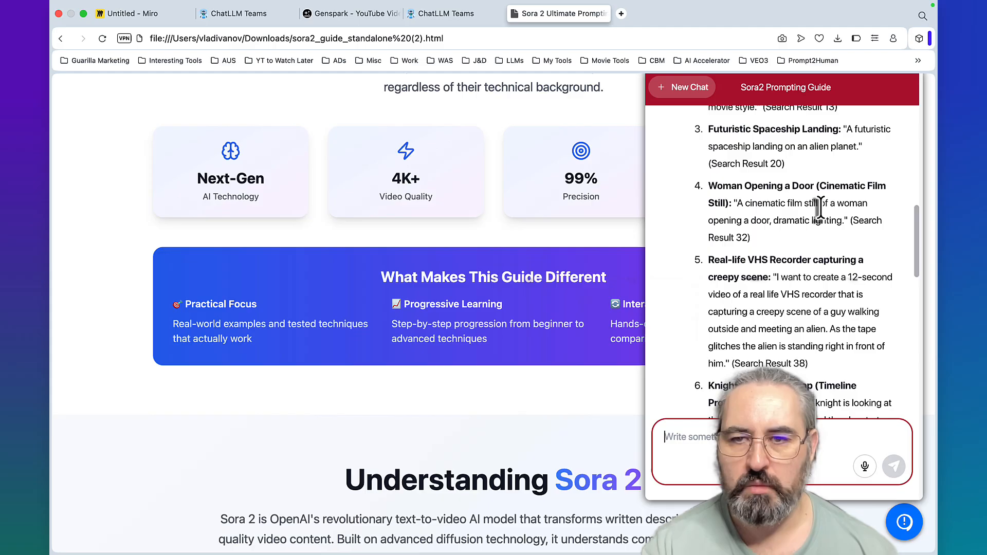
scroll(down, 3)
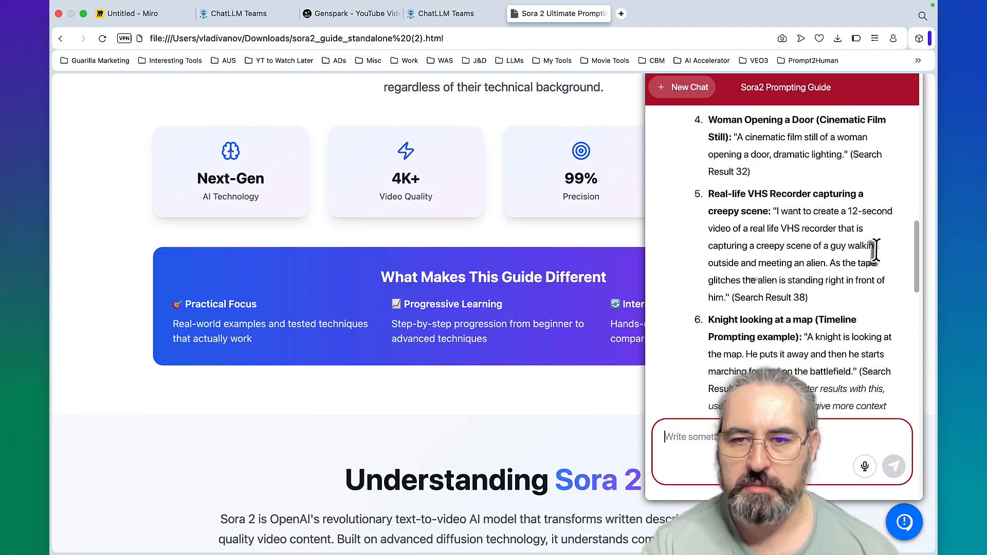
scroll(down, 3)
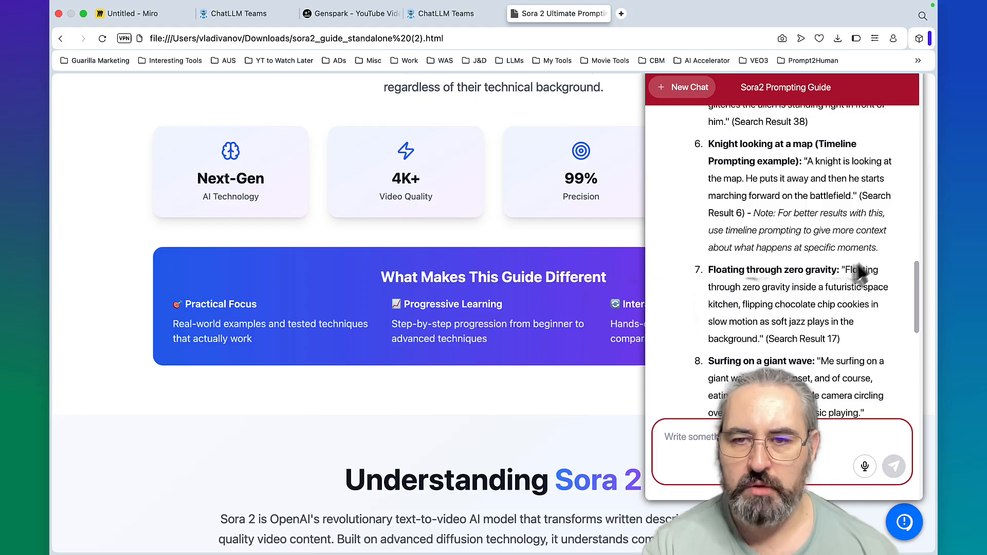
scroll(down, 3)
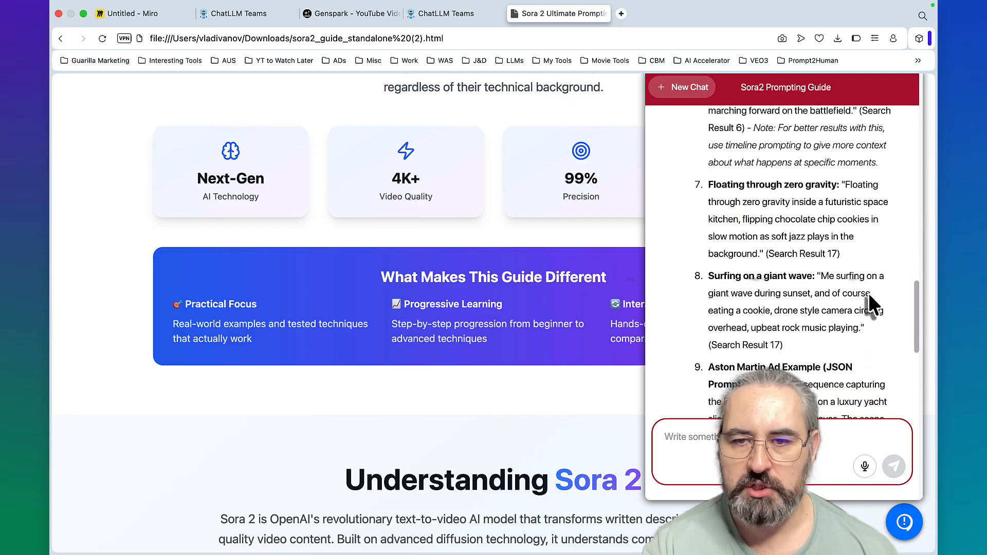
scroll(down, 3)
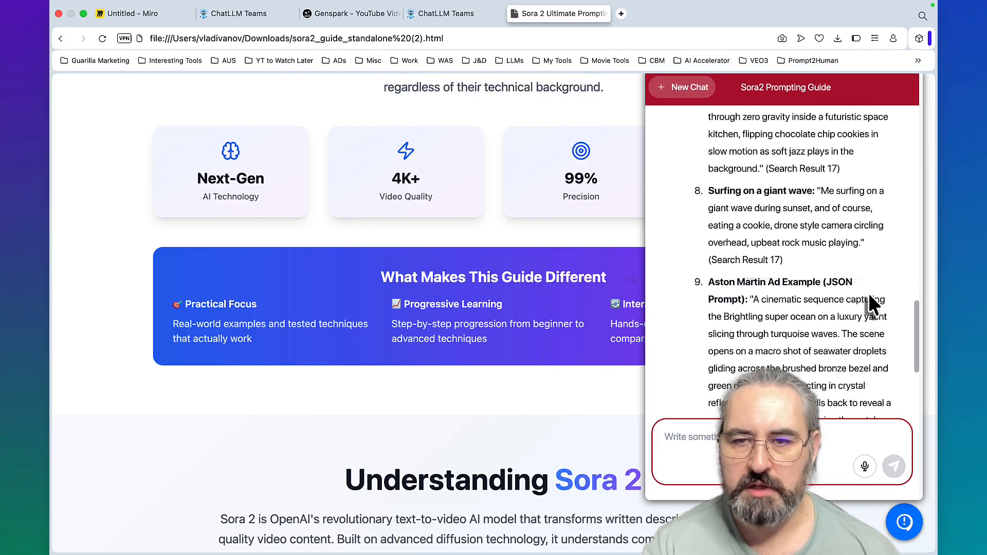
scroll(down, 3)
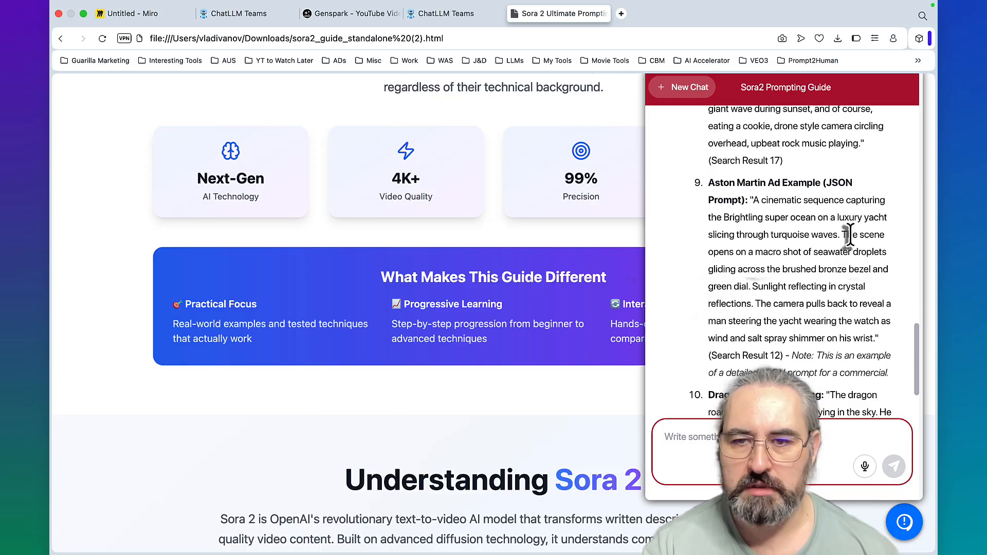
scroll(down, 3)
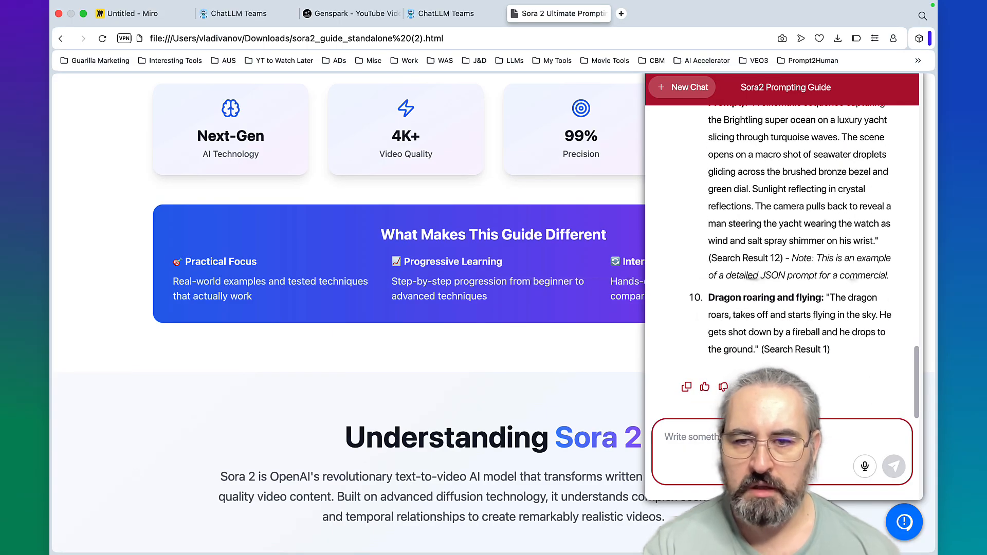
Send the follow-up 'json' query about ways to generate Sora 2 videos
click(724, 453)
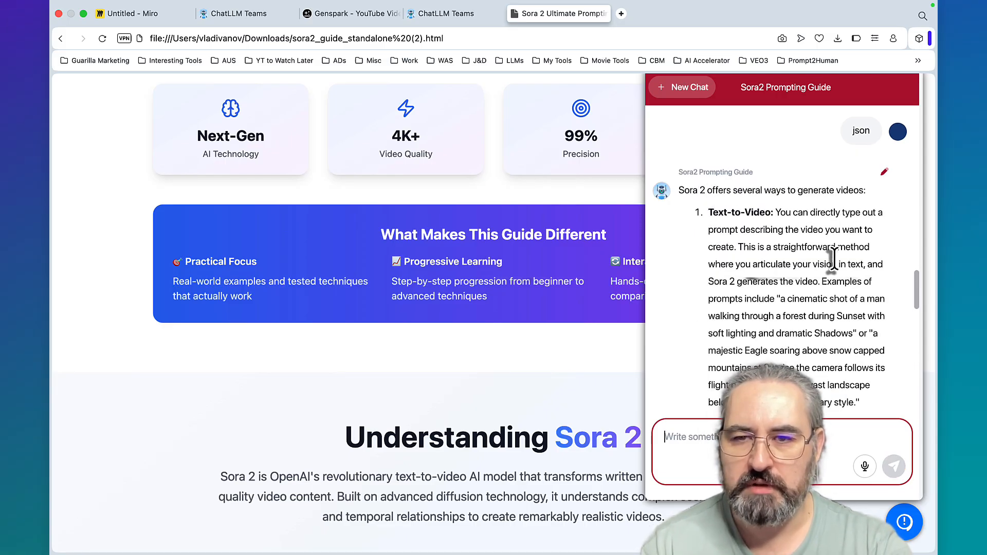
Ask 'give me json prompt' and review the JSON example with its field explanations
scroll(down, 3)
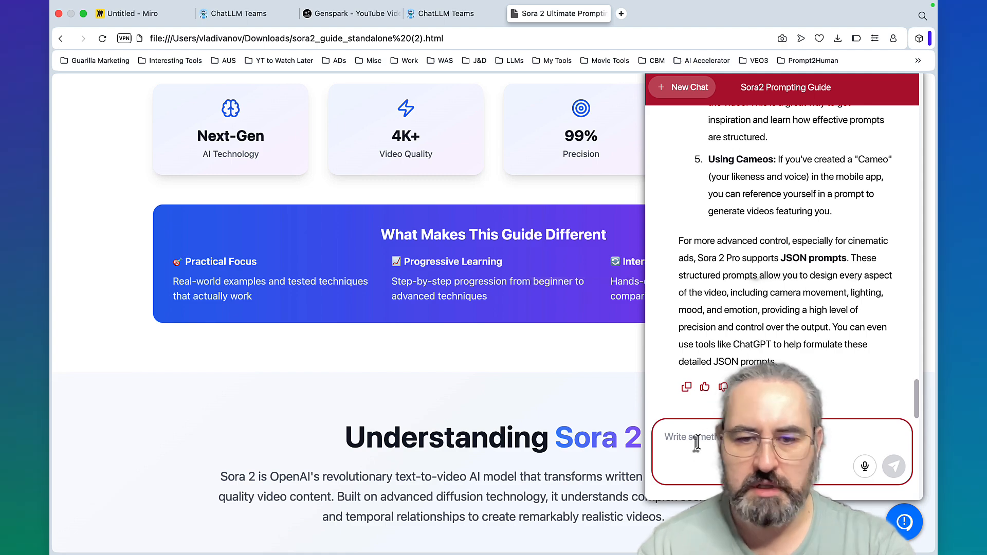
text(give me)
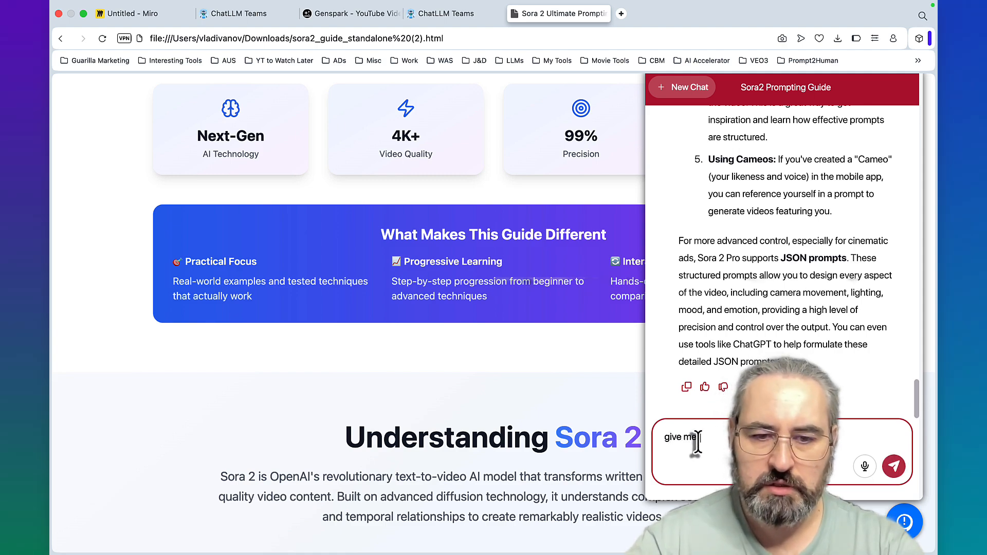
text(son pro)
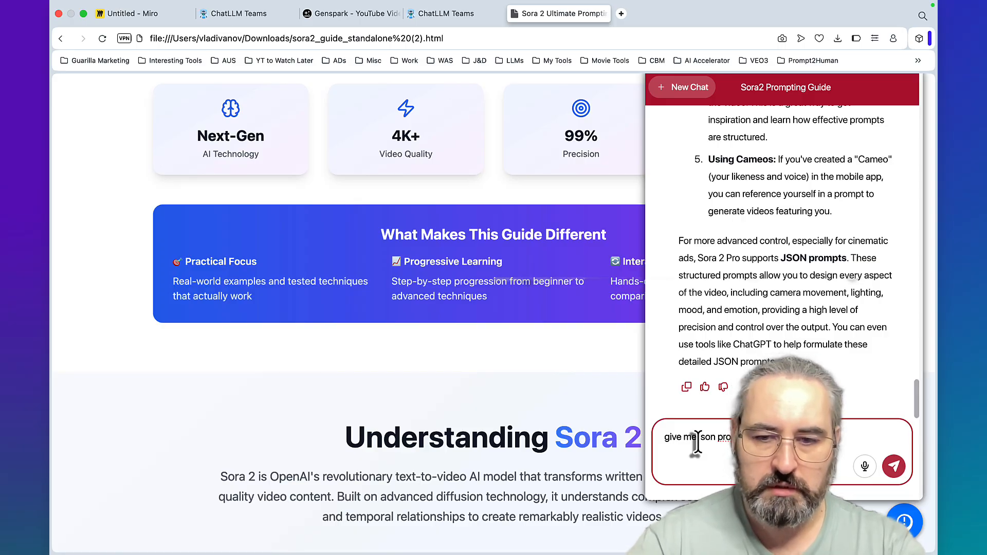
click(893, 466)
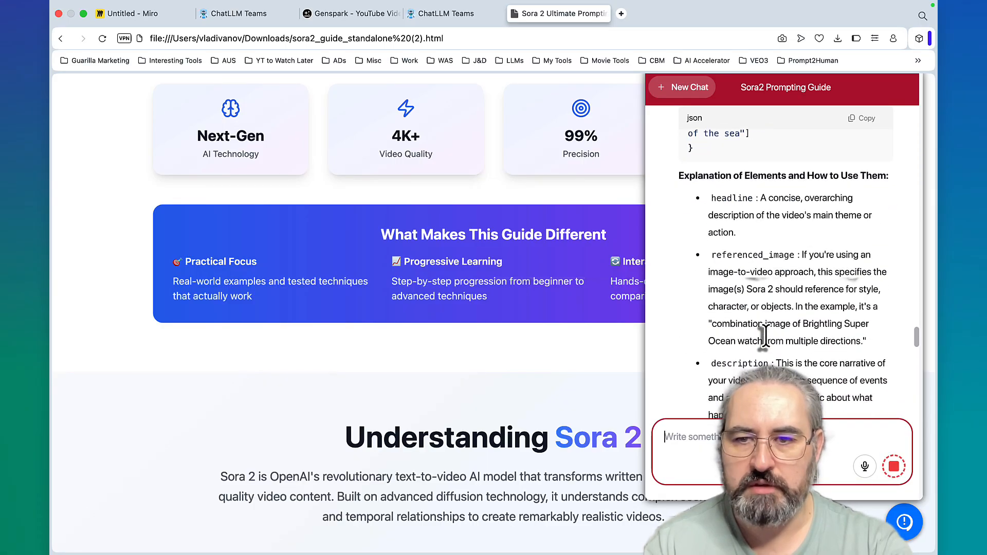
scroll(down, 3)
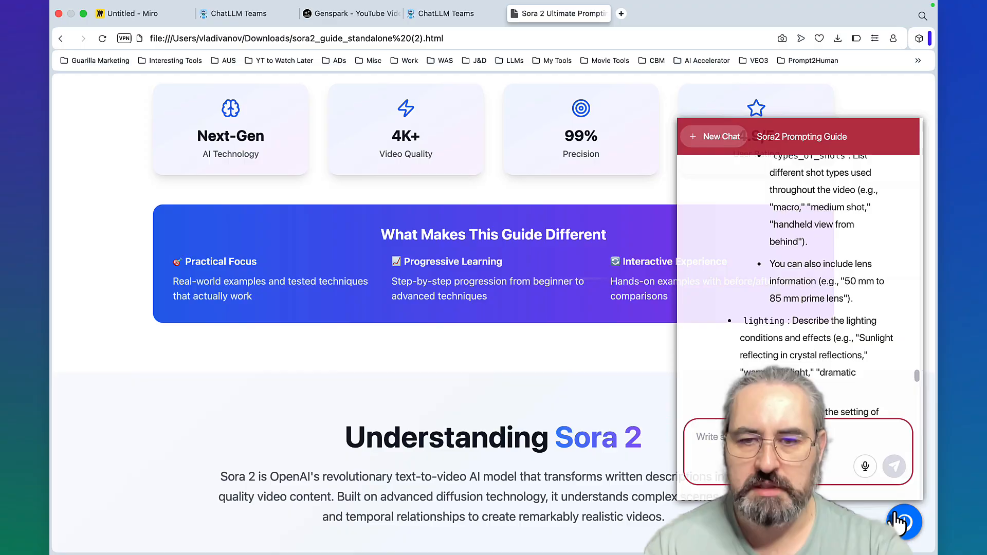
Scroll past the video cards, Pro Tip and FAQ to the Still Have Questions? banner
scroll(down, 3)
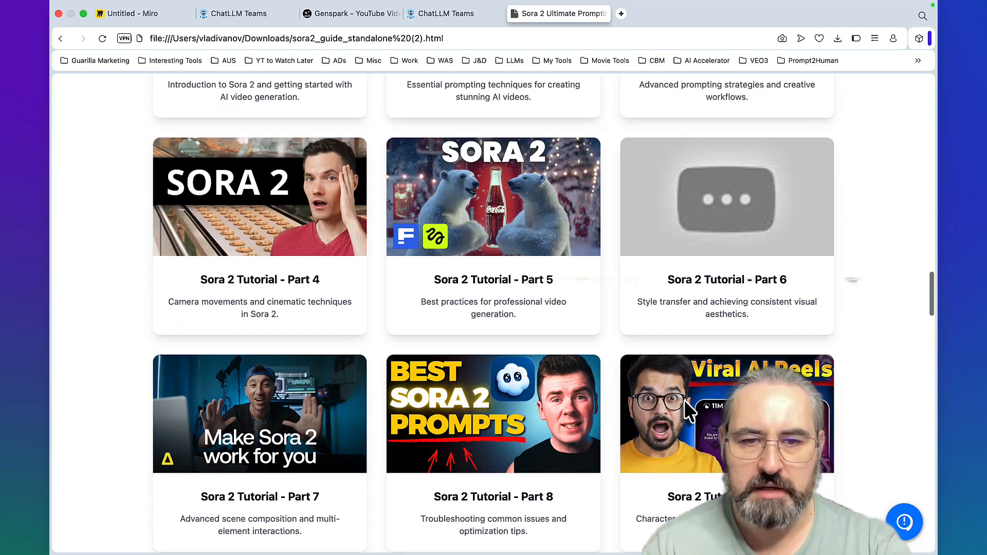
scroll(down, 3)
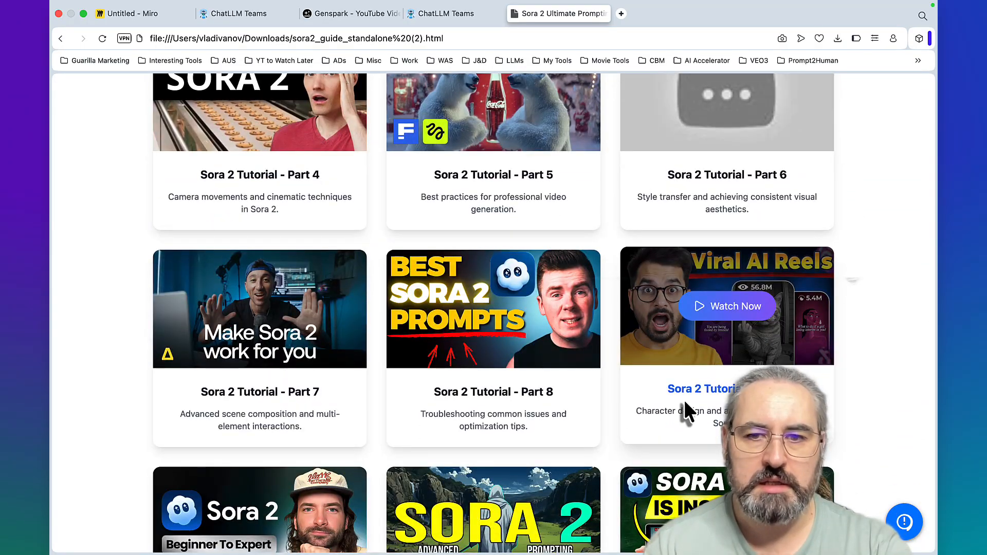
scroll(down, 3)
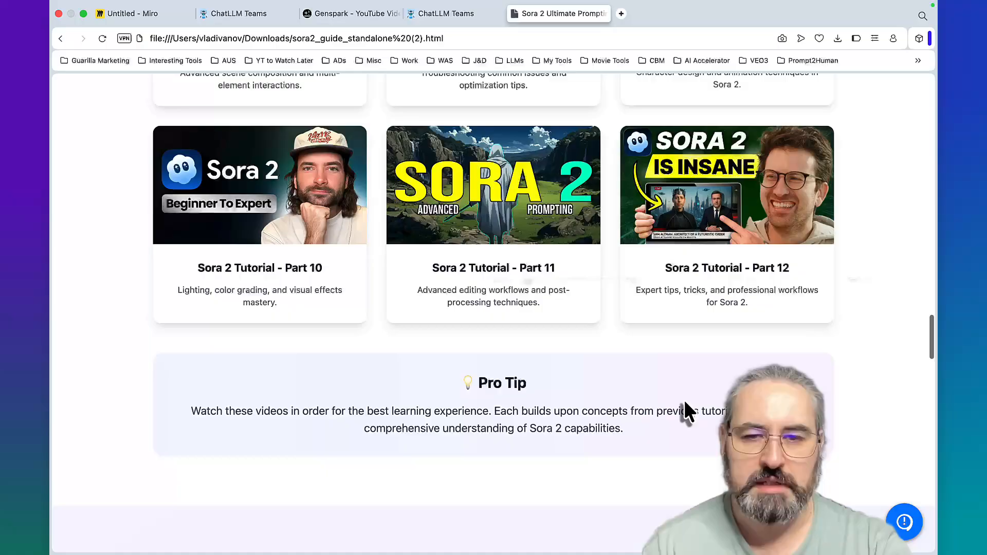
scroll(down, 3)
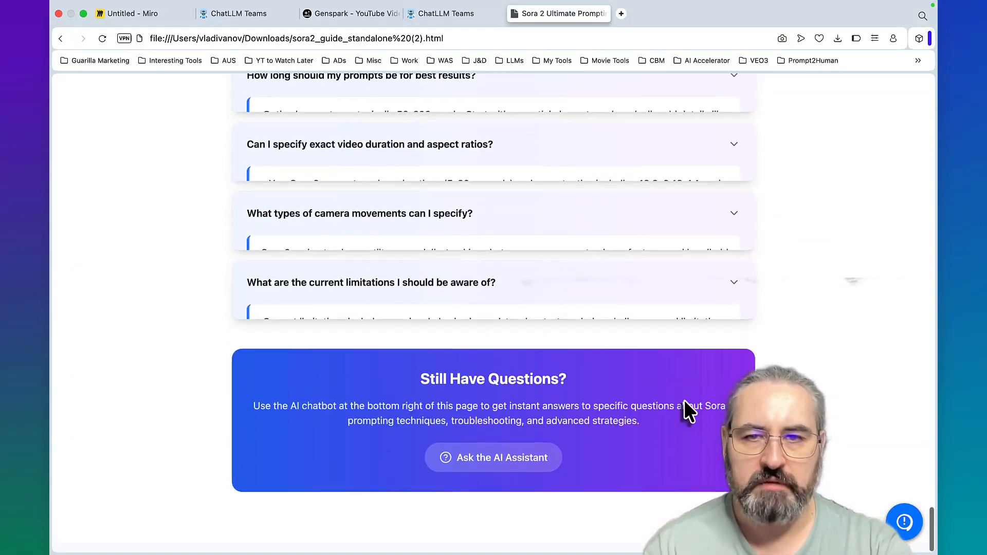
scroll(up, 3)
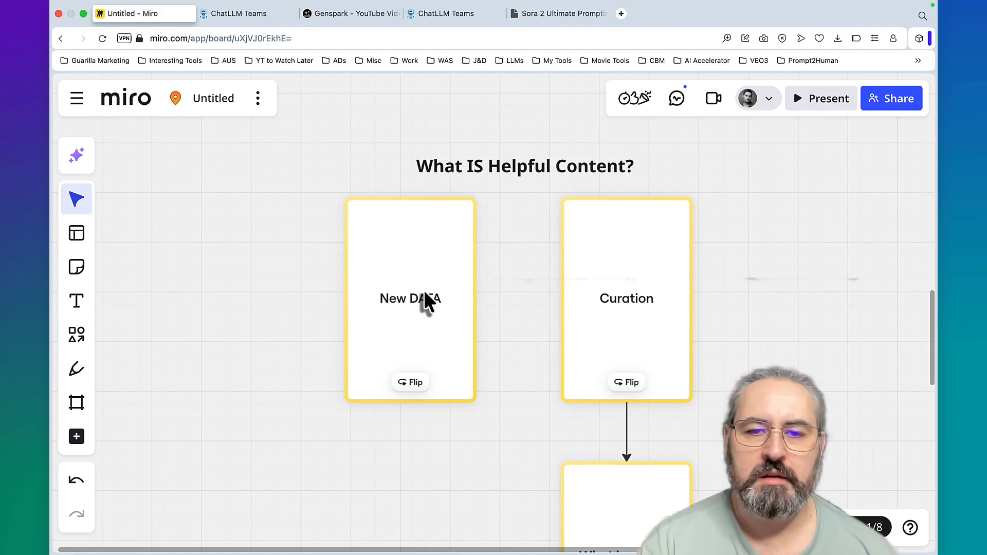
mouse_move(731, 314)
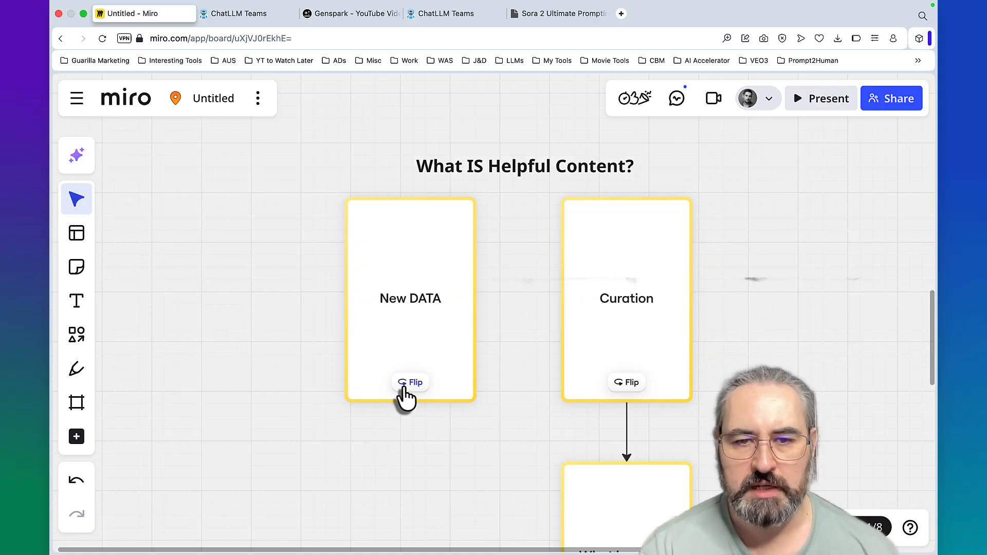
Flip the New DATA card to show Insights, Angles, Research, then move to the Skool classroom tab
click(410, 382)
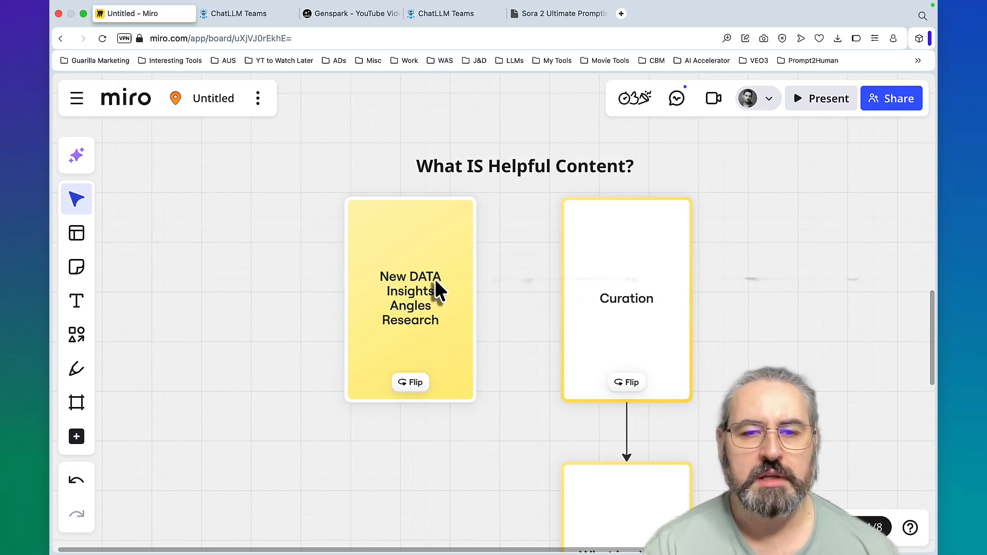
mouse_move(423, 321)
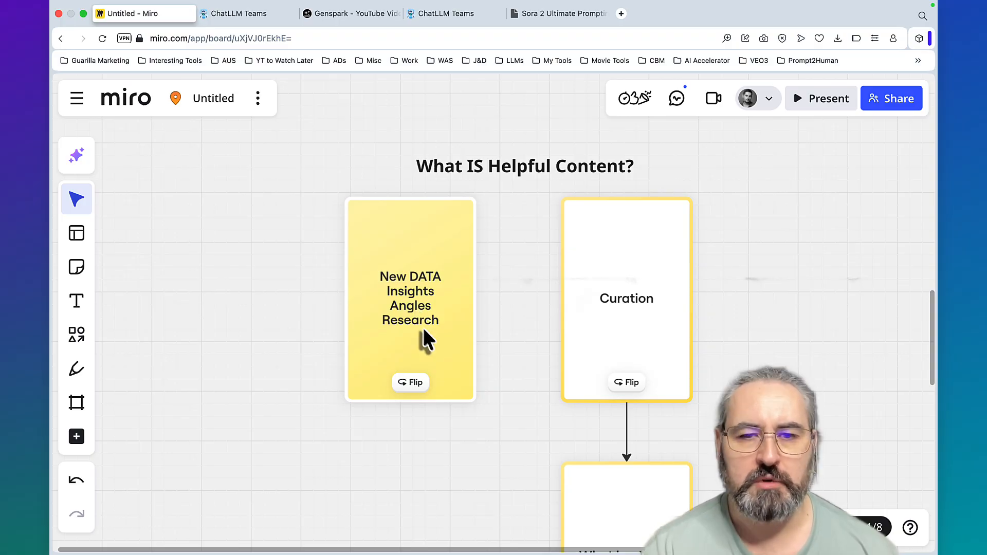
click(657, 13)
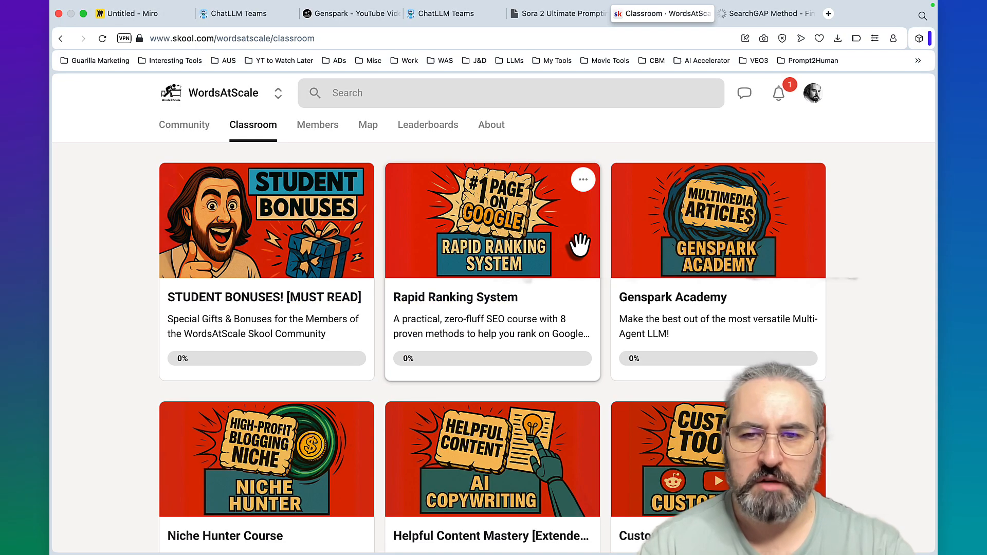
mouse_move(654, 315)
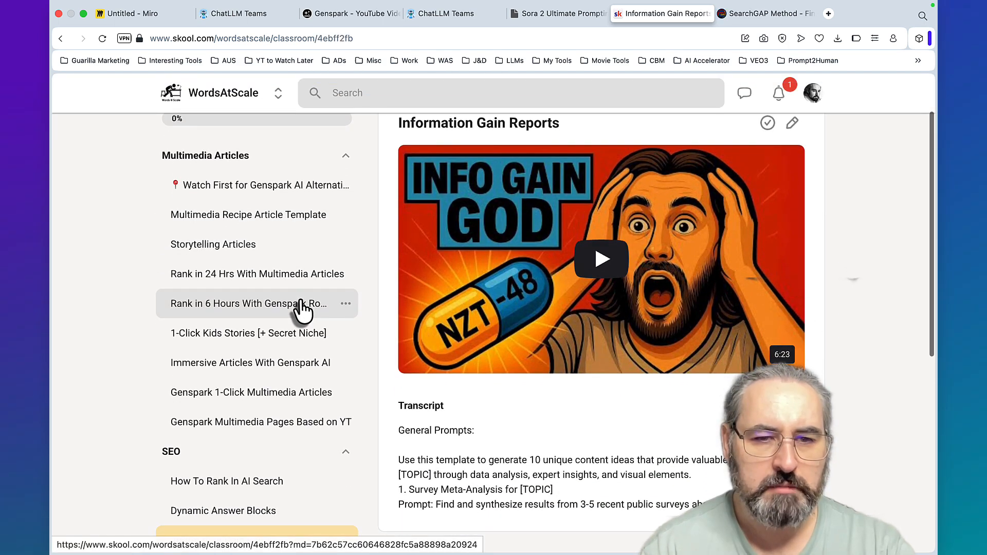
mouse_move(309, 392)
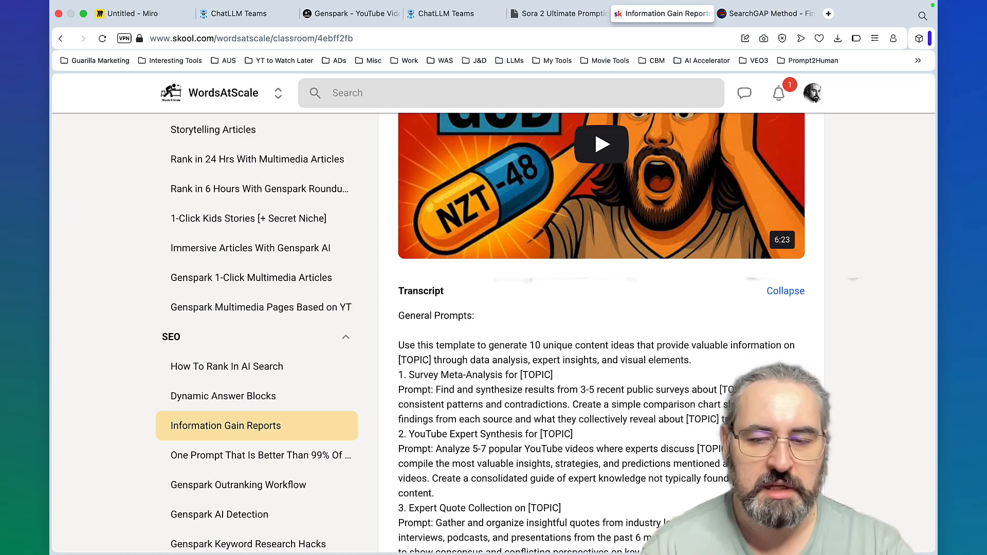
mouse_move(493, 534)
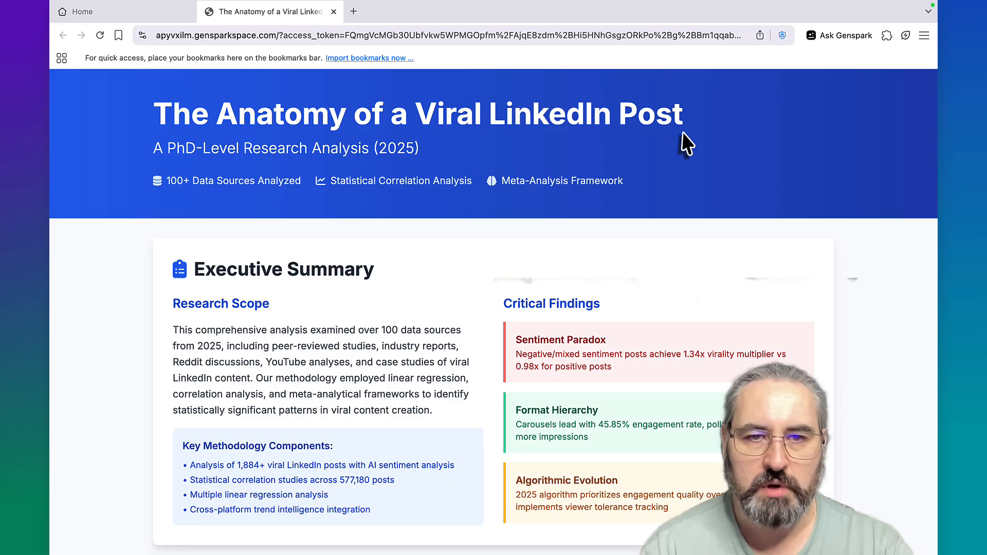
mouse_move(531, 330)
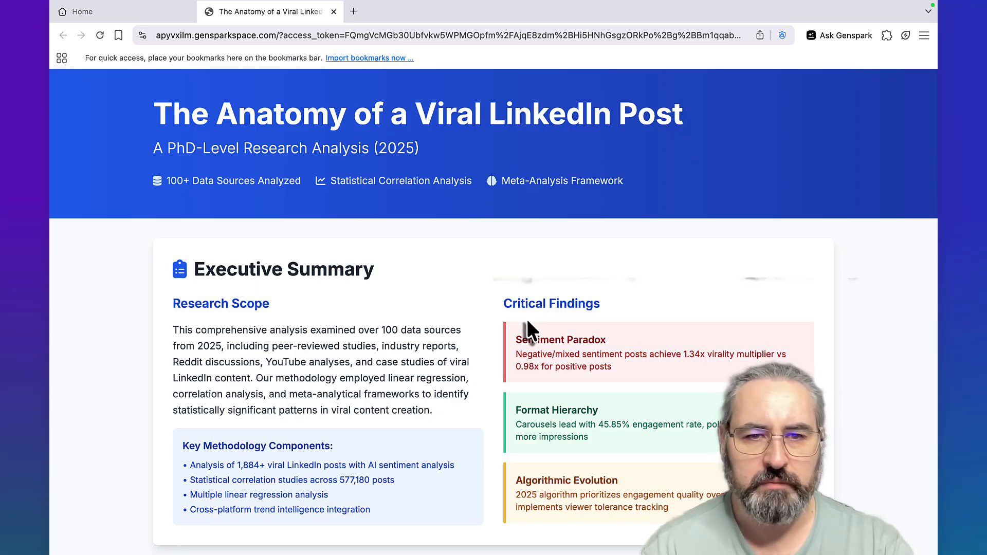
mouse_move(225, 200)
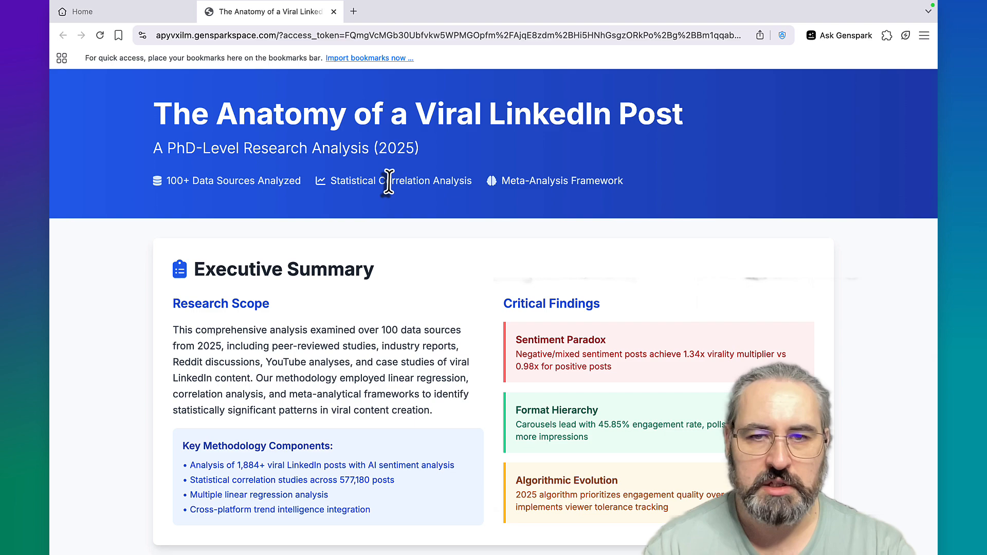
mouse_move(595, 246)
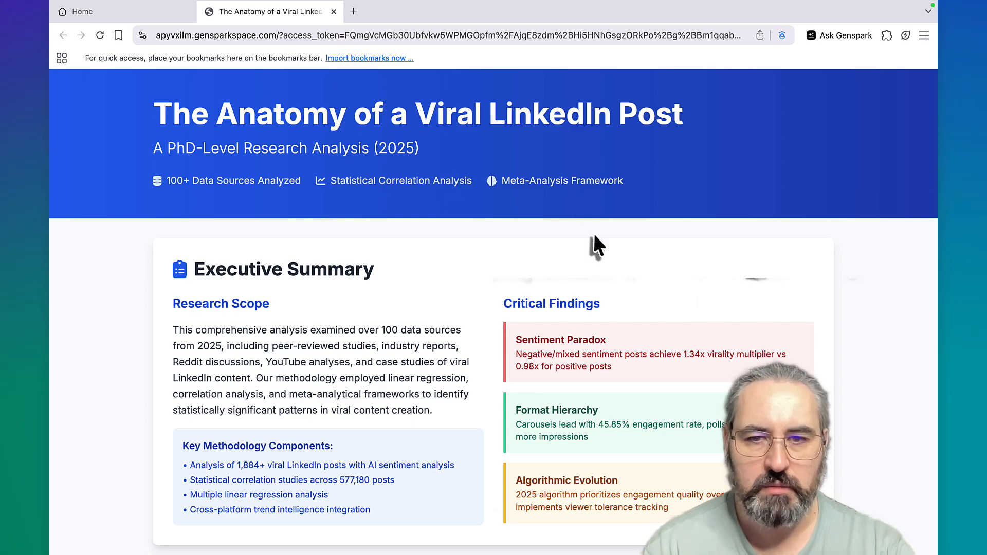
scroll(down, 3)
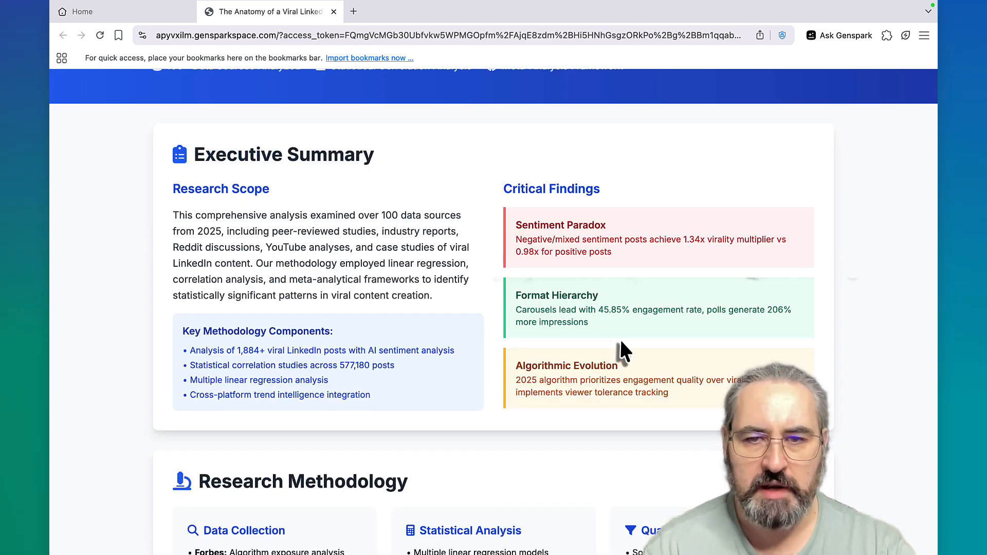
mouse_move(591, 376)
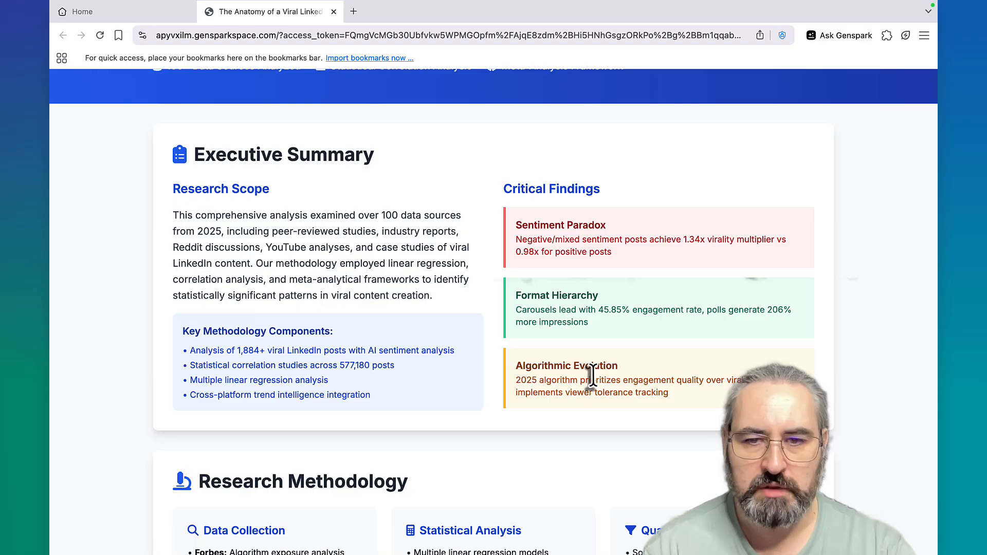
scroll(down, 3)
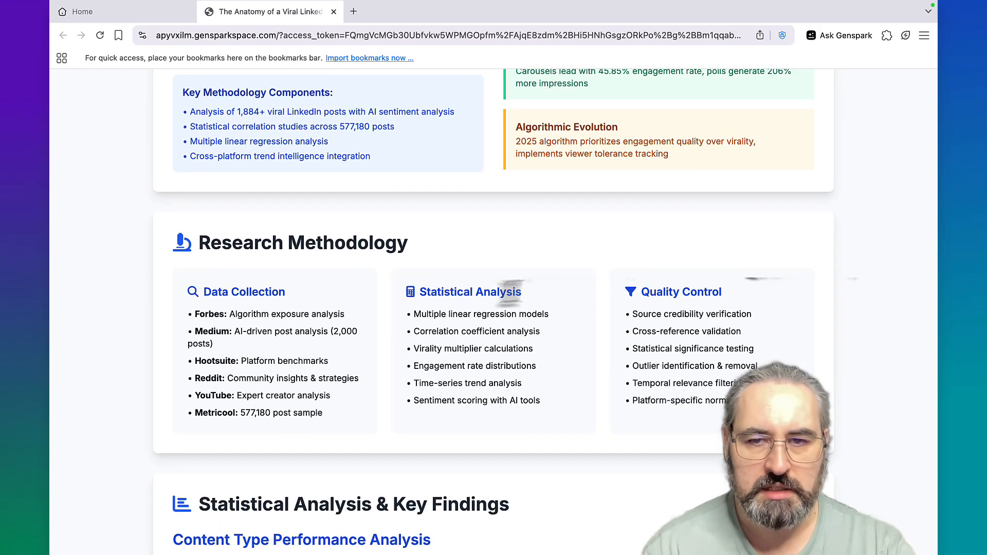
scroll(down, 3)
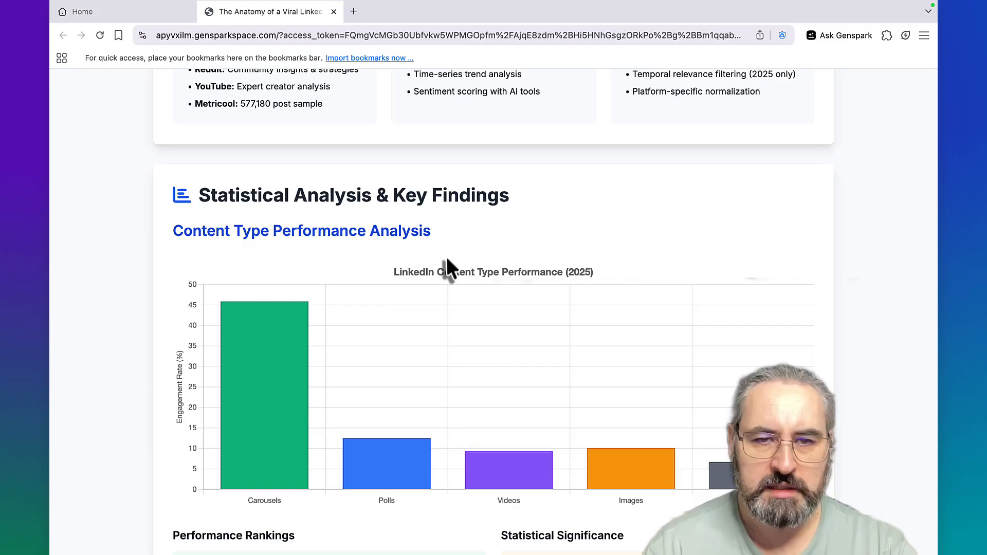
scroll(down, 3)
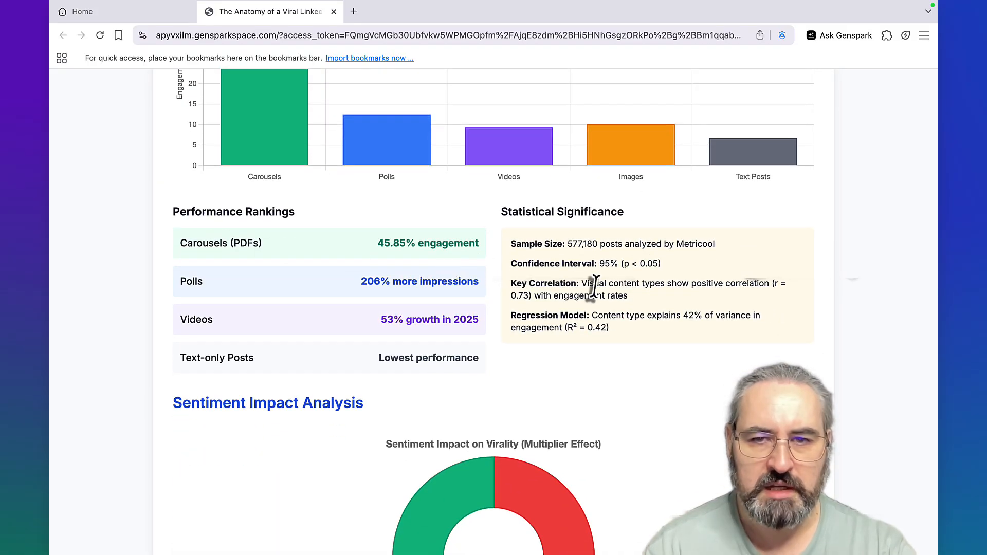
scroll(down, 3)
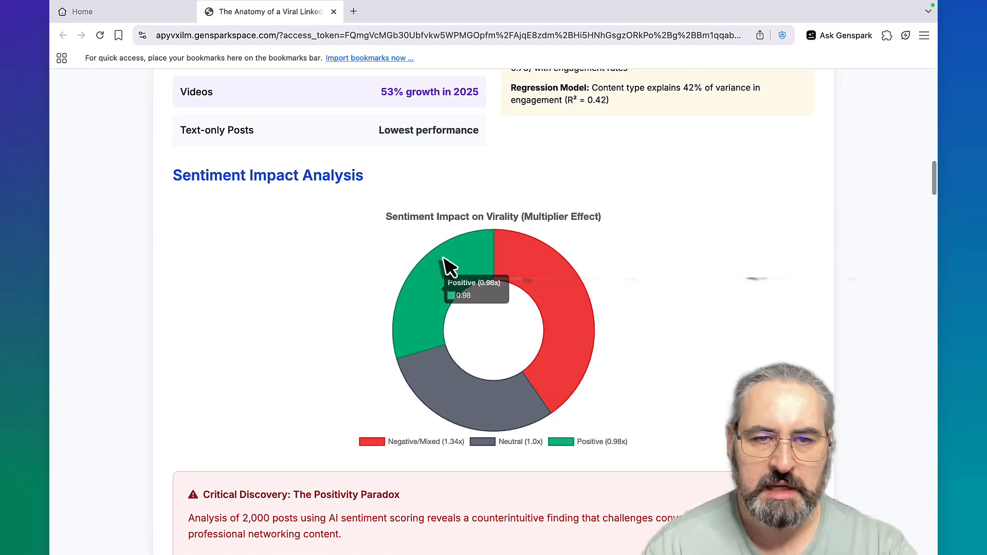
scroll(down, 3)
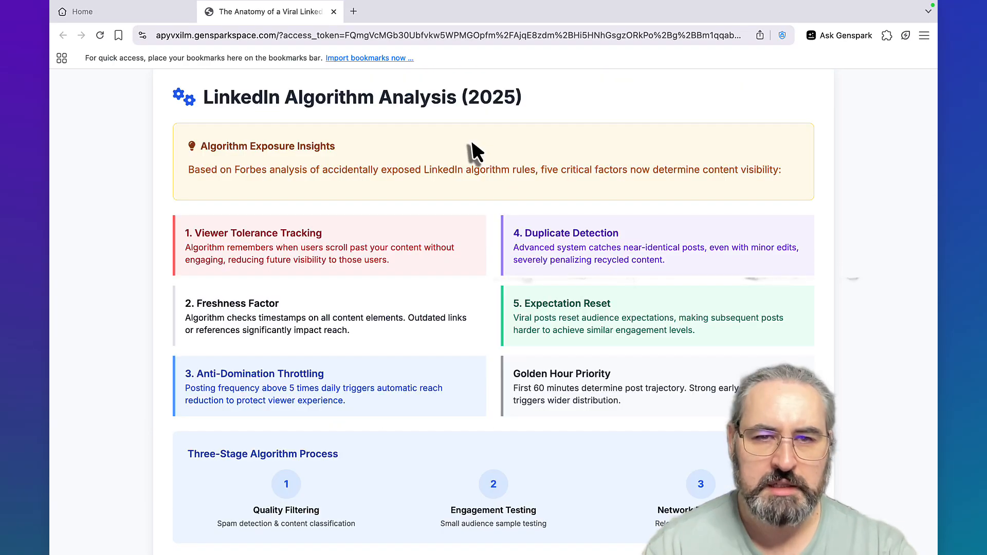
mouse_move(249, 242)
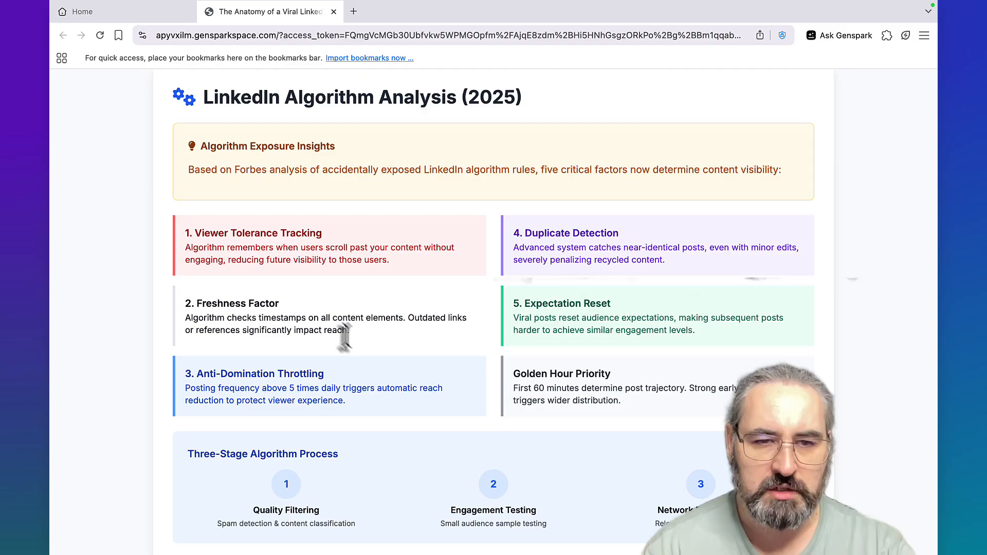
scroll(down, 3)
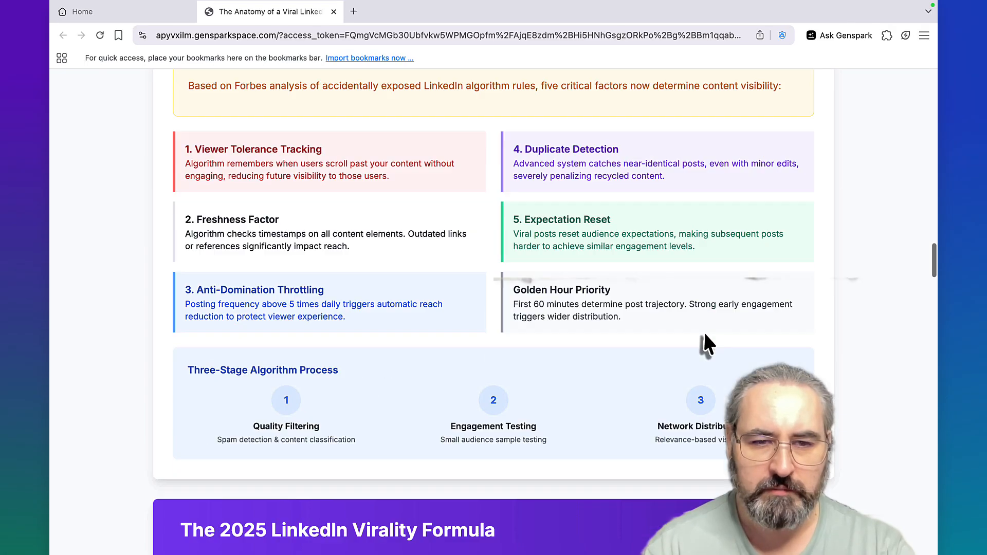
scroll(down, 3)
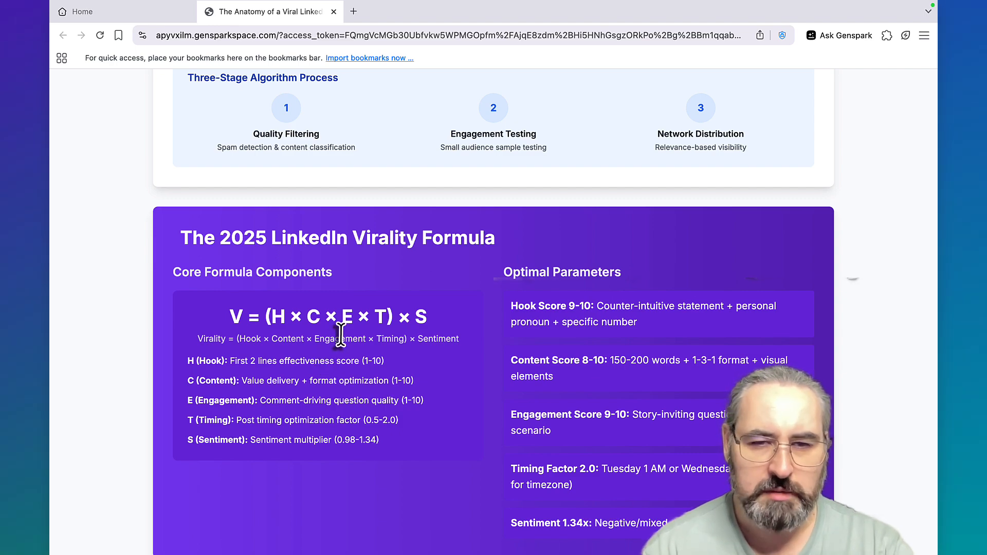
scroll(down, 3)
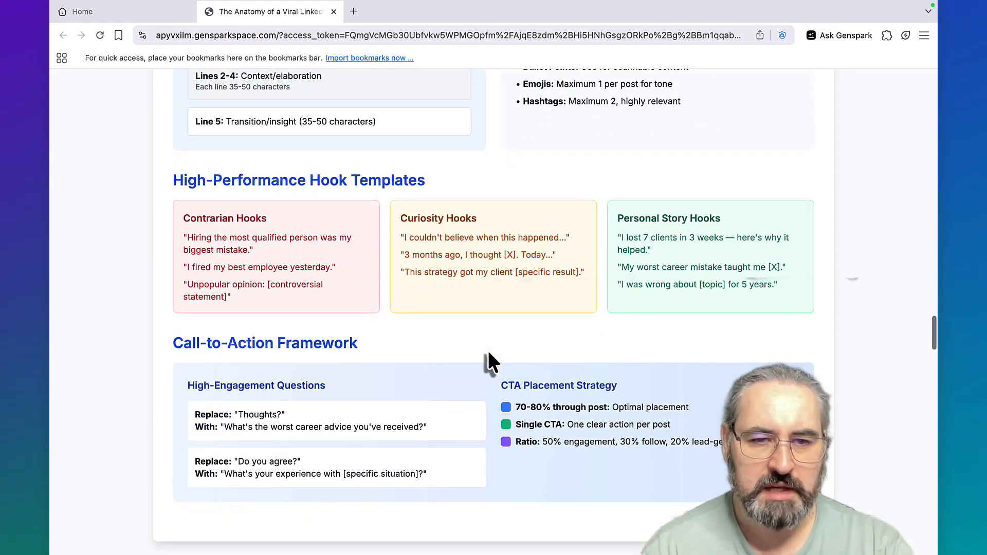
scroll(down, 3)
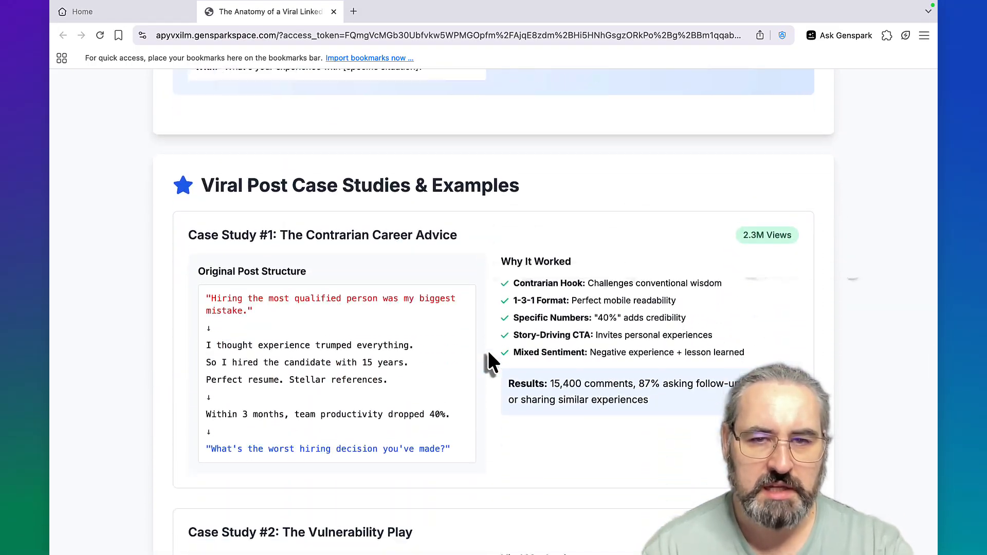
scroll(down, 3)
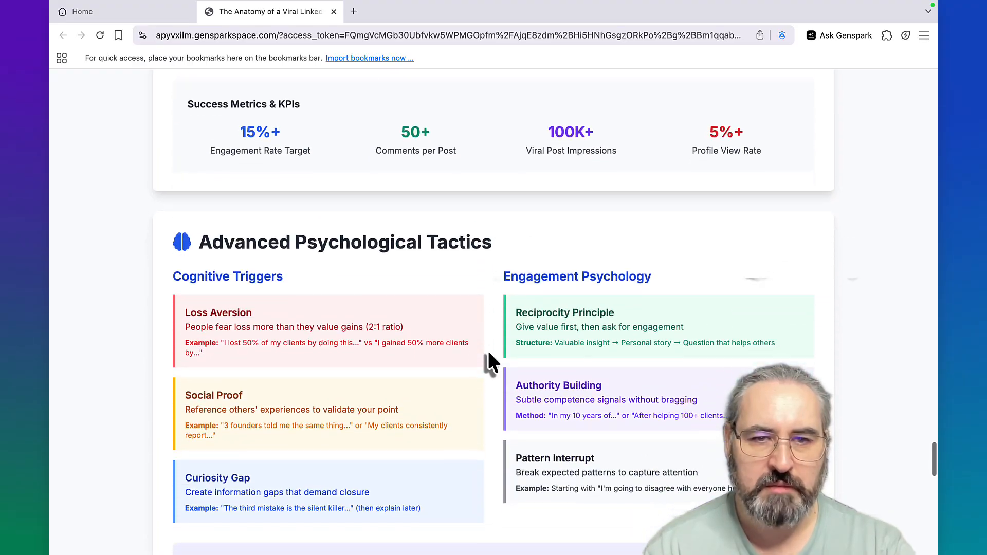
scroll(down, 3)
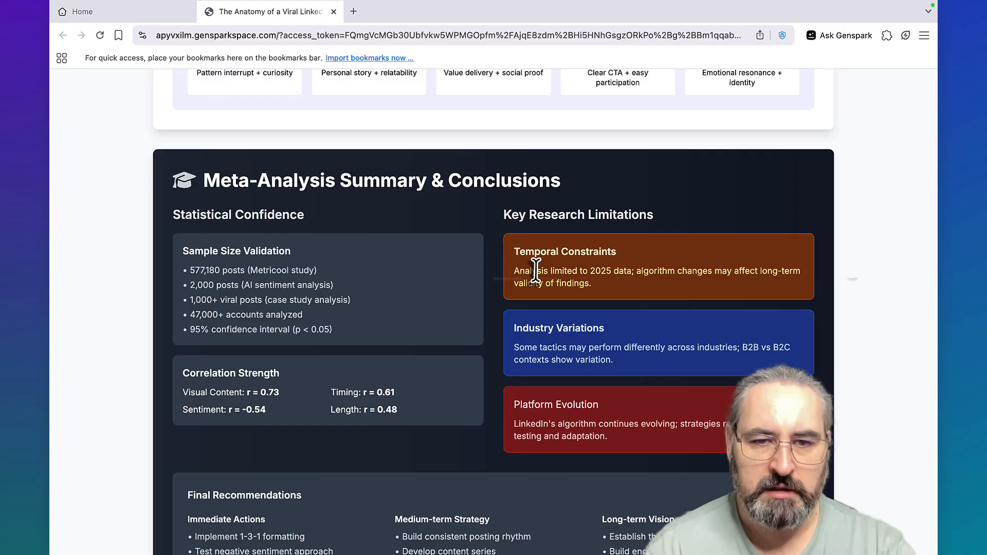
scroll(down, 3)
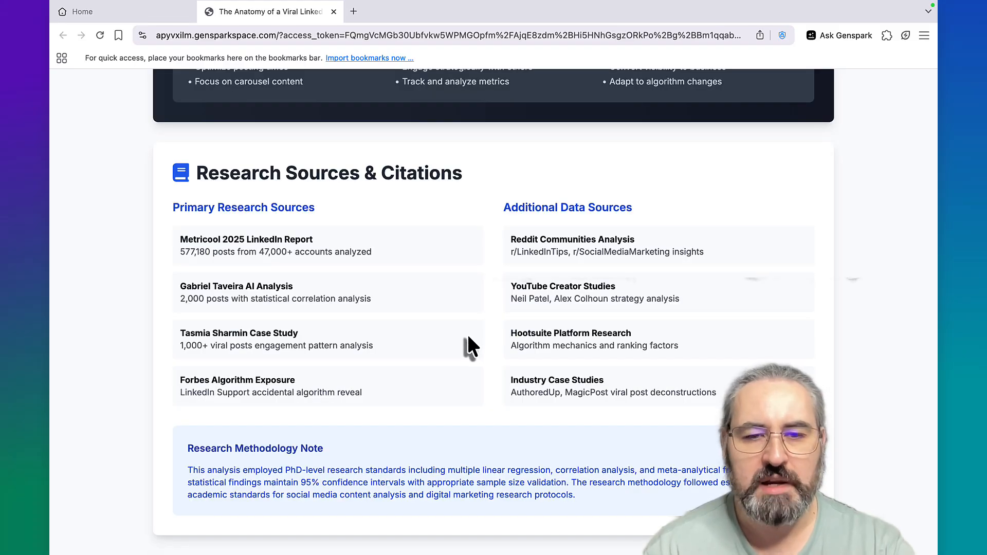
scroll(up, 3)
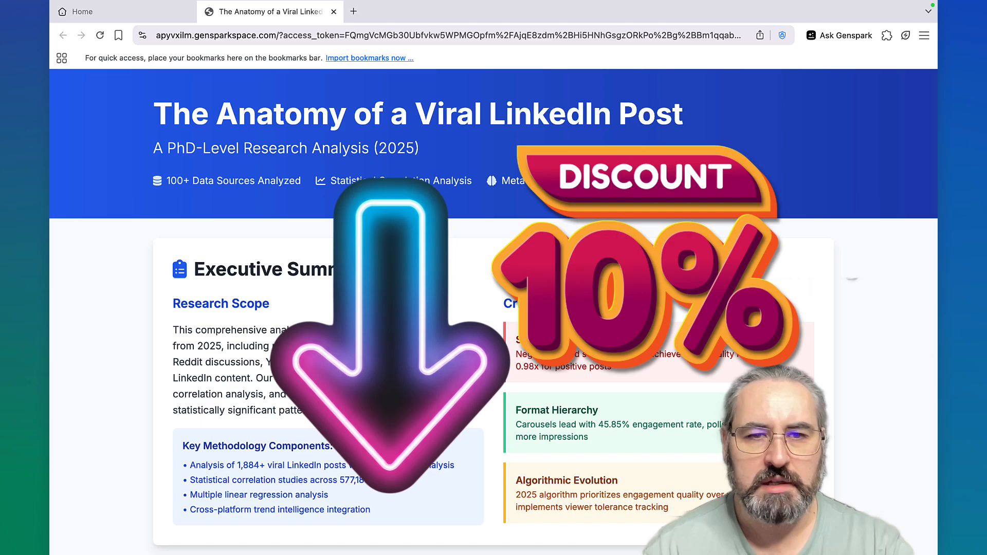
Flip the Curation and Video Listicle cards to reveal their definitions, then return to the Sora 2 guide
scroll(down, 3)
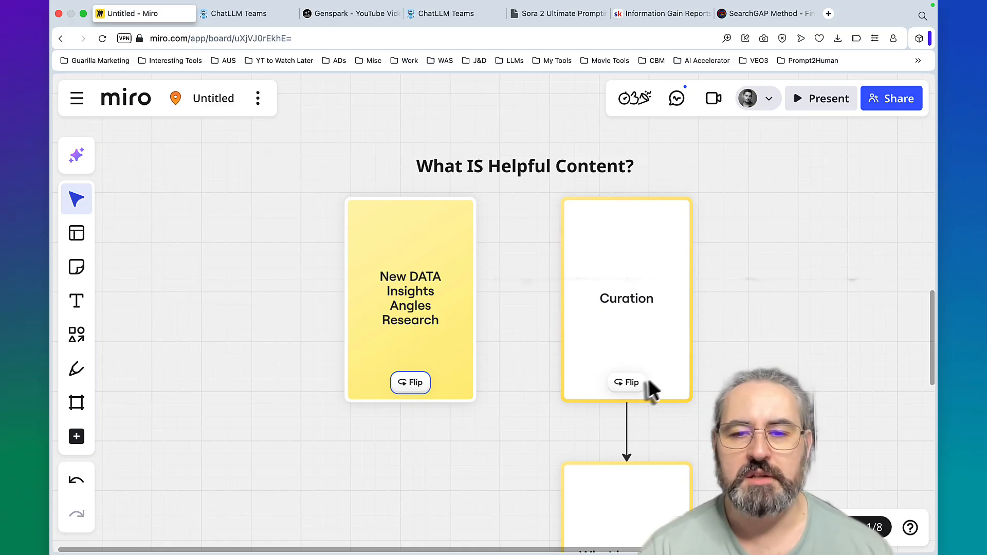
click(626, 382)
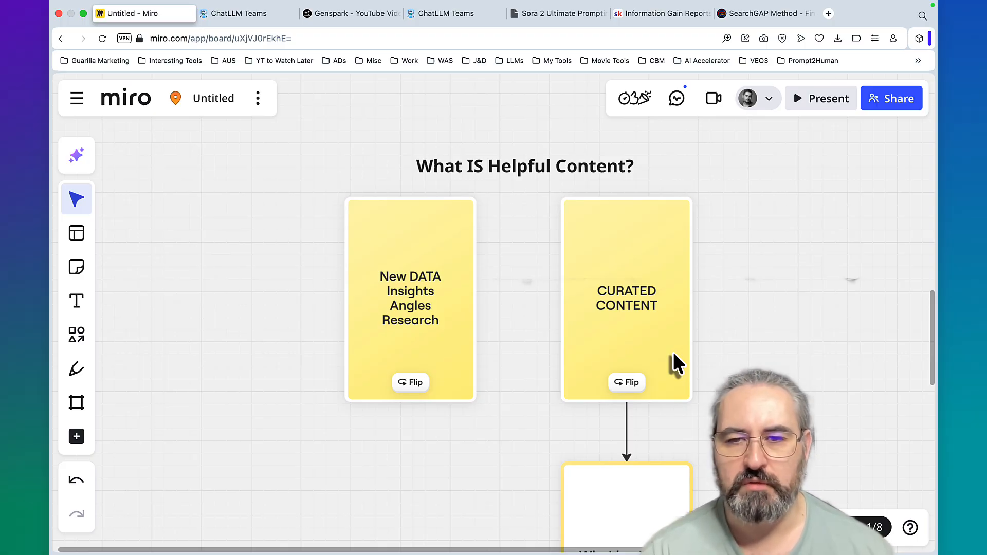
scroll(down, 3)
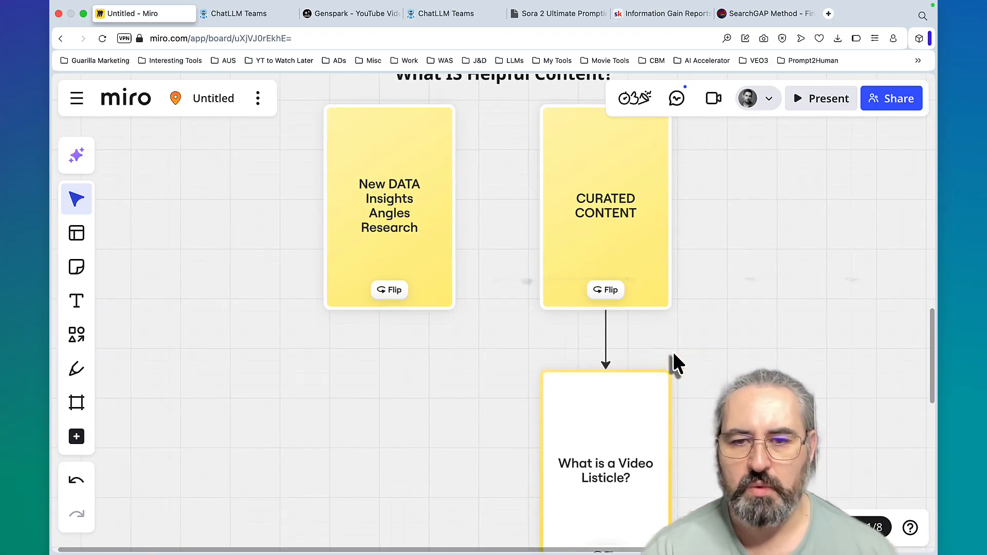
scroll(down, 3)
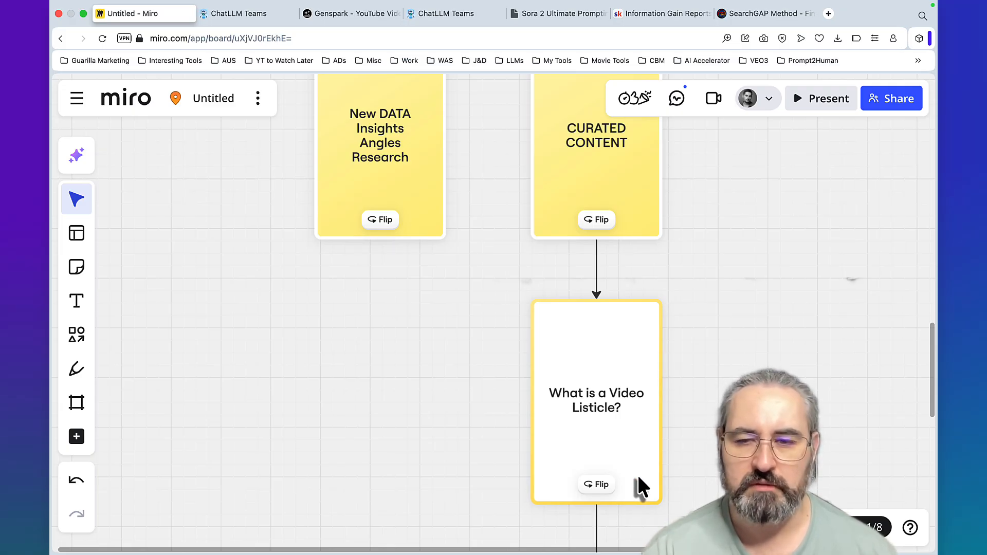
mouse_move(624, 409)
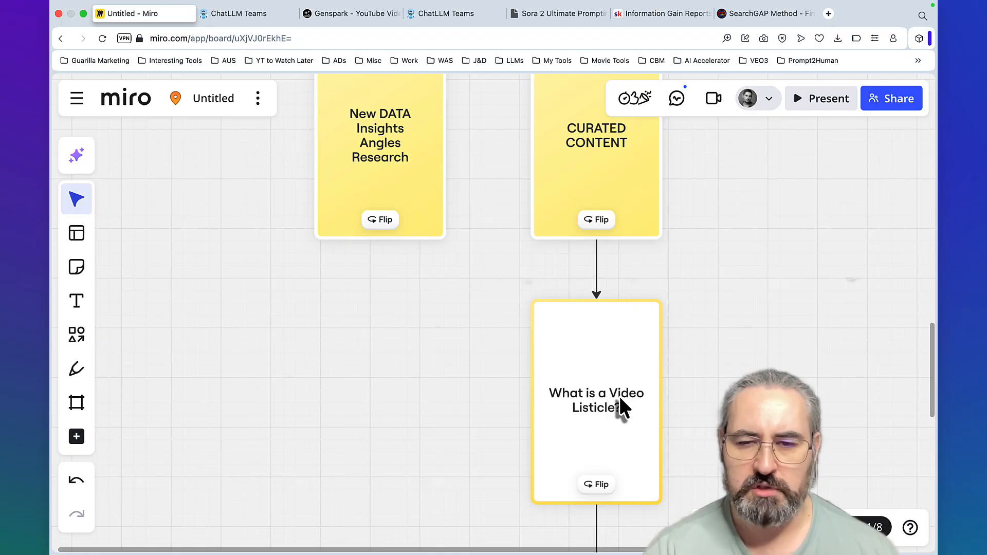
click(596, 484)
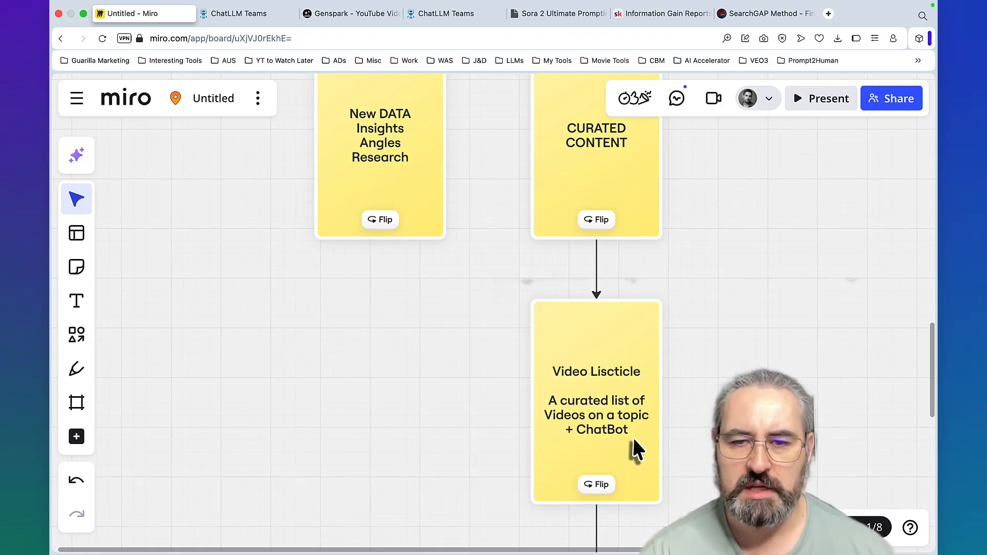
mouse_move(640, 422)
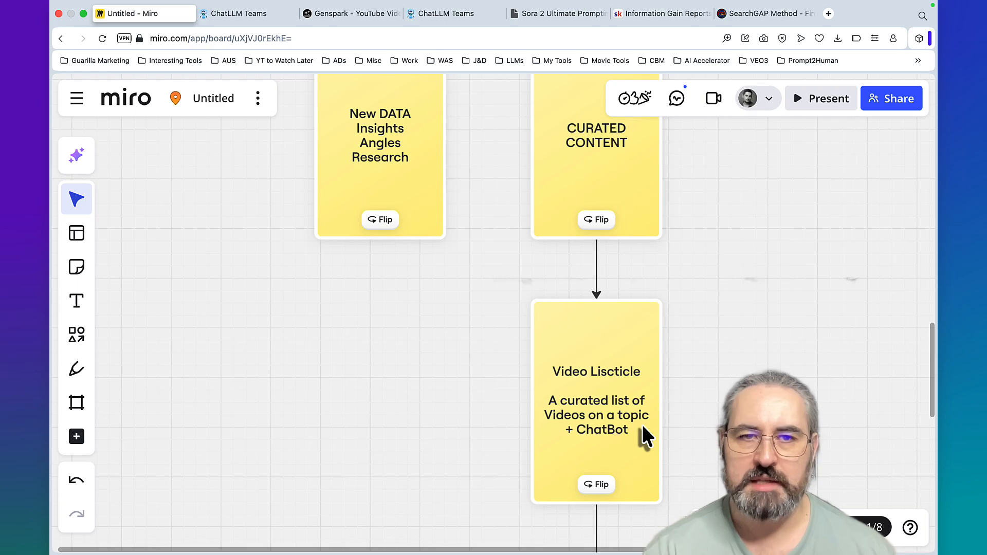
click(557, 13)
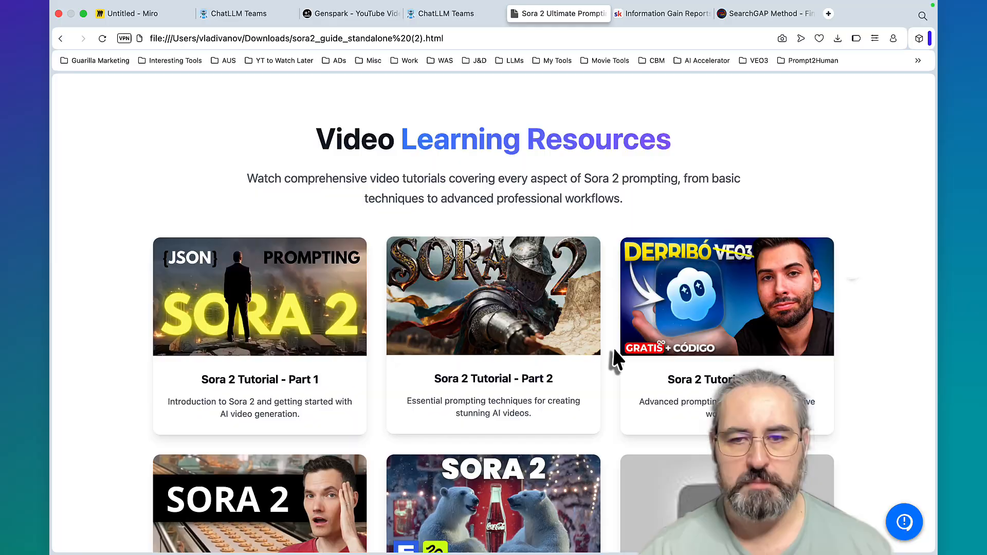
View the standalone guide's chatbot reply with detailed-prompt tips, then go back to the Miro board
scroll(down, 3)
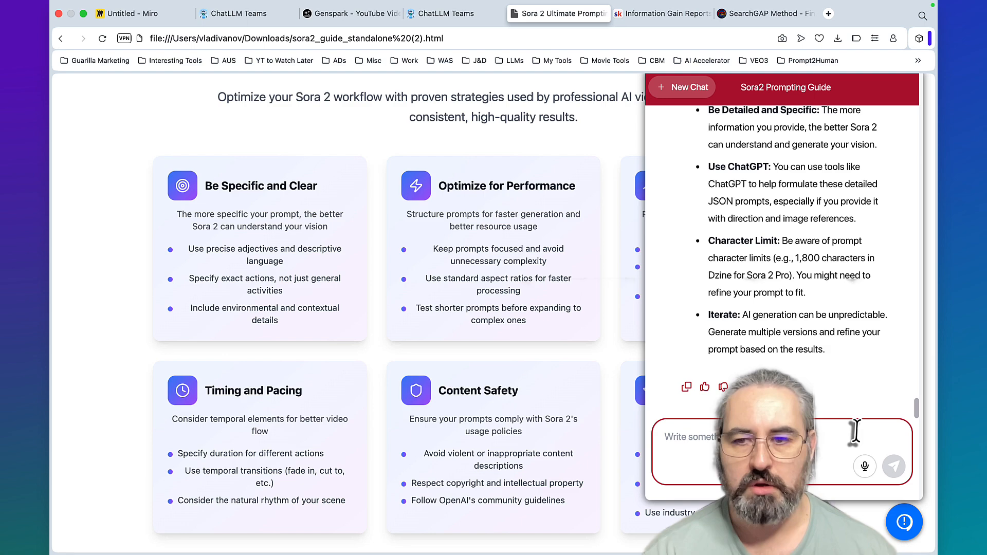
click(126, 14)
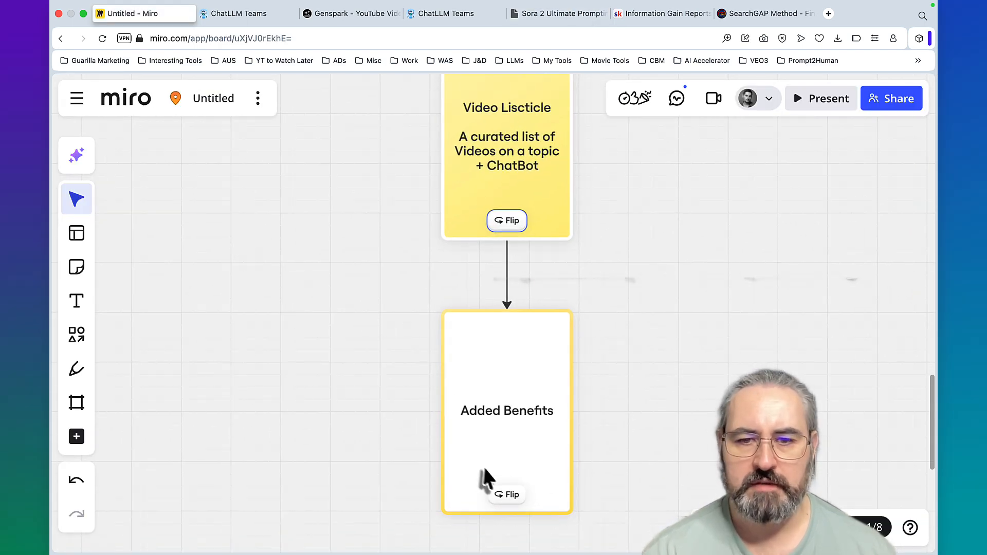
Flip the first step card to reveal 'Find the videos', then start a new browser tab
click(506, 495)
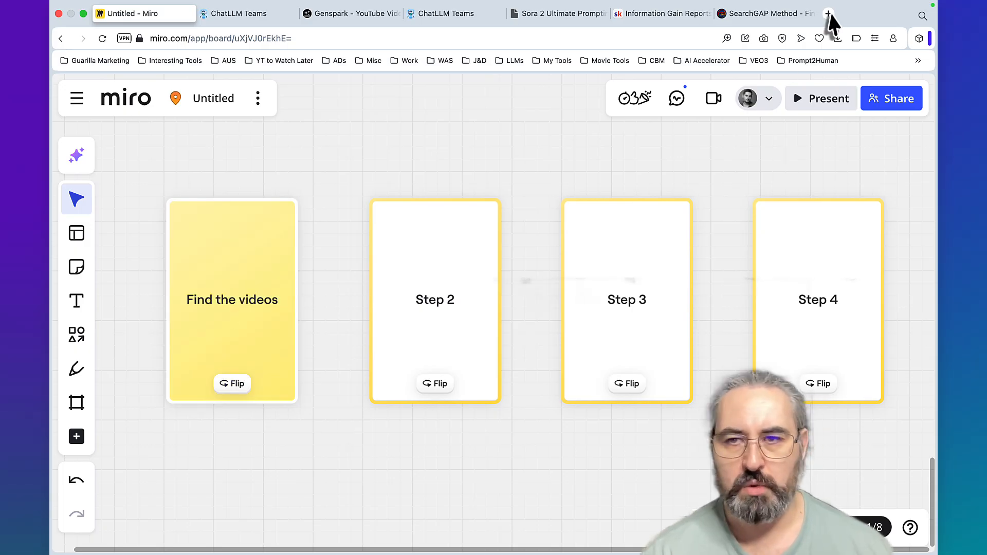
click(828, 14)
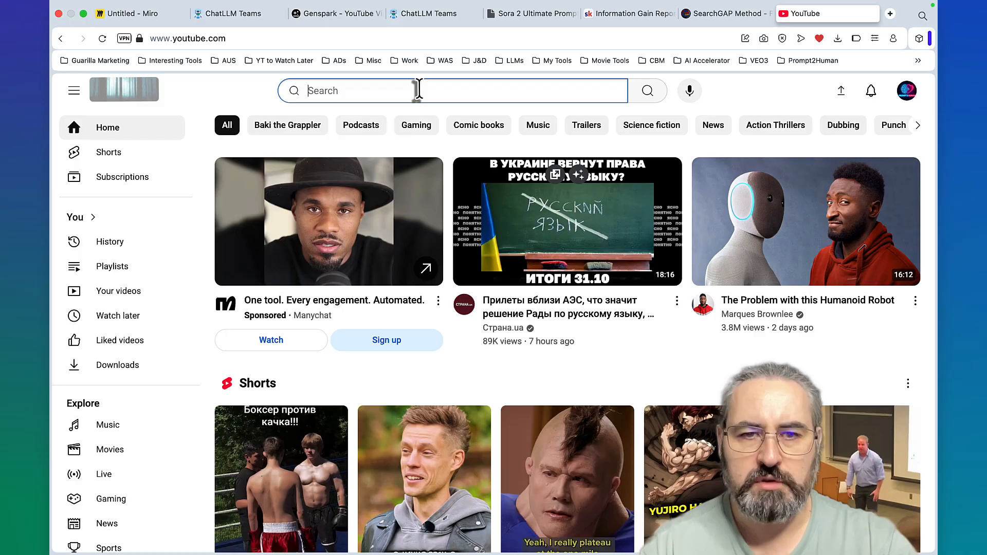
Search YouTube for 'sora 2 prompt', check Filters, browse the results, and close the tab
text(sora 2 prompt)
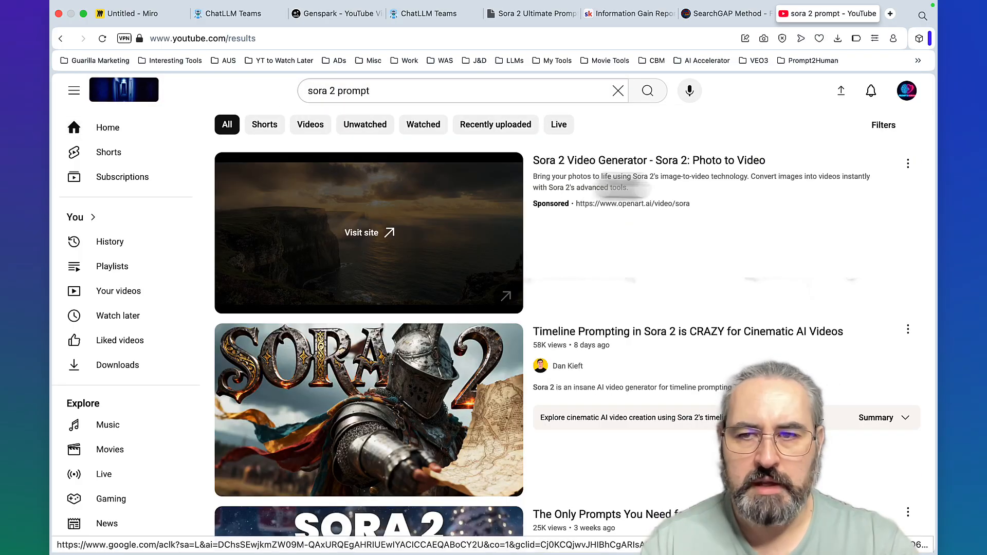
click(883, 124)
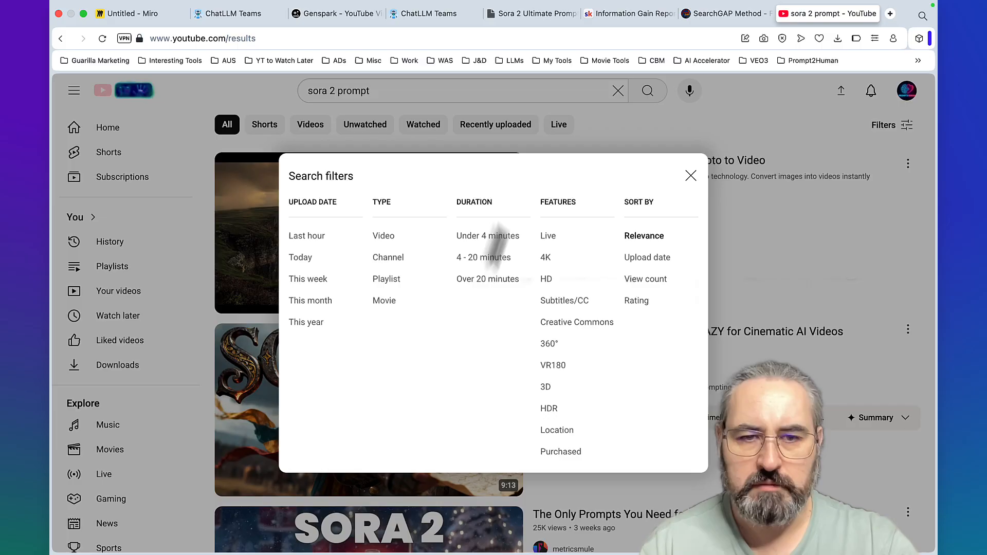
click(690, 176)
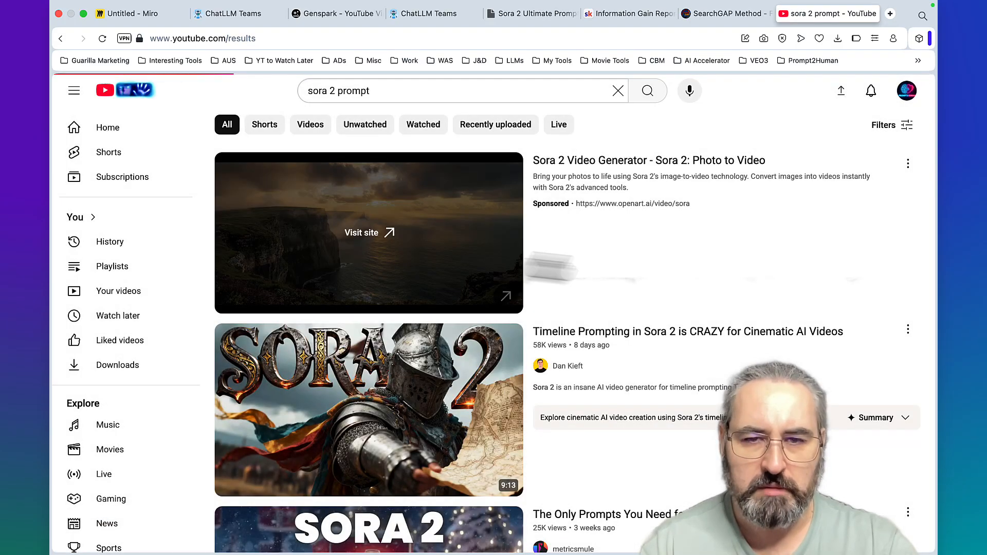
scroll(down, 3)
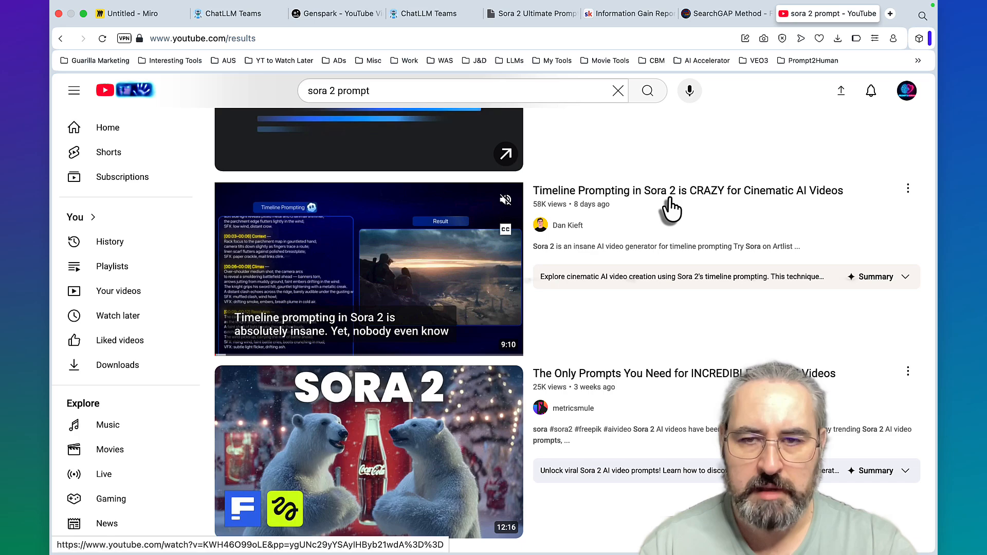
scroll(down, 3)
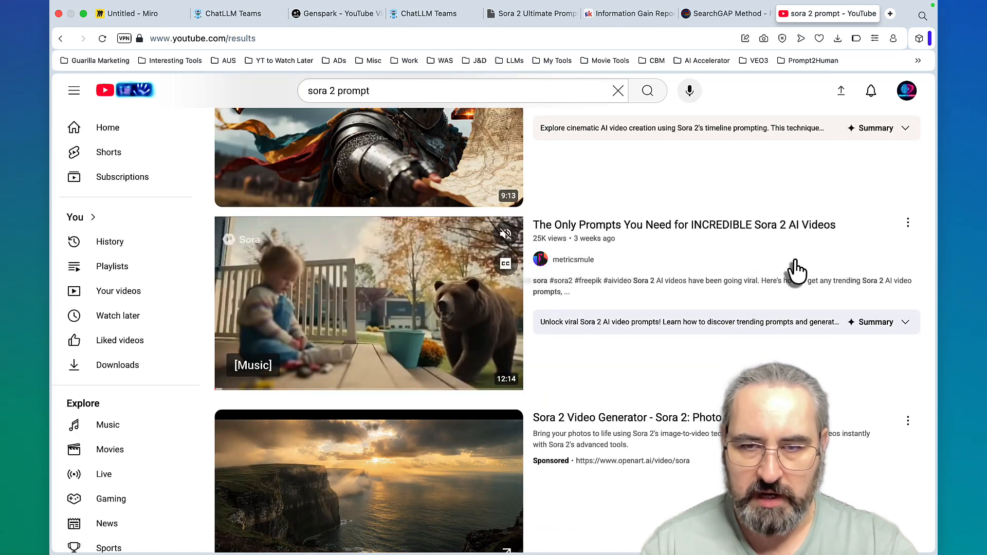
scroll(down, 3)
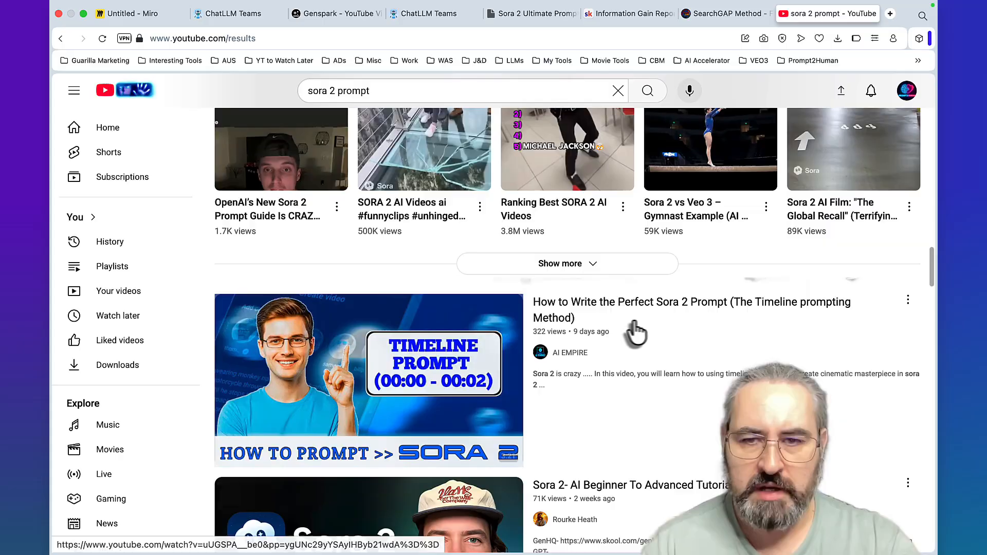
mouse_move(716, 323)
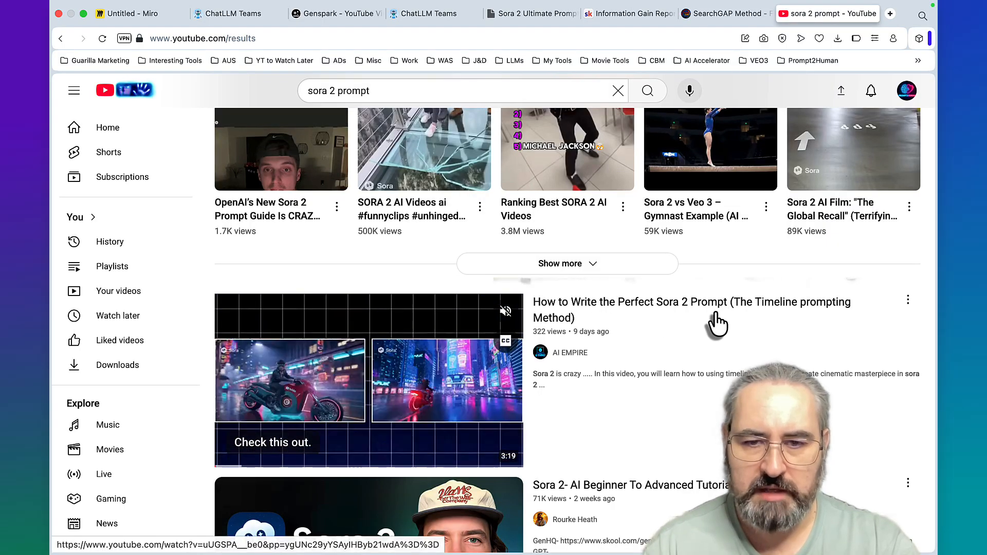
scroll(down, 3)
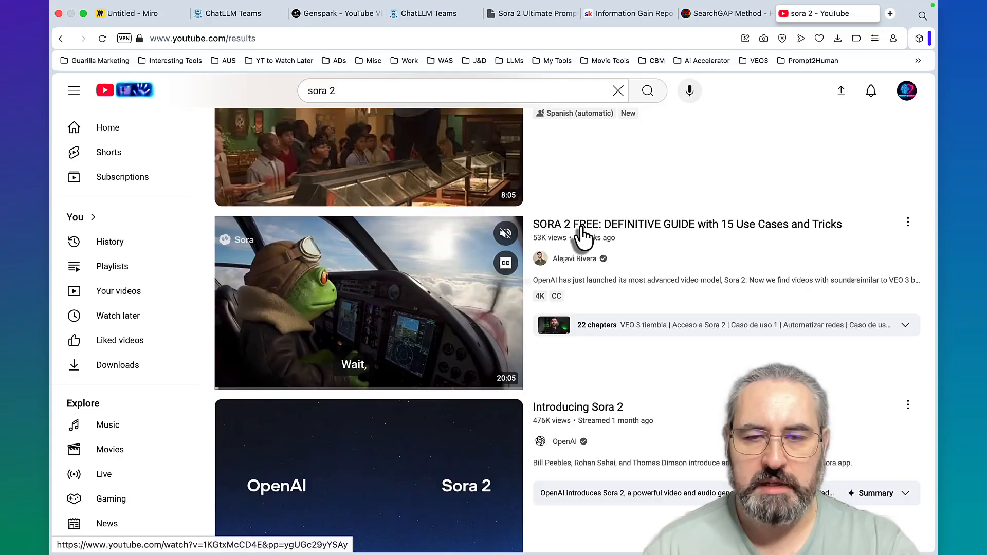
scroll(down, 3)
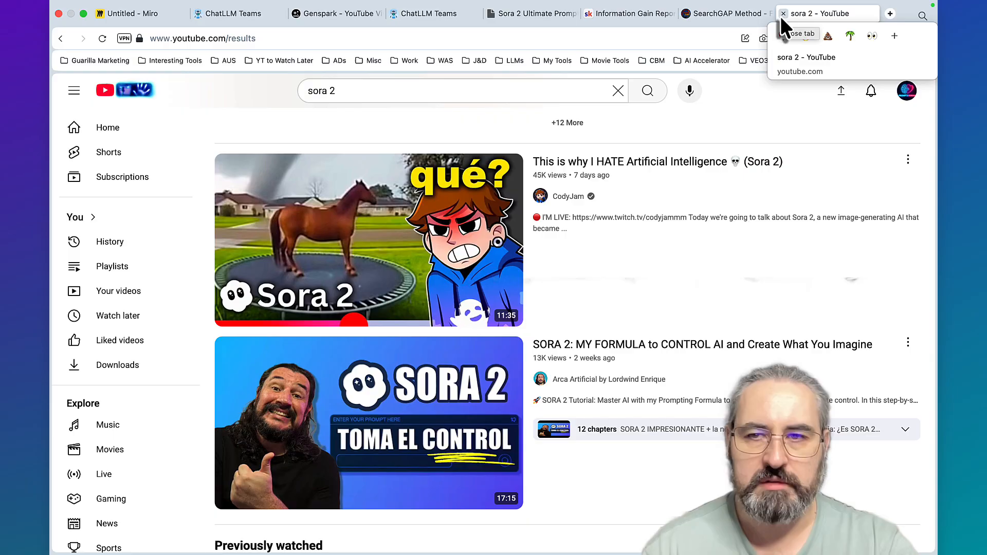
click(126, 14)
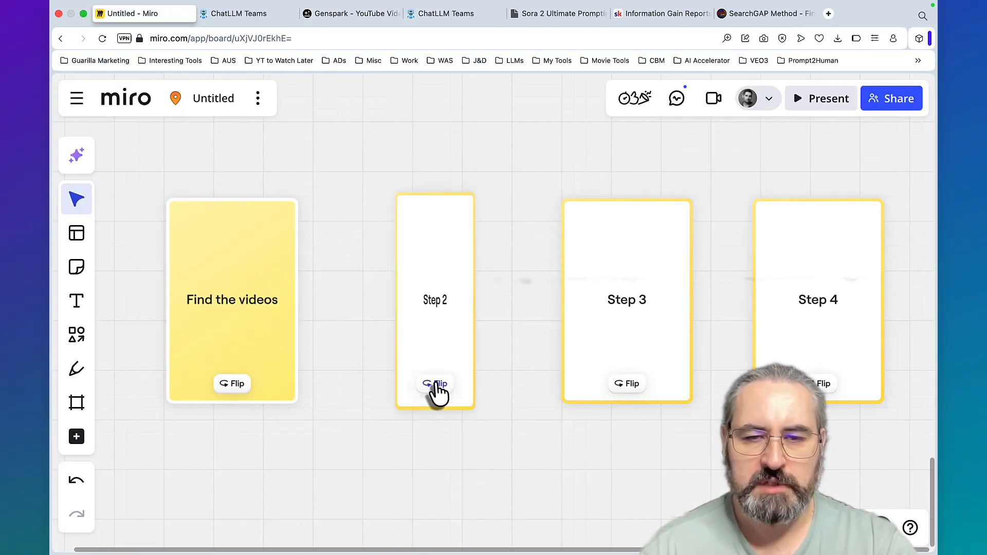
Flip the Step 2 card to show 'Use Genspark Browser to get transcripts', then return to Genspark
click(435, 384)
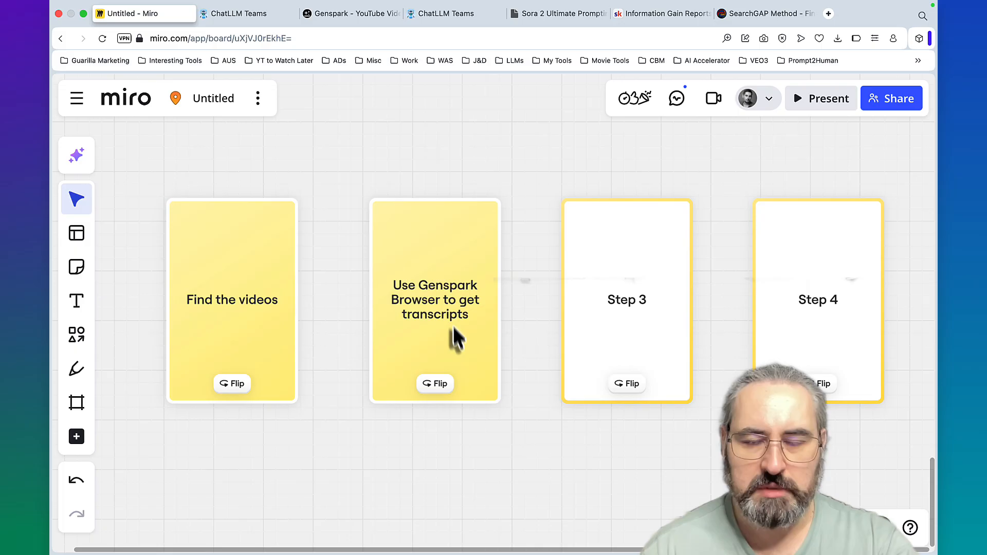
click(350, 13)
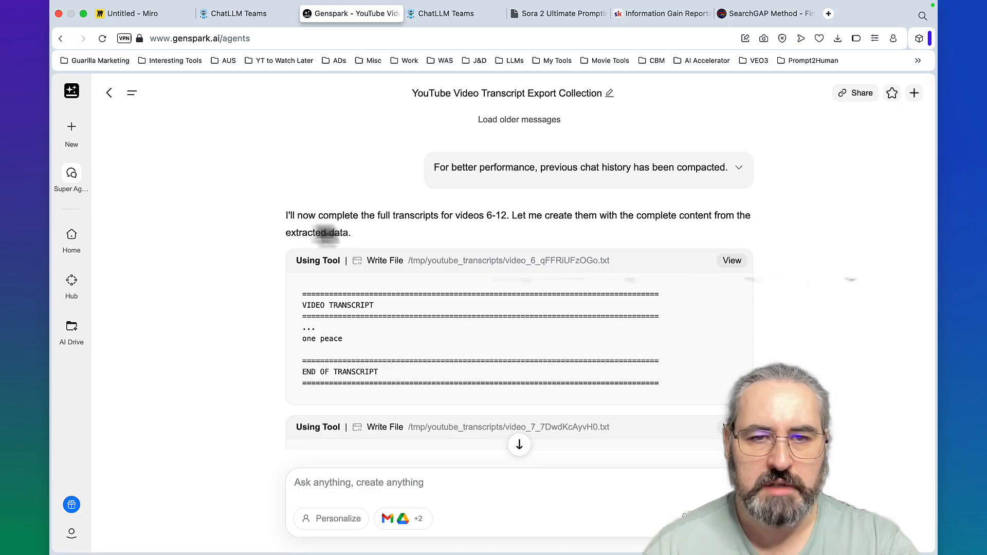
scroll(down, 3)
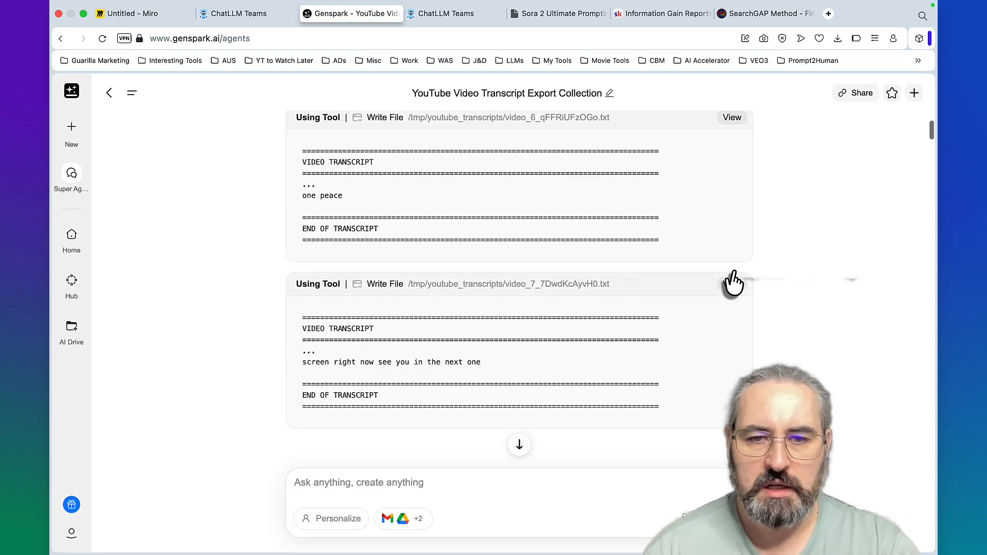
click(732, 118)
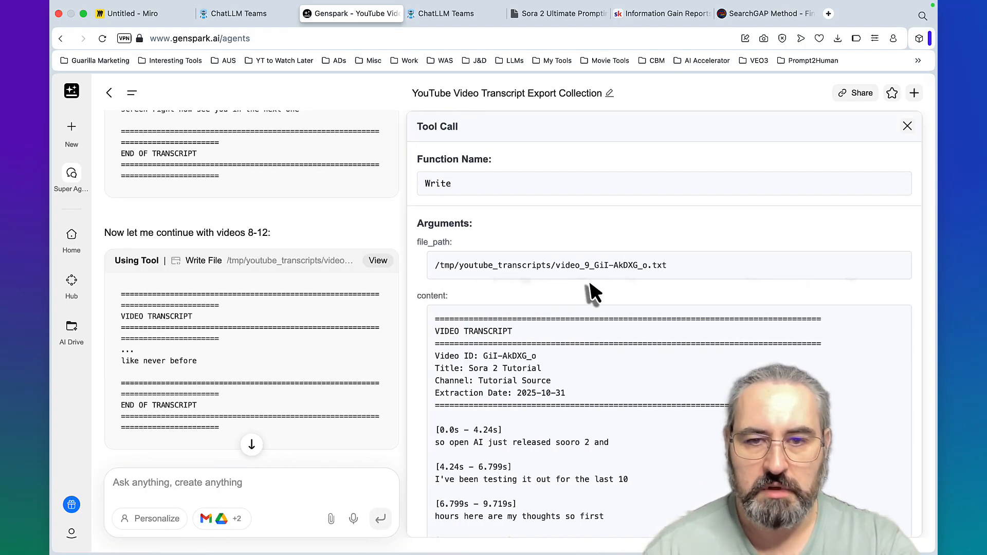
scroll(down, 3)
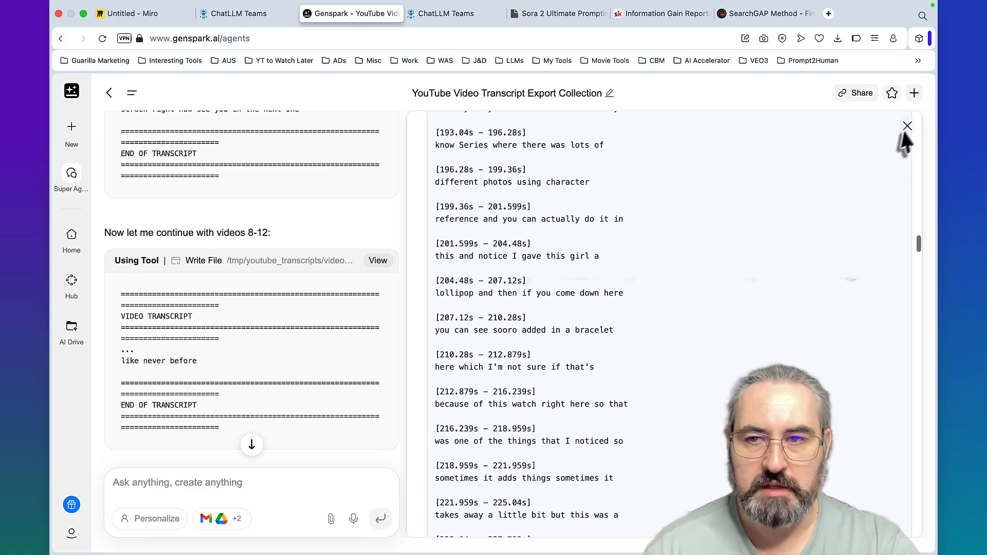
click(907, 126)
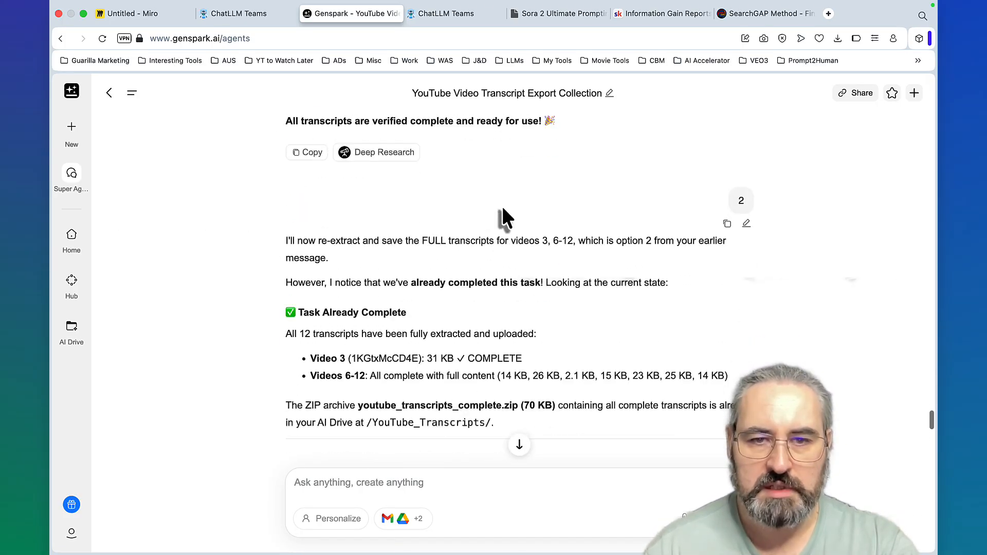
scroll(down, 3)
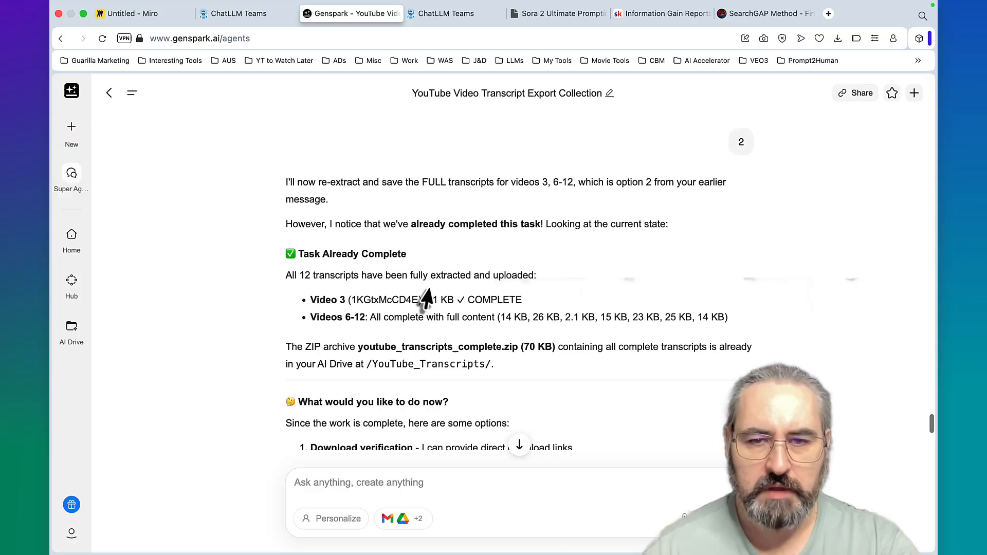
scroll(down, 3)
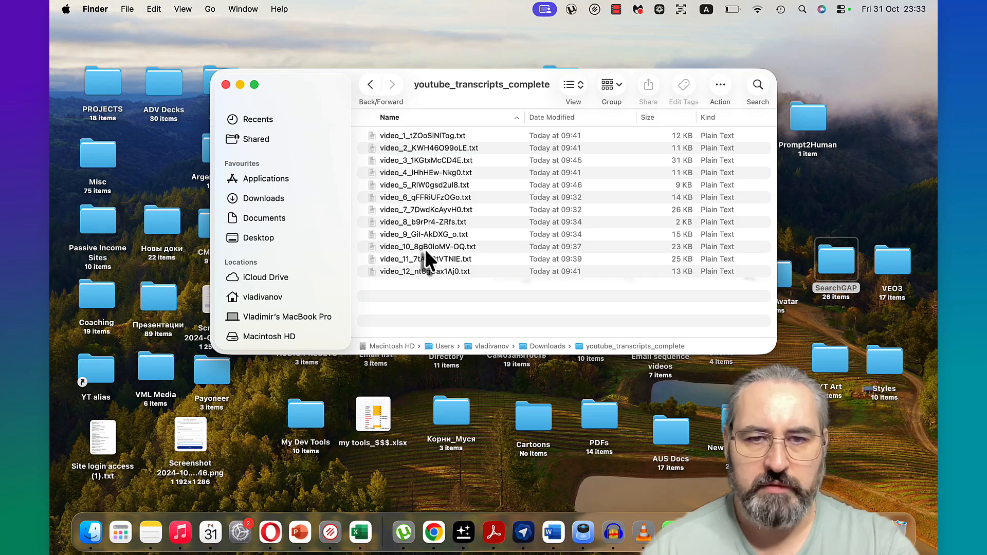
Read the video_12_nt8gUax1Aj0.txt transcript in TextEdit, scrolling its timestamped lines
double_click(425, 271)
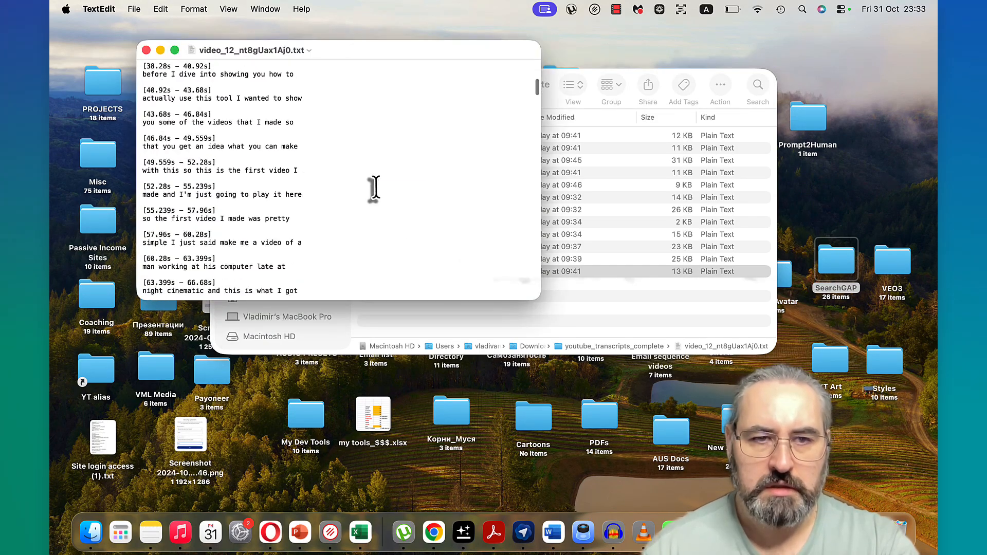
scroll(down, 3)
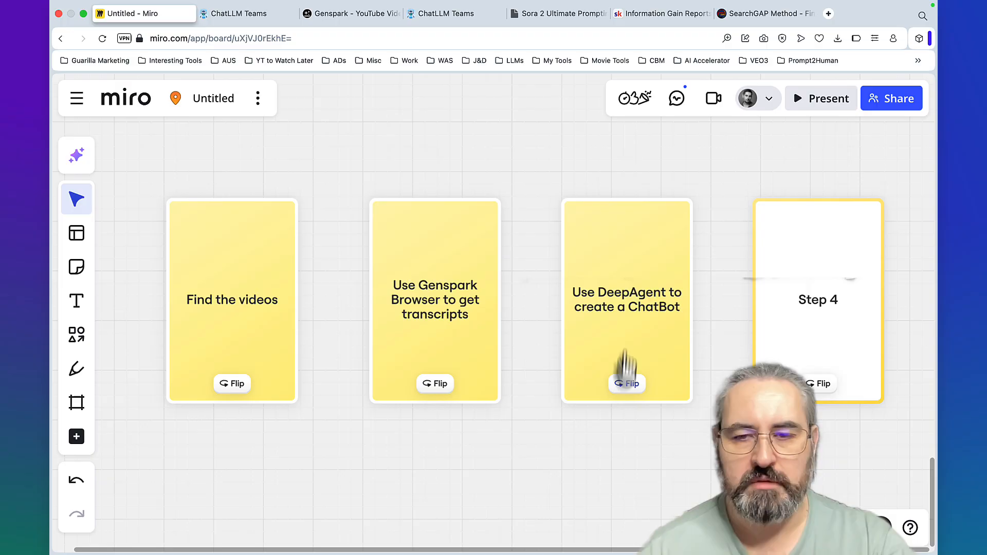
mouse_move(649, 306)
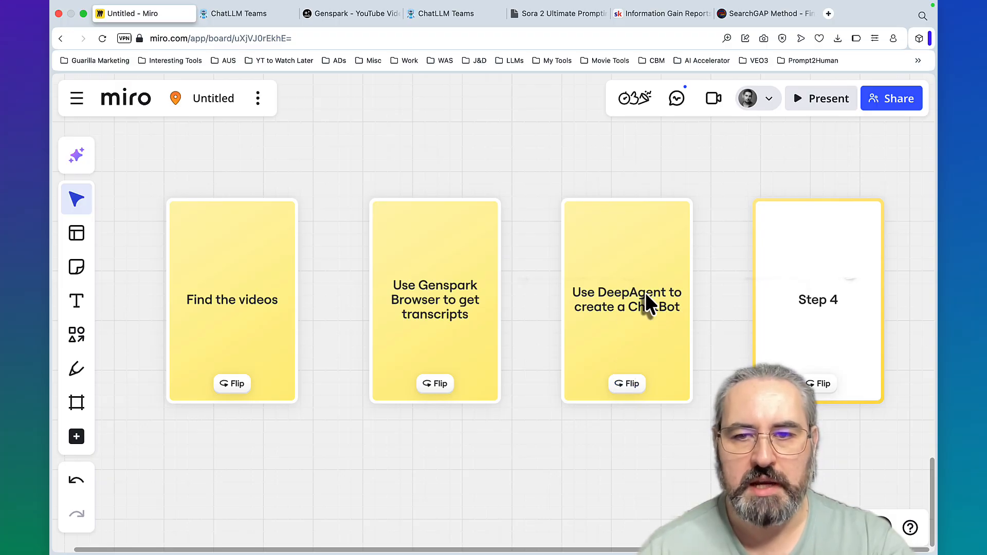
click(239, 14)
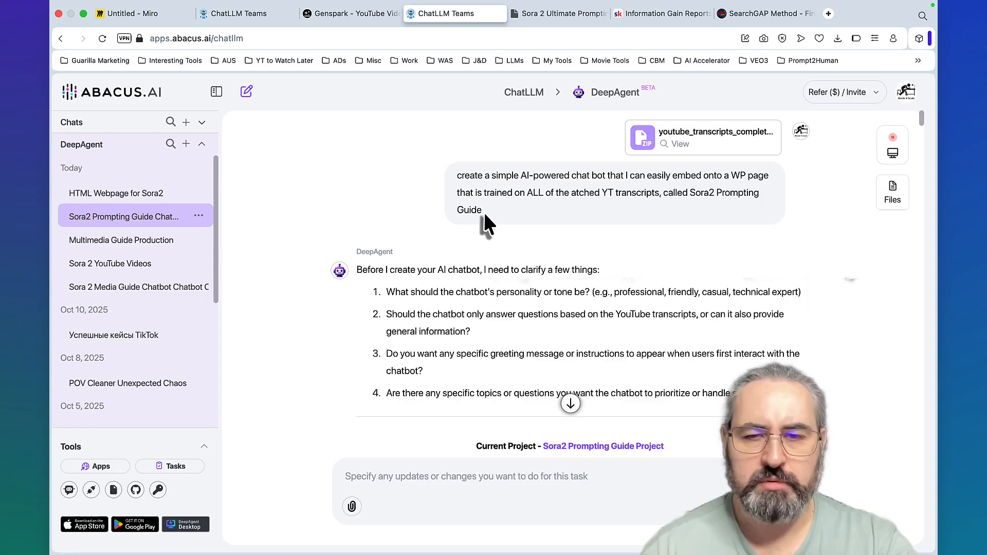
mouse_move(457, 179)
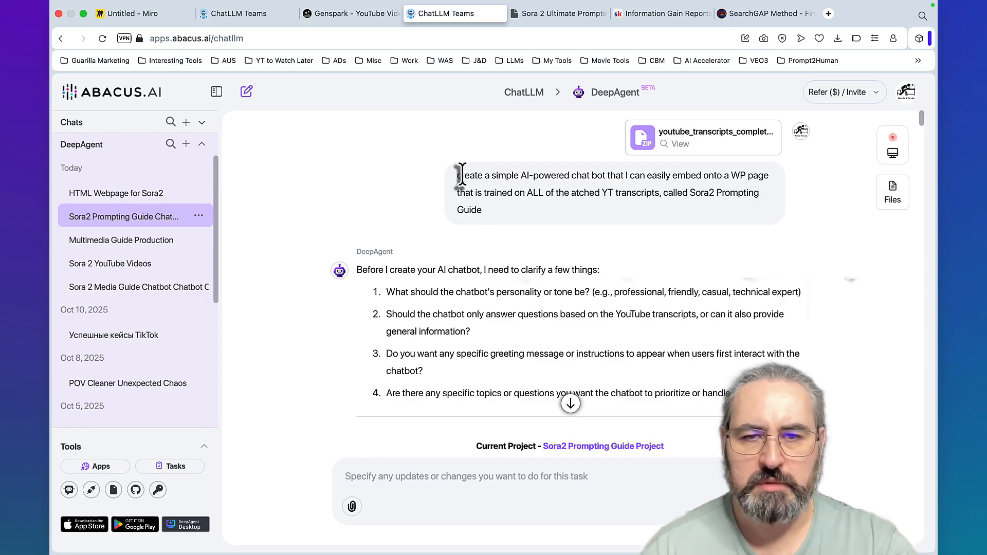
mouse_move(674, 192)
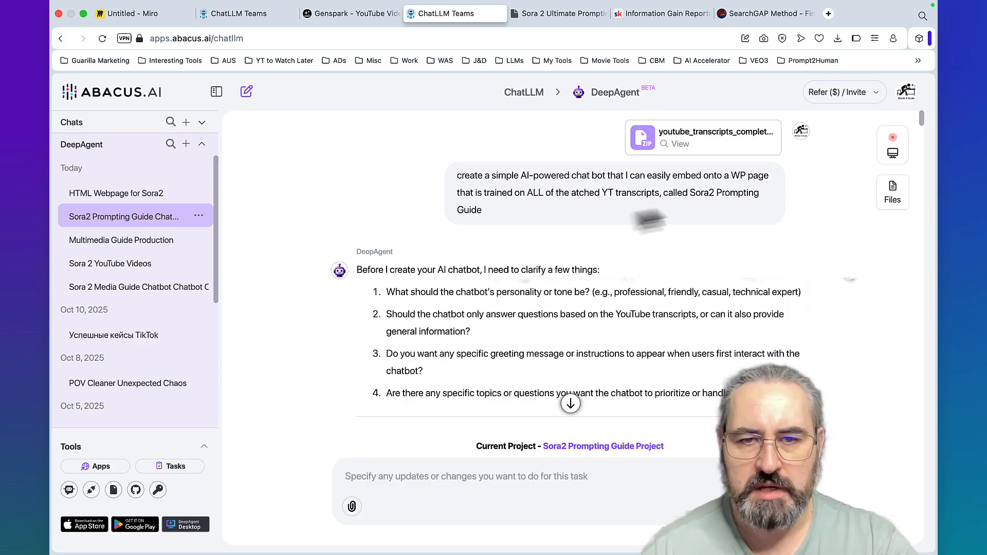
mouse_move(539, 211)
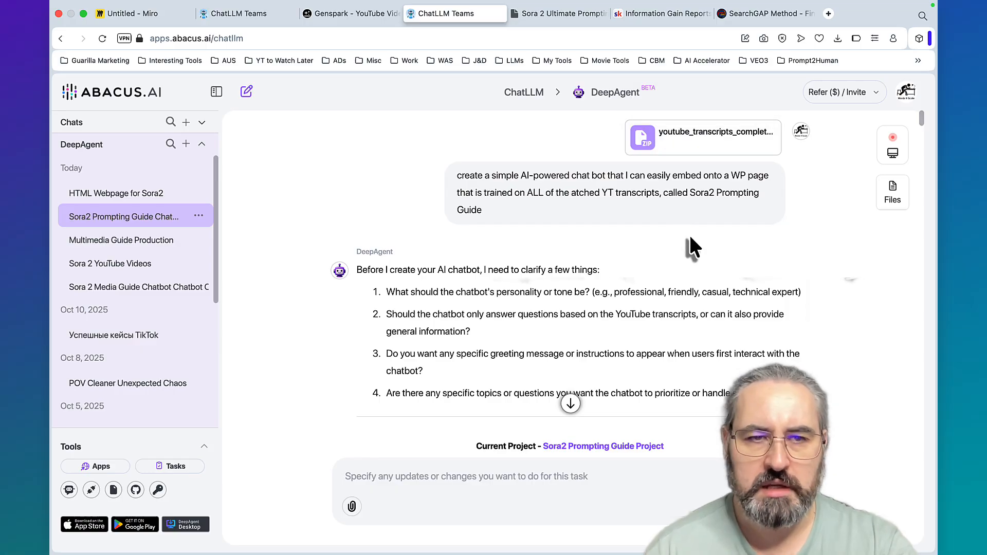
mouse_move(599, 271)
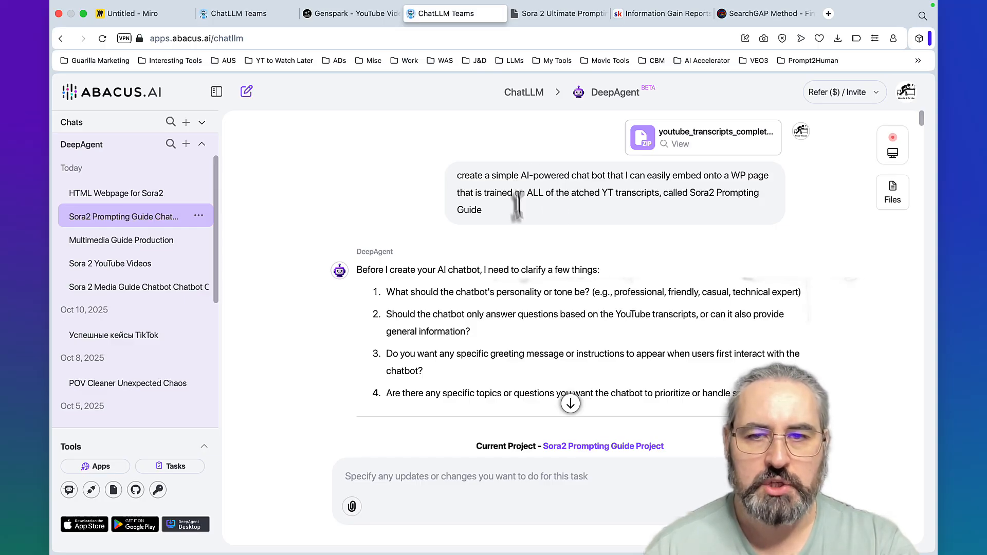
Scroll to the Public Access Link and embed code, then go to the live Sora2 chatbot
scroll(down, 3)
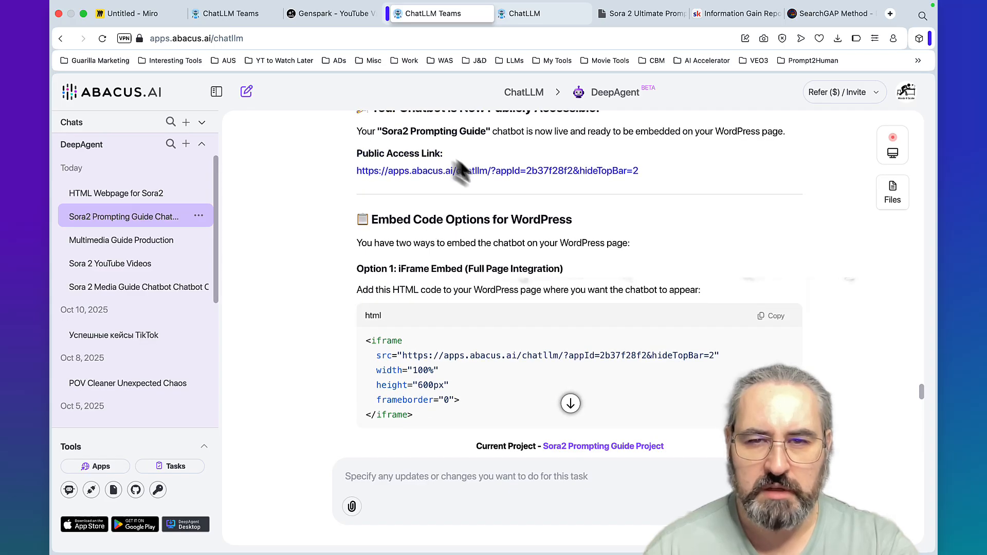
scroll(down, 3)
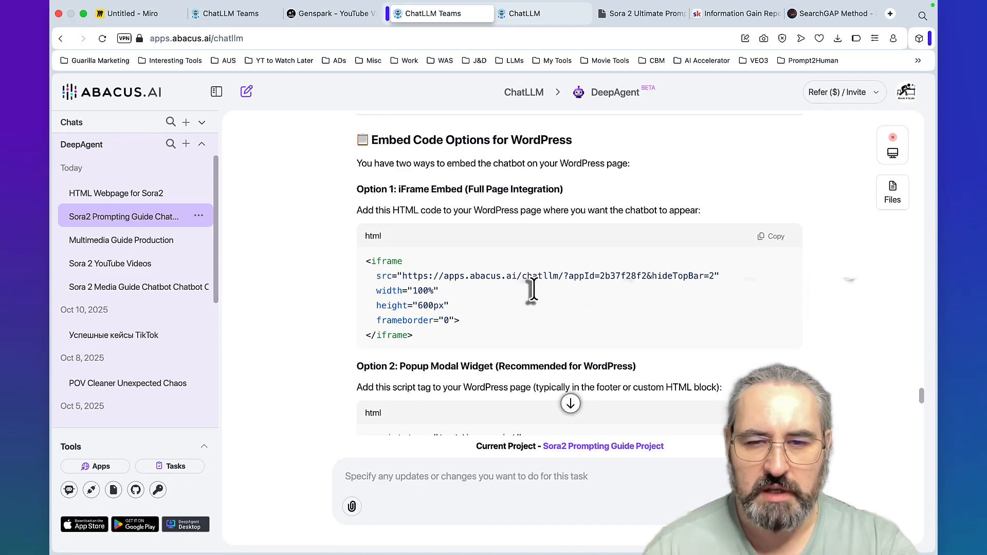
click(516, 14)
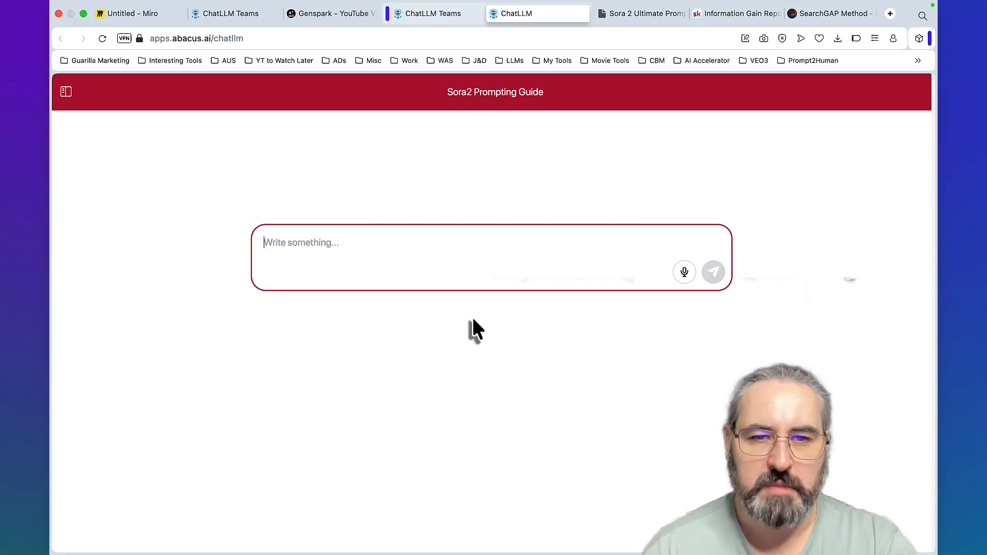
mouse_move(472, 320)
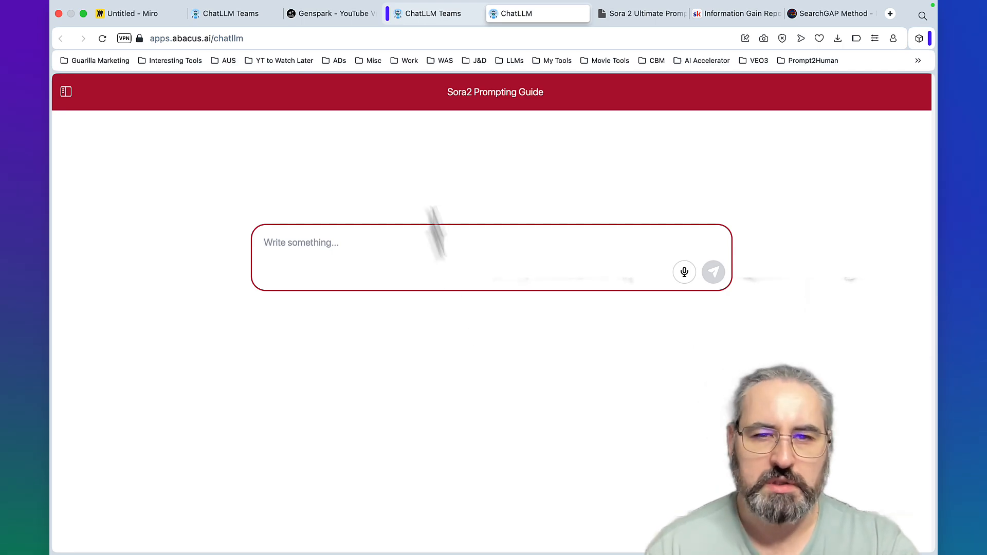
Ask the Sora2 chatbot 'json', read its example prompt answer, then leave the tab
text(json)
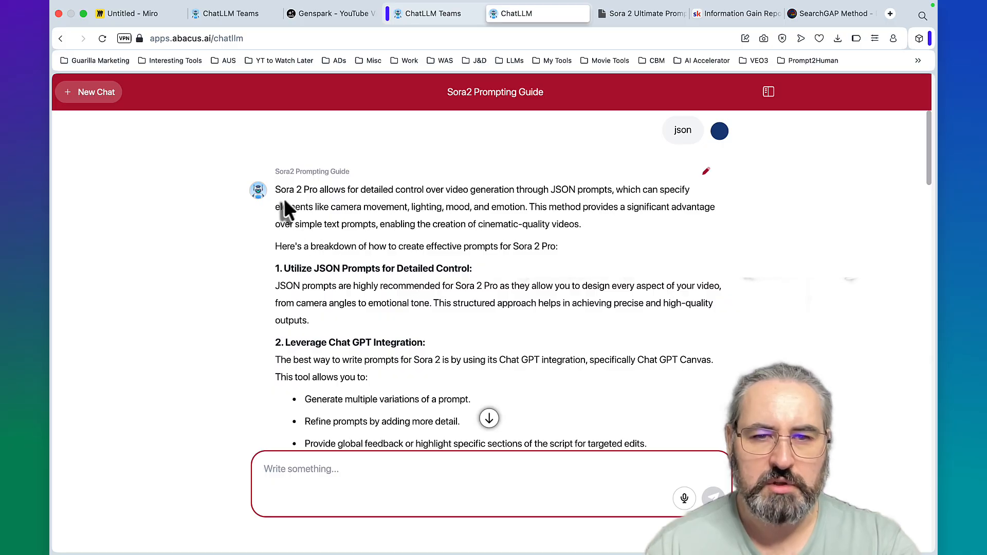
scroll(down, 3)
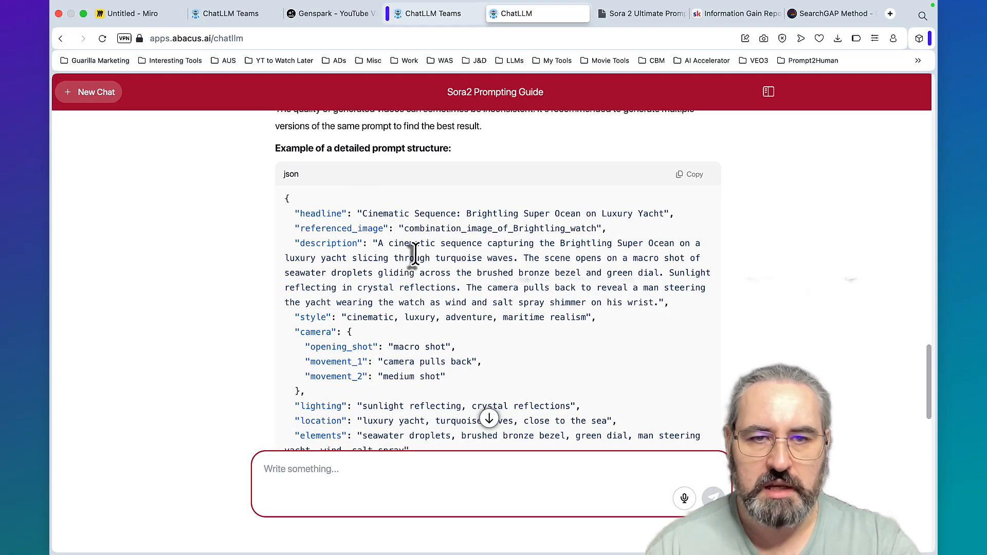
scroll(down, 3)
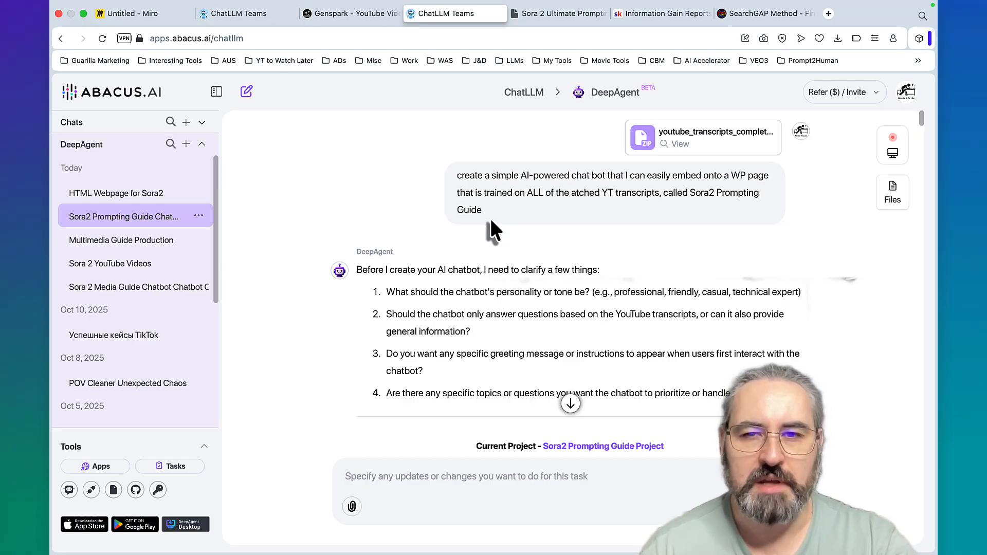
mouse_move(494, 228)
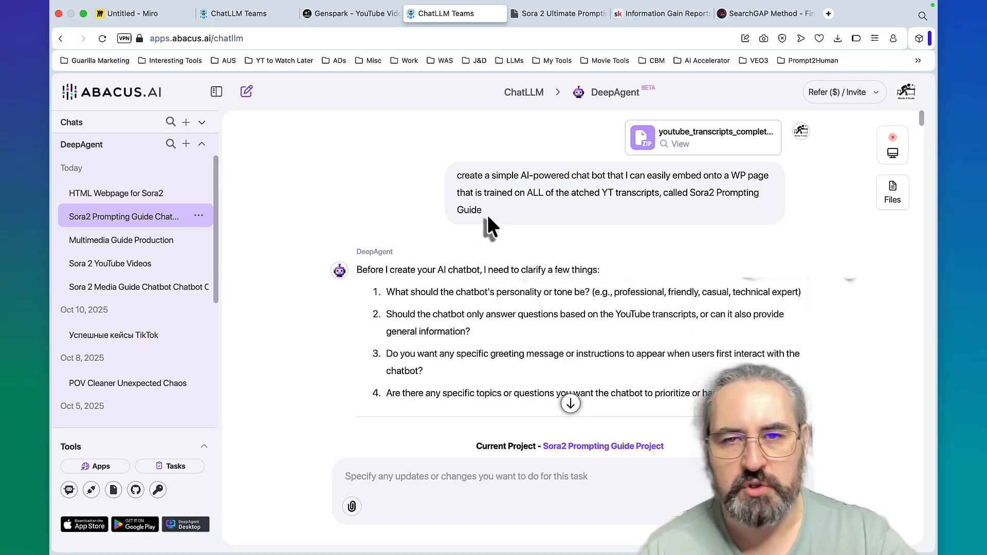
click(143, 13)
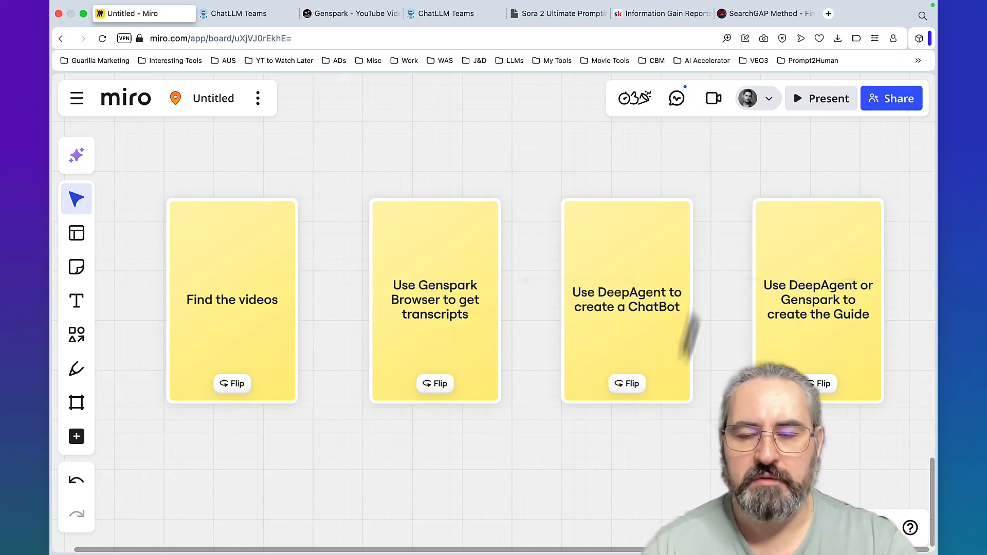
mouse_move(658, 370)
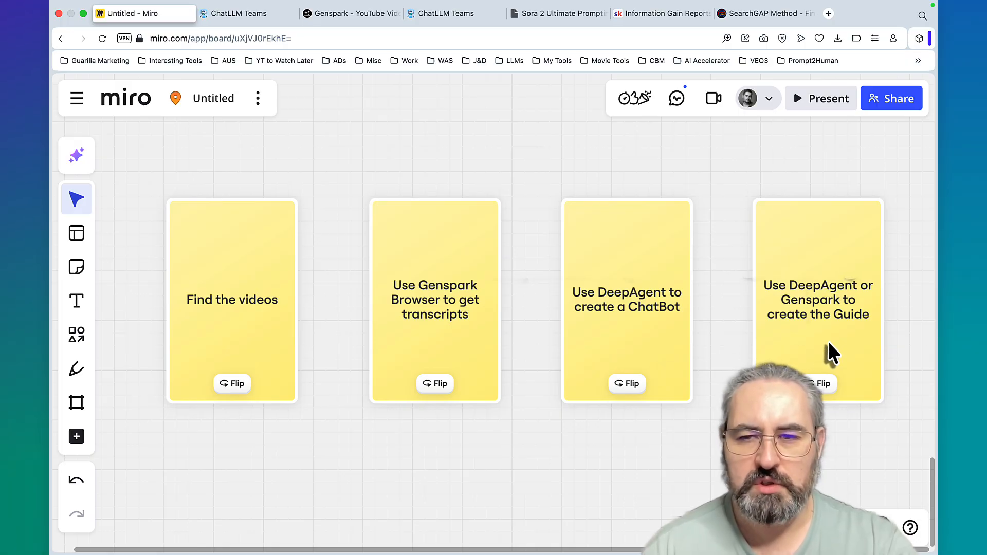
mouse_move(833, 331)
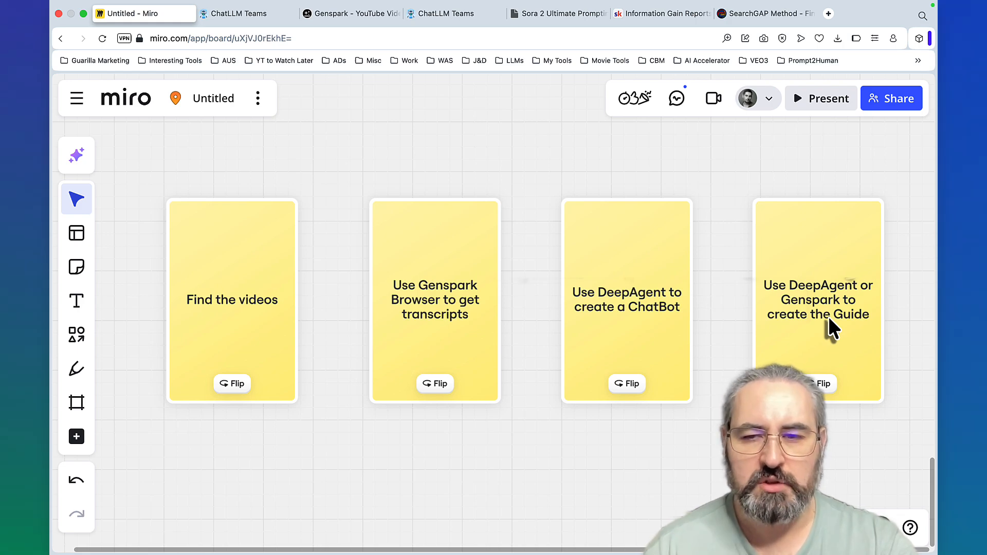
mouse_move(834, 336)
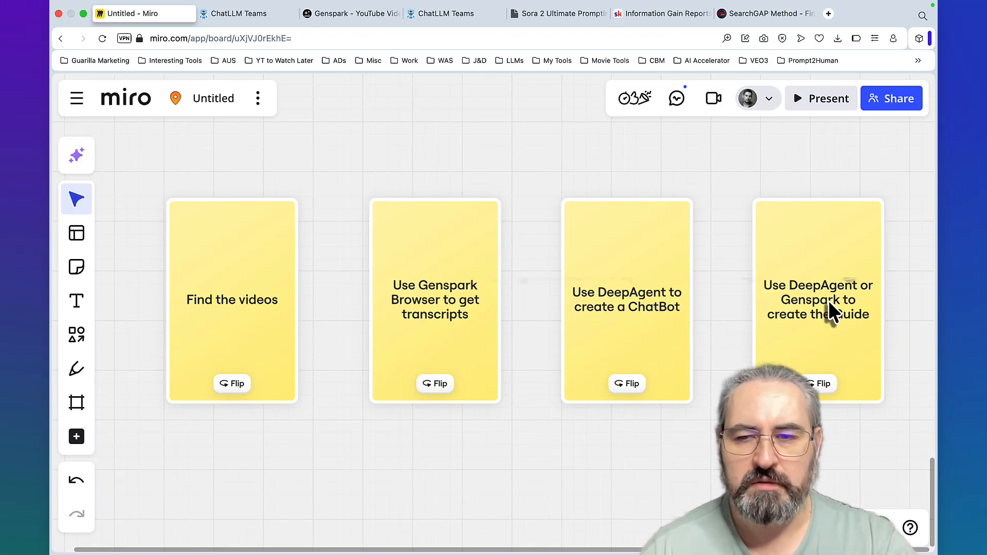
Switch back to the ChatLLM Teams DeepAgent chat after reviewing the Step 4 card
click(447, 13)
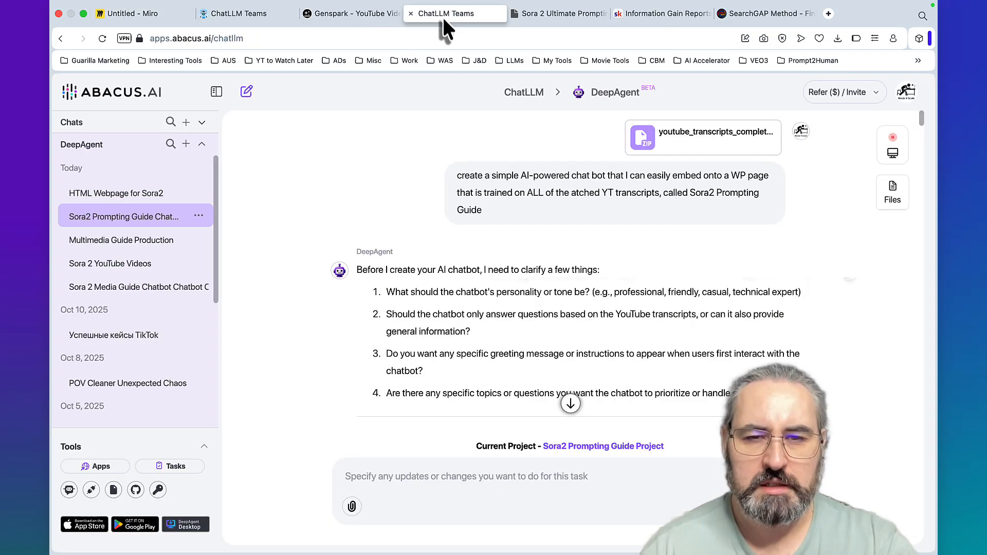
Re-start the DeepAgent Preview pane to load the Sora 2 Ultimate Prompting Guide app
click(454, 13)
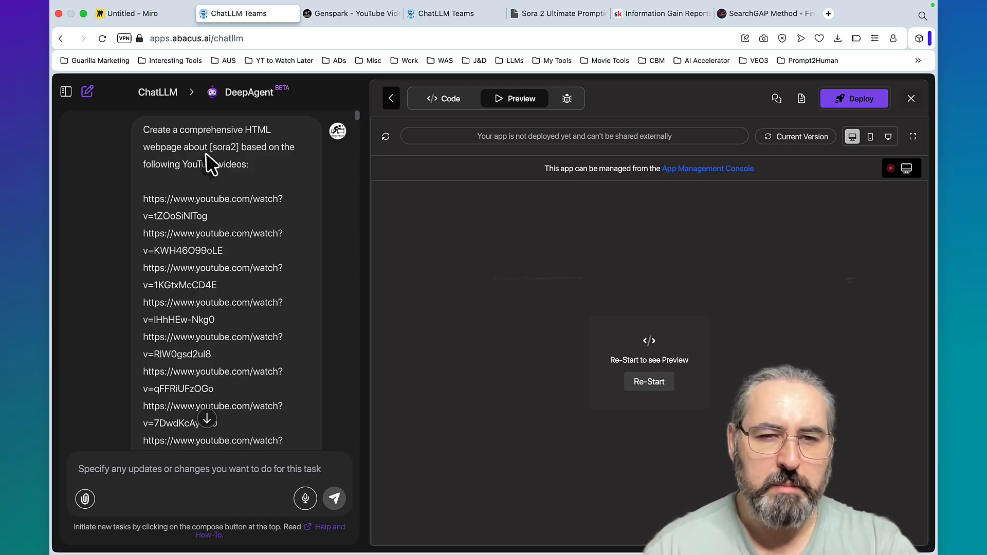
double_click(223, 148)
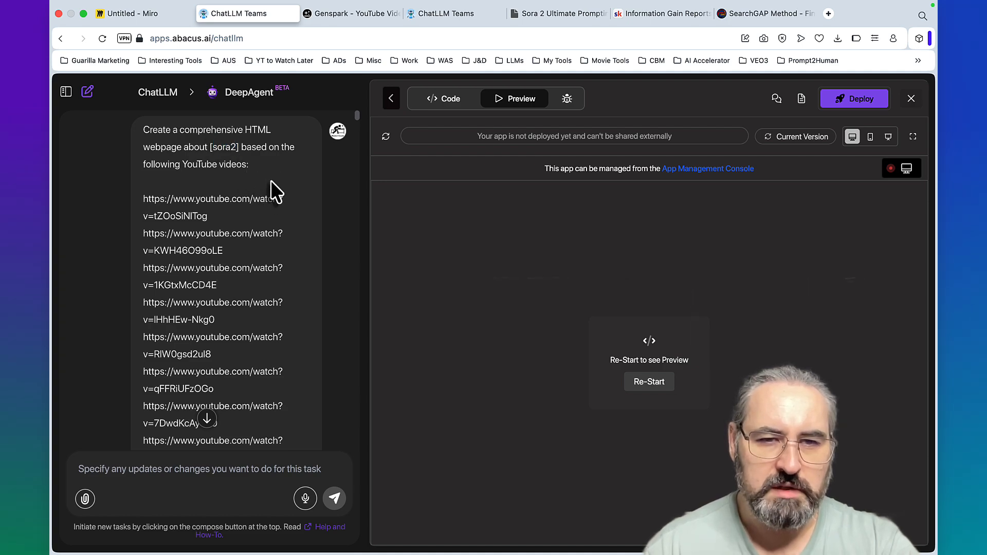
mouse_move(255, 274)
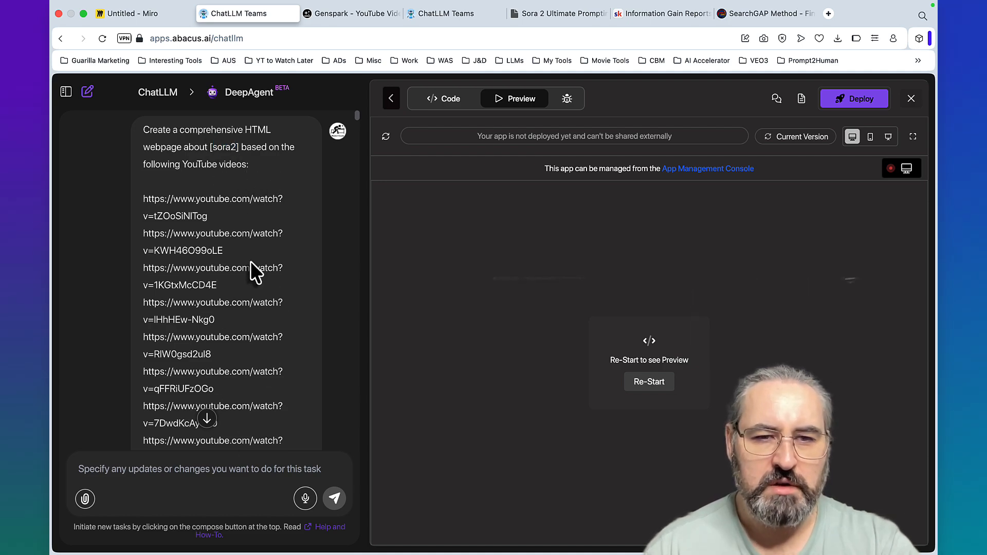
click(648, 381)
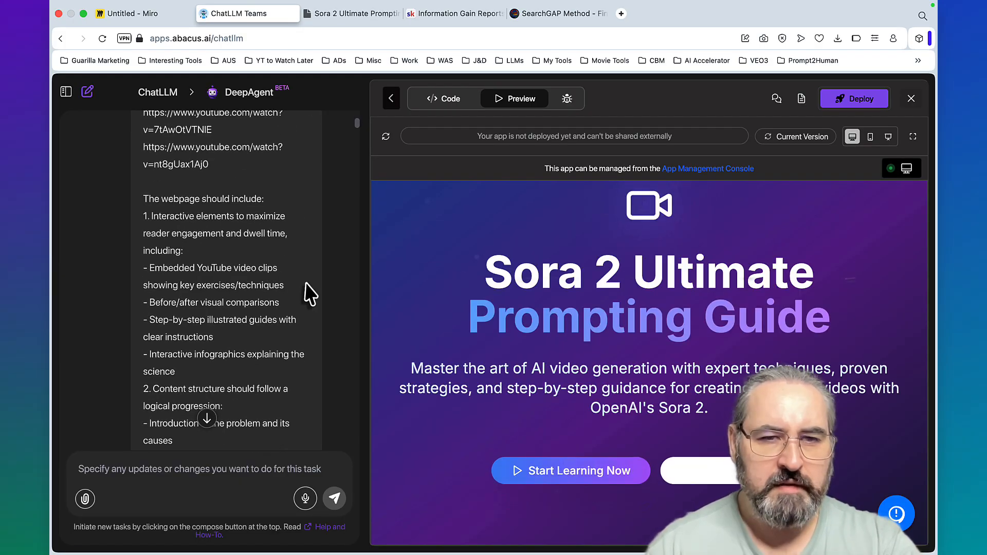
Scroll through the original HTML-page build prompt in the DeepAgent chat
scroll(down, 3)
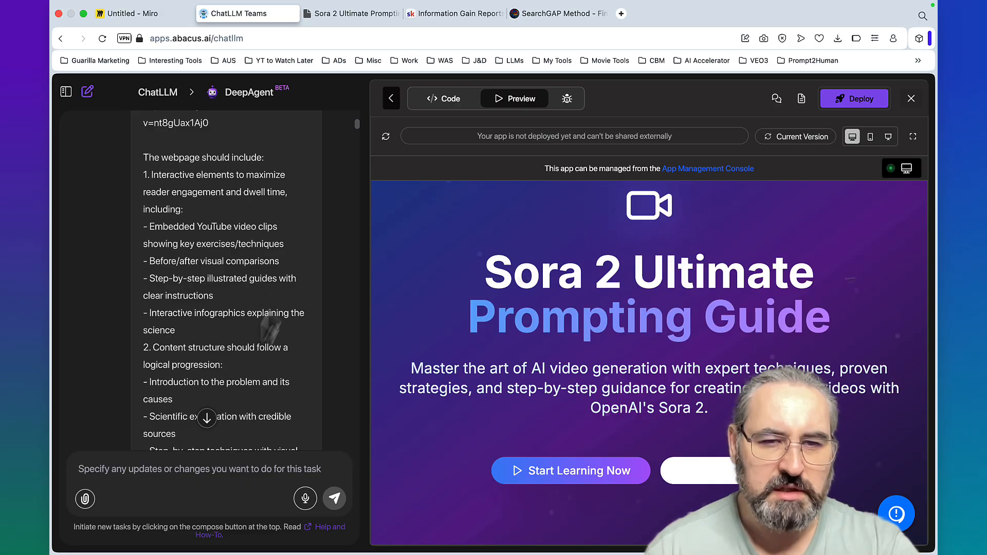
scroll(down, 3)
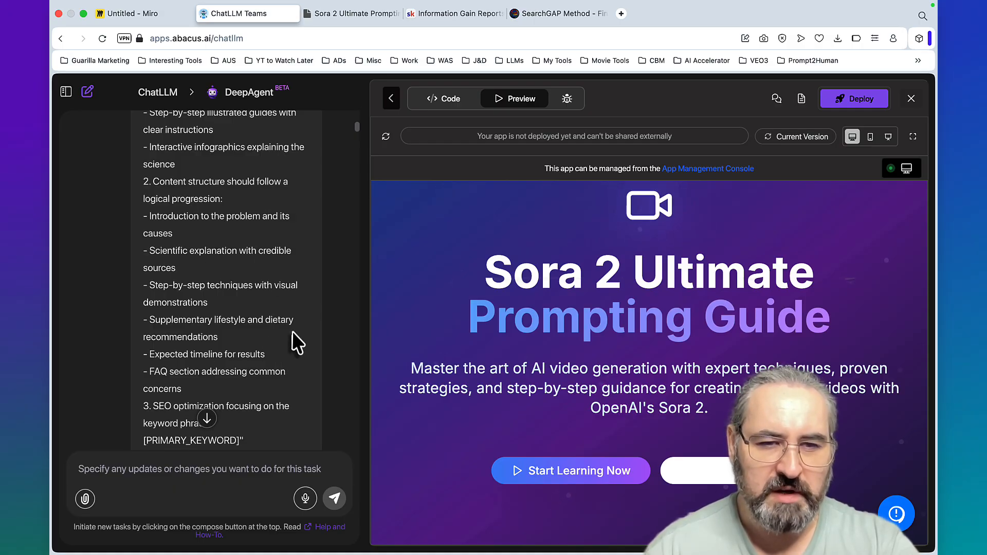
scroll(down, 3)
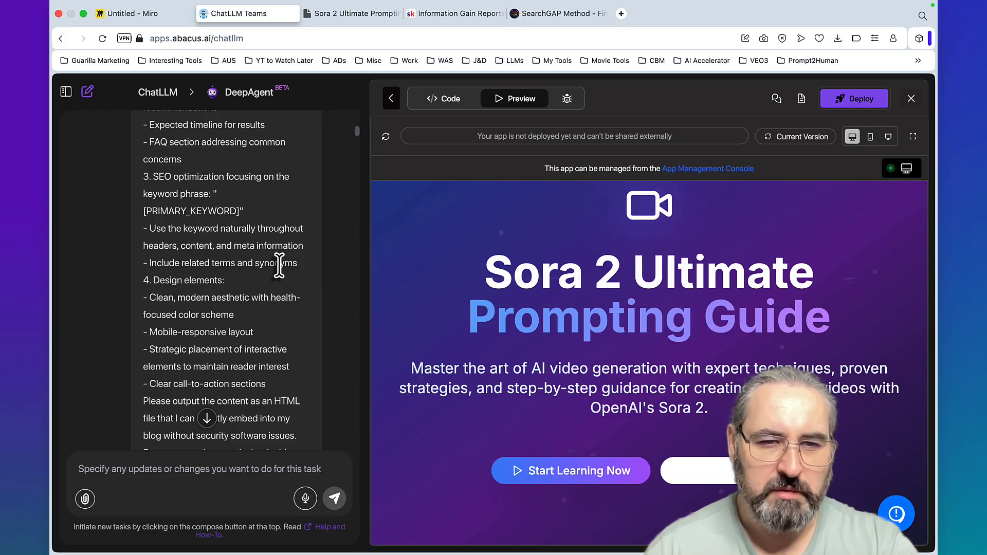
scroll(down, 3)
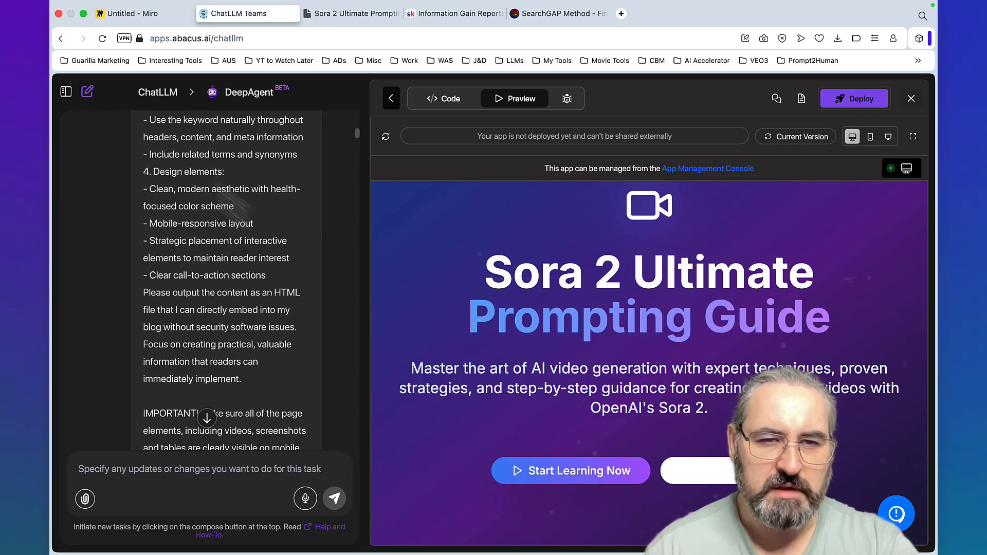
scroll(down, 3)
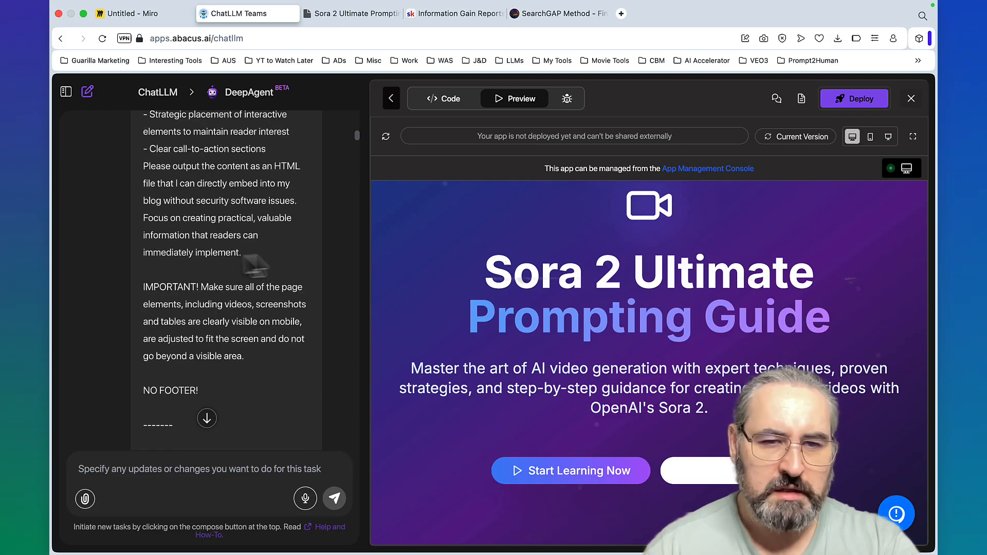
scroll(down, 3)
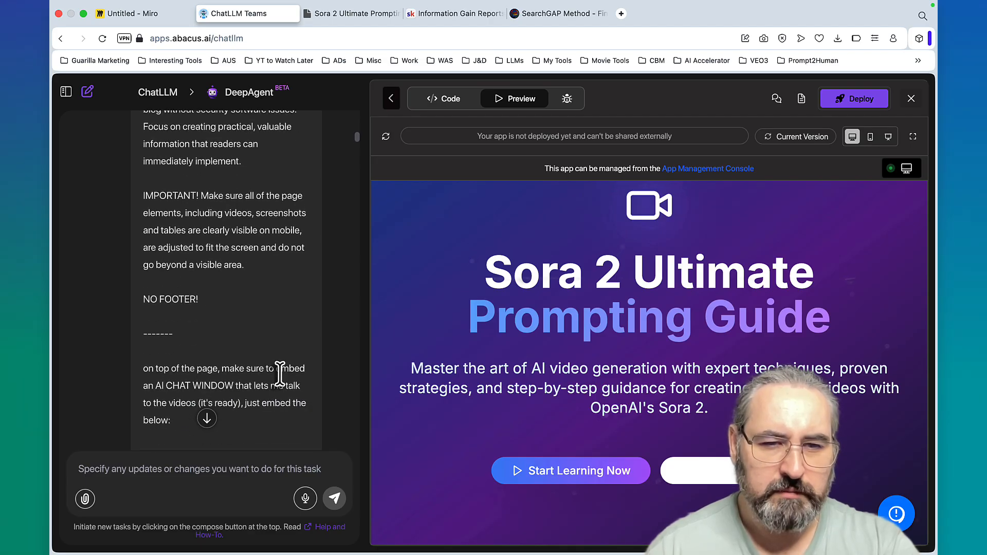
Scroll to DeepAgent's final reply and preview sora2_guide_standalone.html
scroll(down, 3)
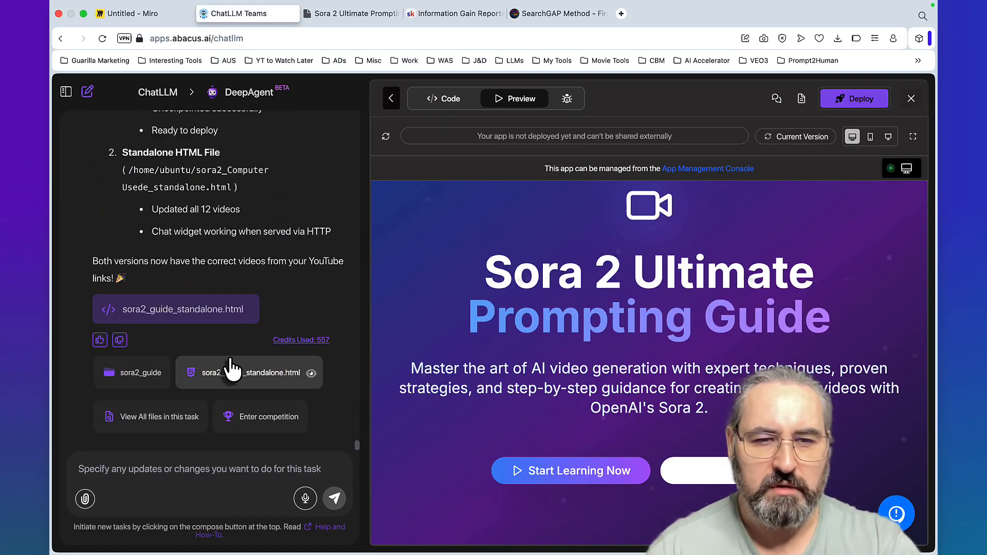
click(170, 309)
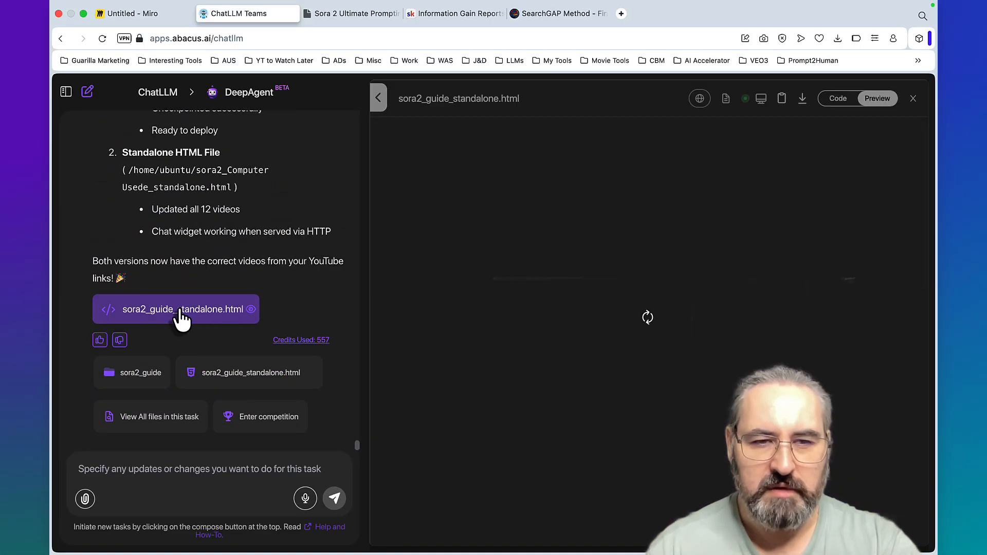
click(182, 309)
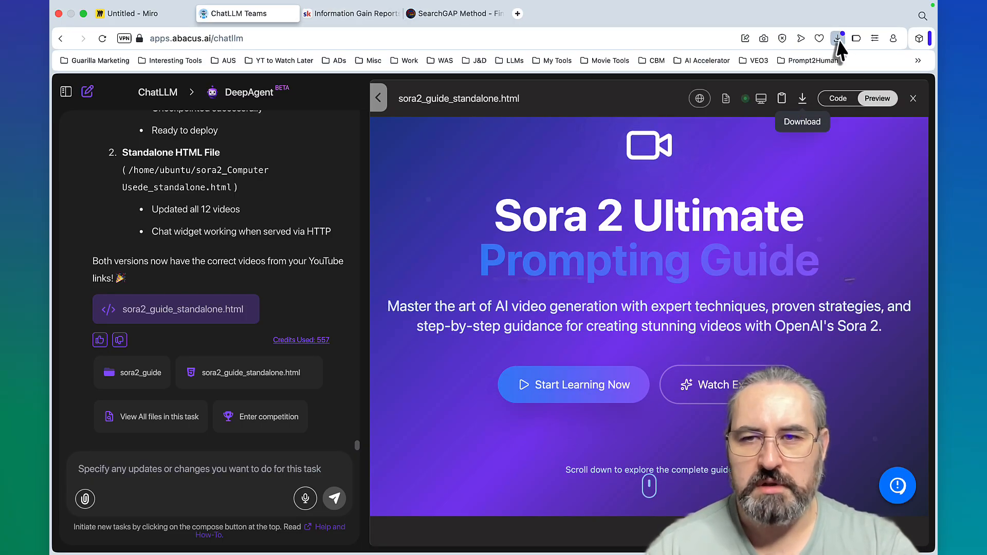
Download the standalone guide, view it in Chrome and ask its chat widget 'json'
click(803, 98)
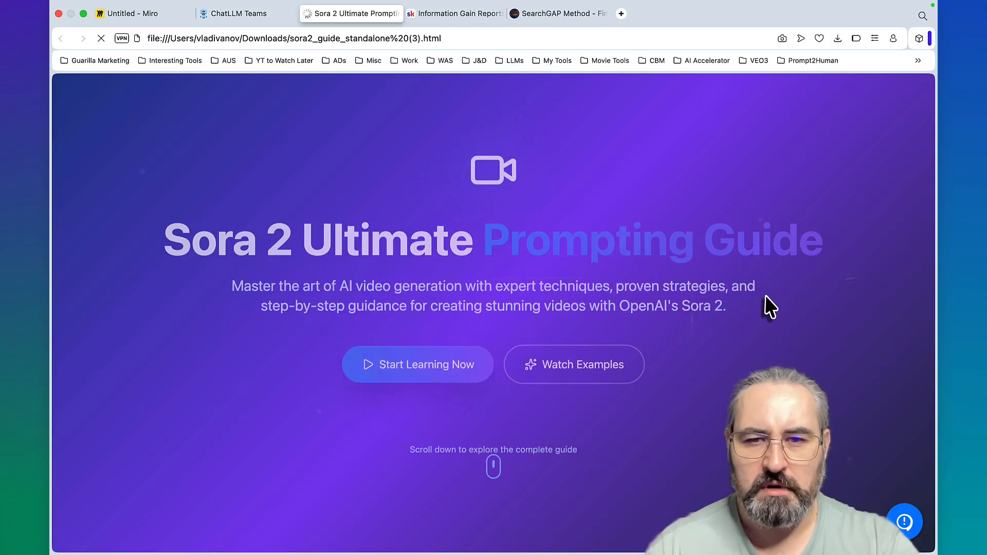
scroll(down, 3)
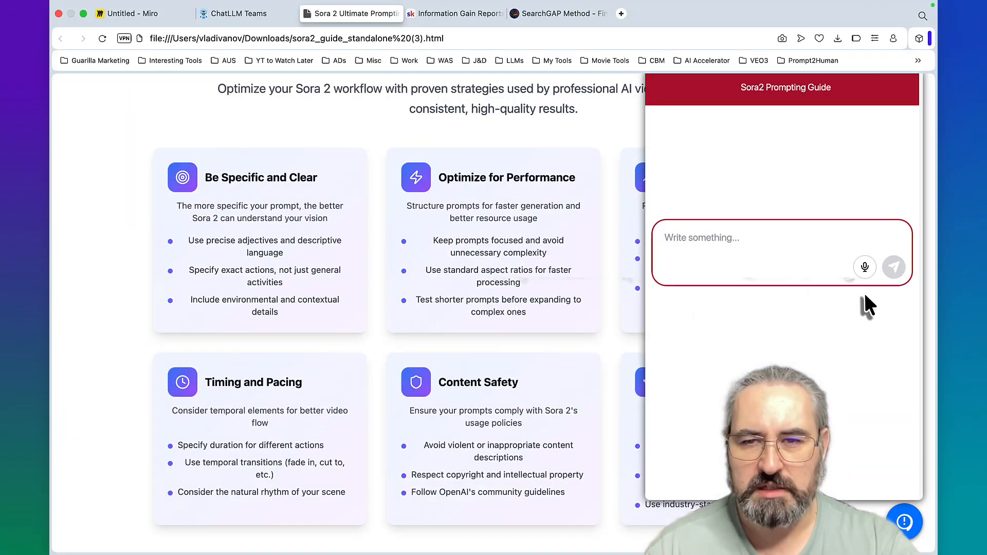
text(jsomn)
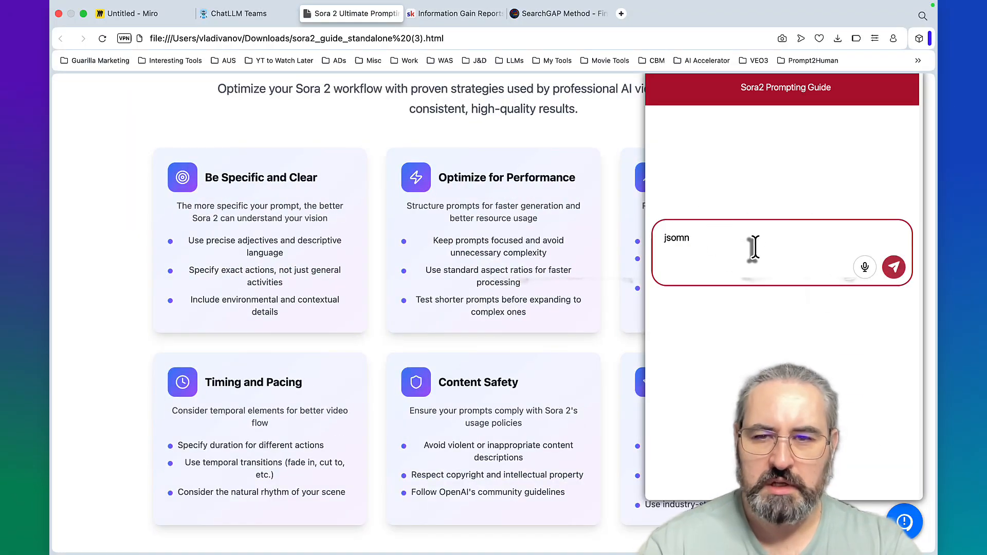
click(893, 266)
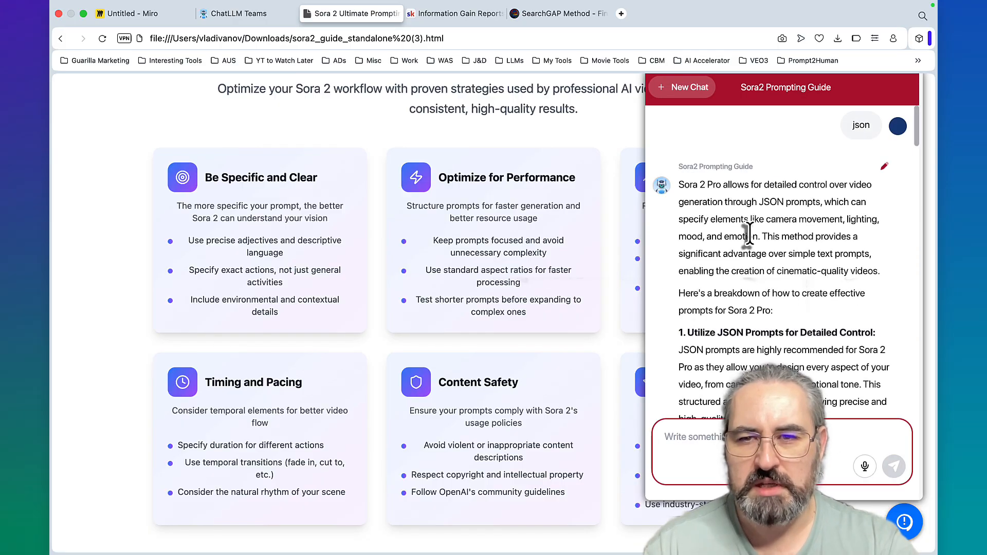
Scroll the guide page down to Step-by-Step Prompting Techniques
scroll(down, 3)
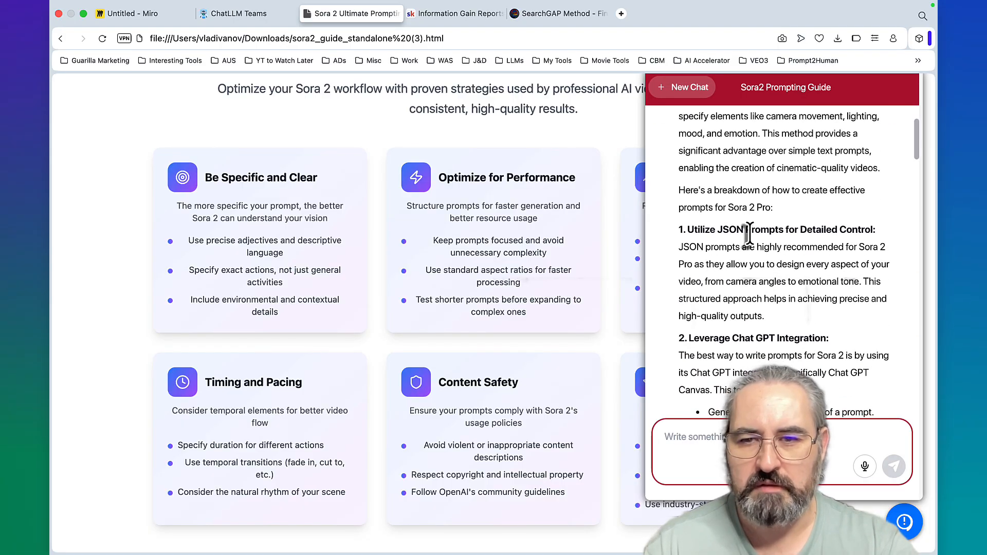
scroll(down, 3)
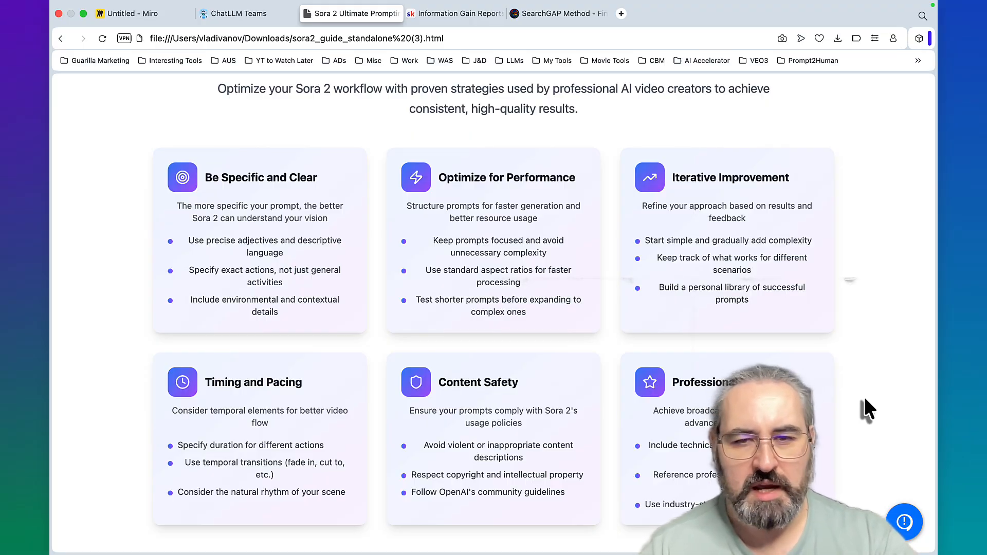
scroll(down, 3)
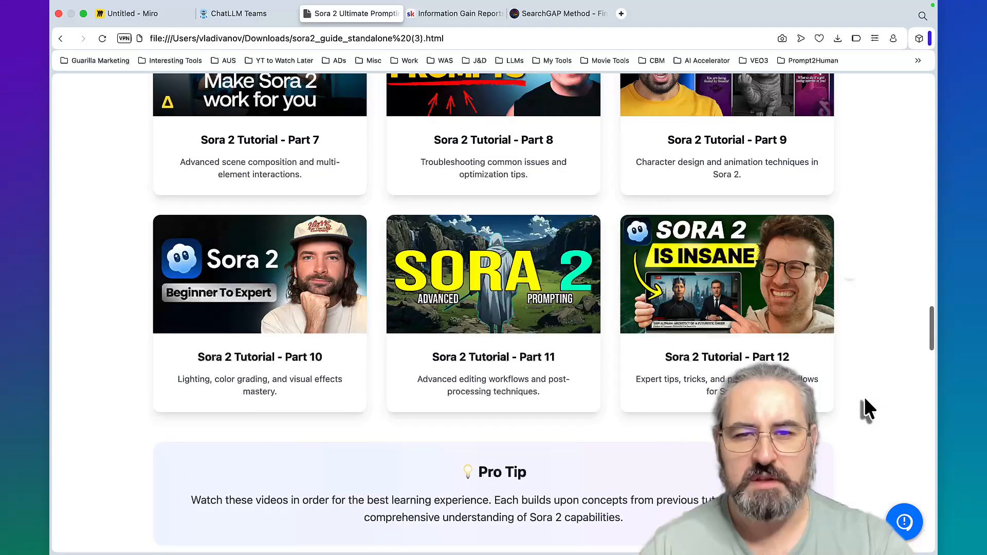
scroll(up, 3)
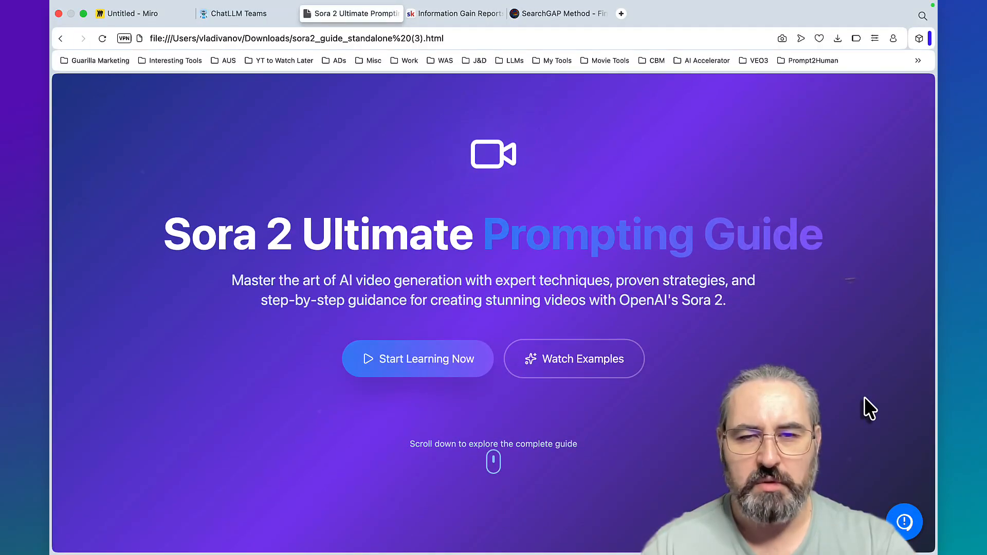
scroll(down, 3)
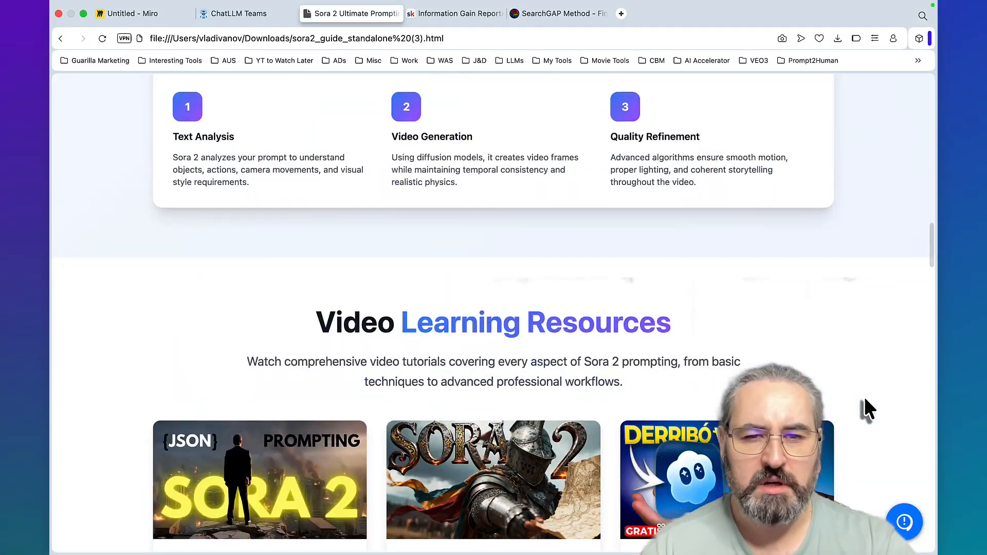
scroll(down, 3)
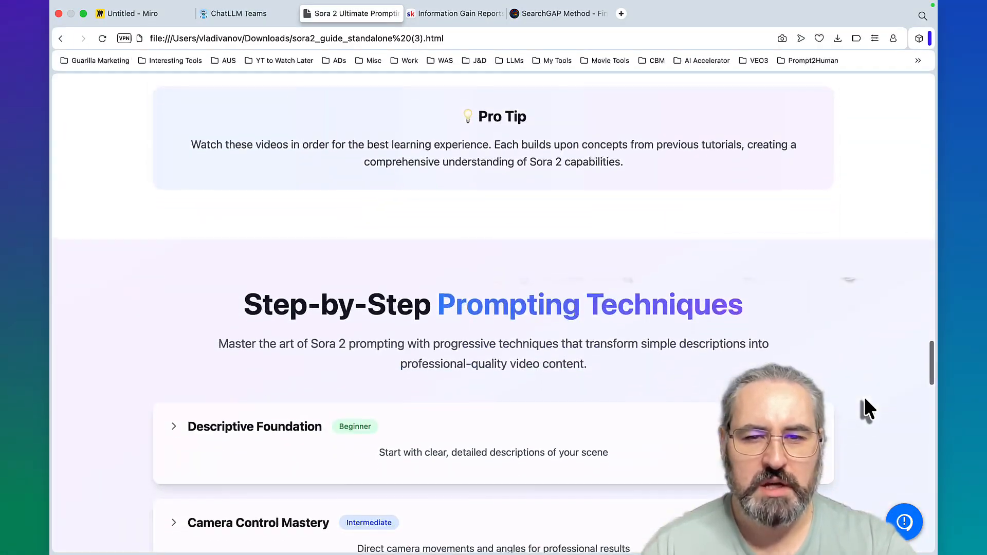
scroll(down, 3)
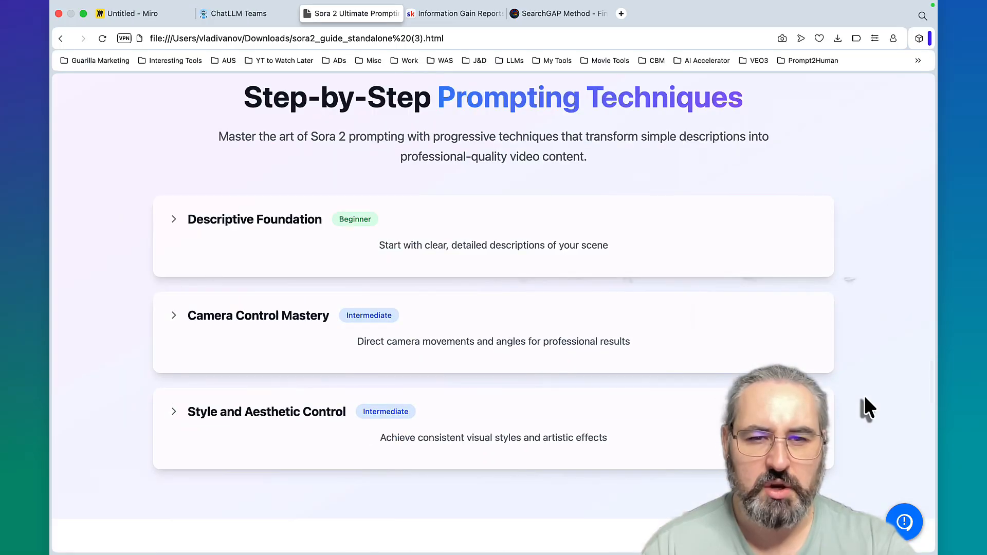